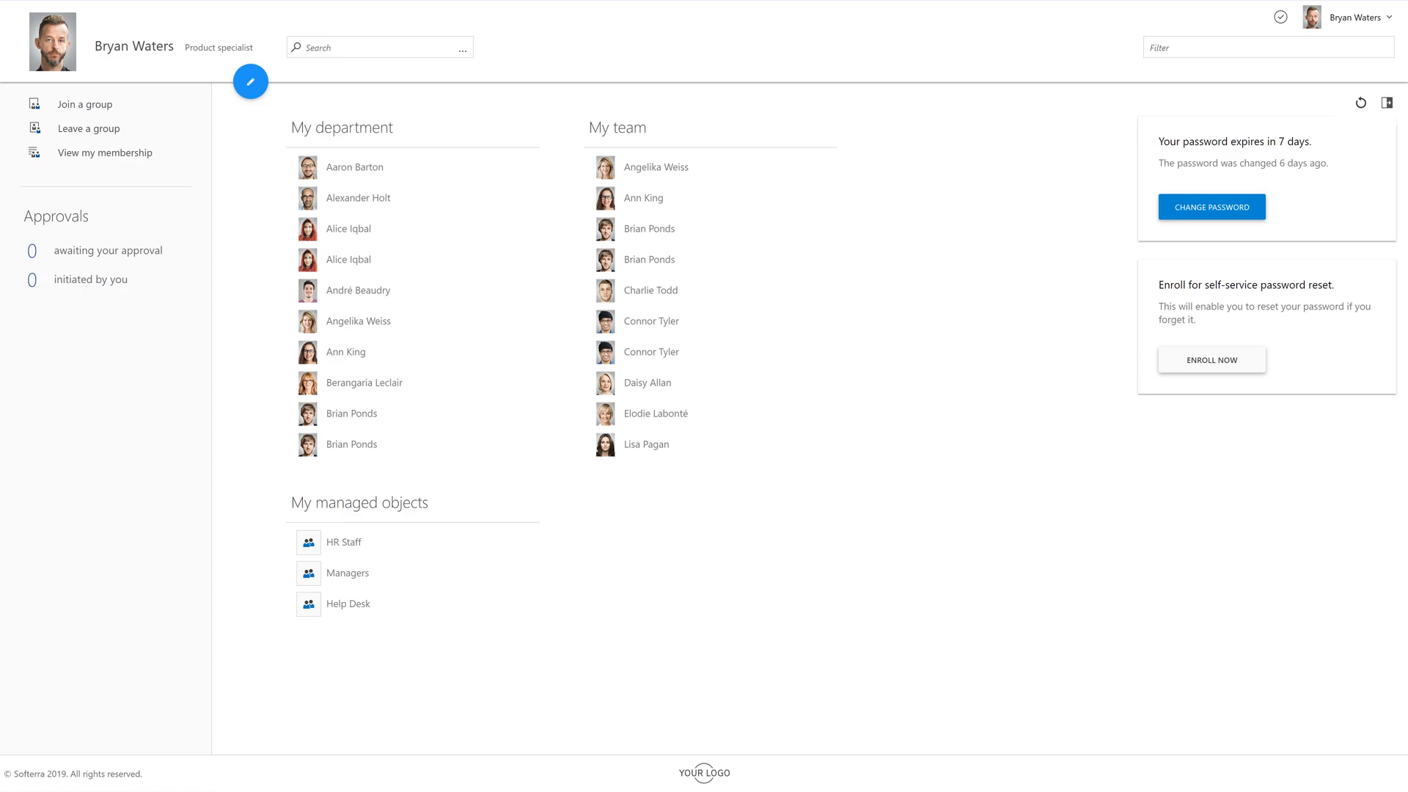
Open the Administrator interface's web interface configuration settings.
click(251, 81)
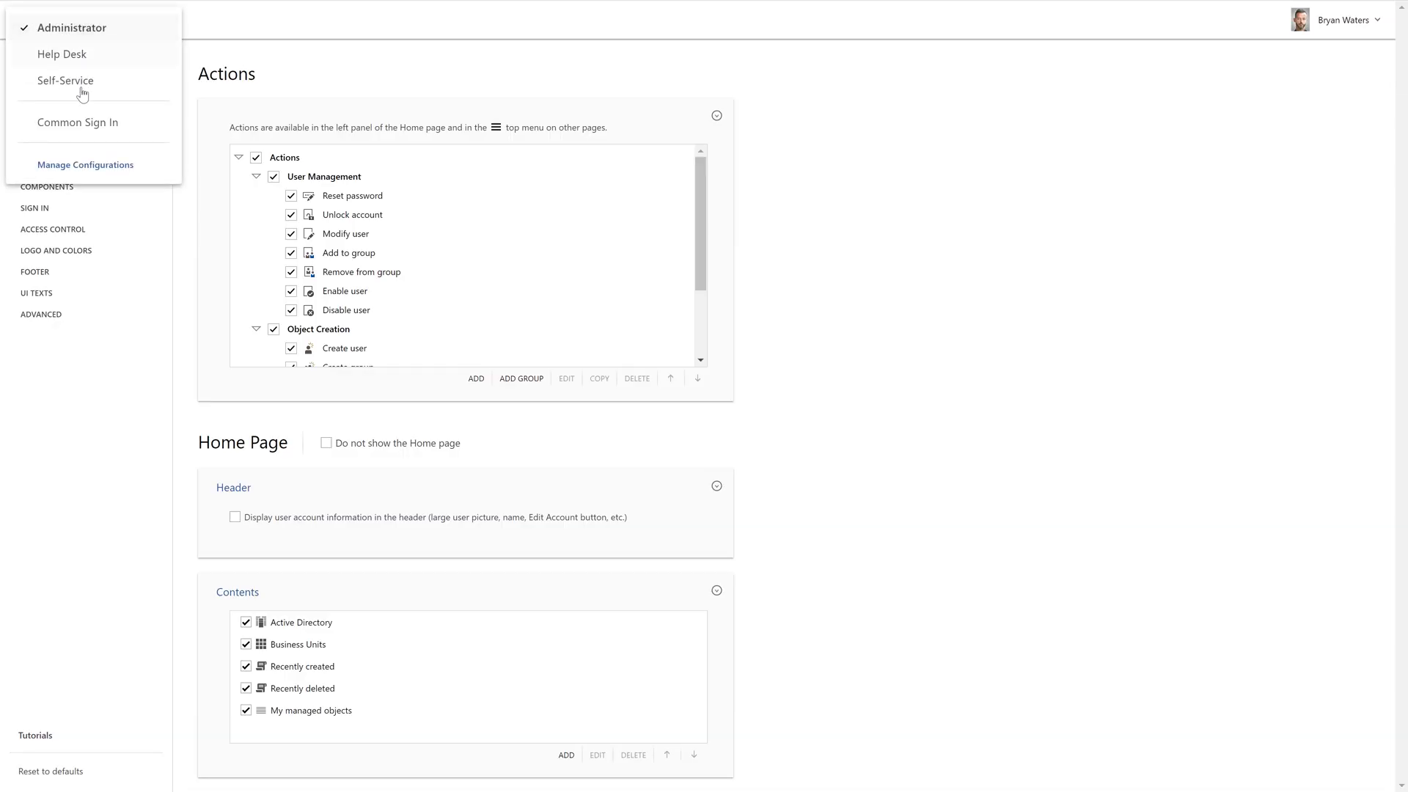
Add a 'My Web Interface' configuration copied from the Administrator settings.
click(85, 164)
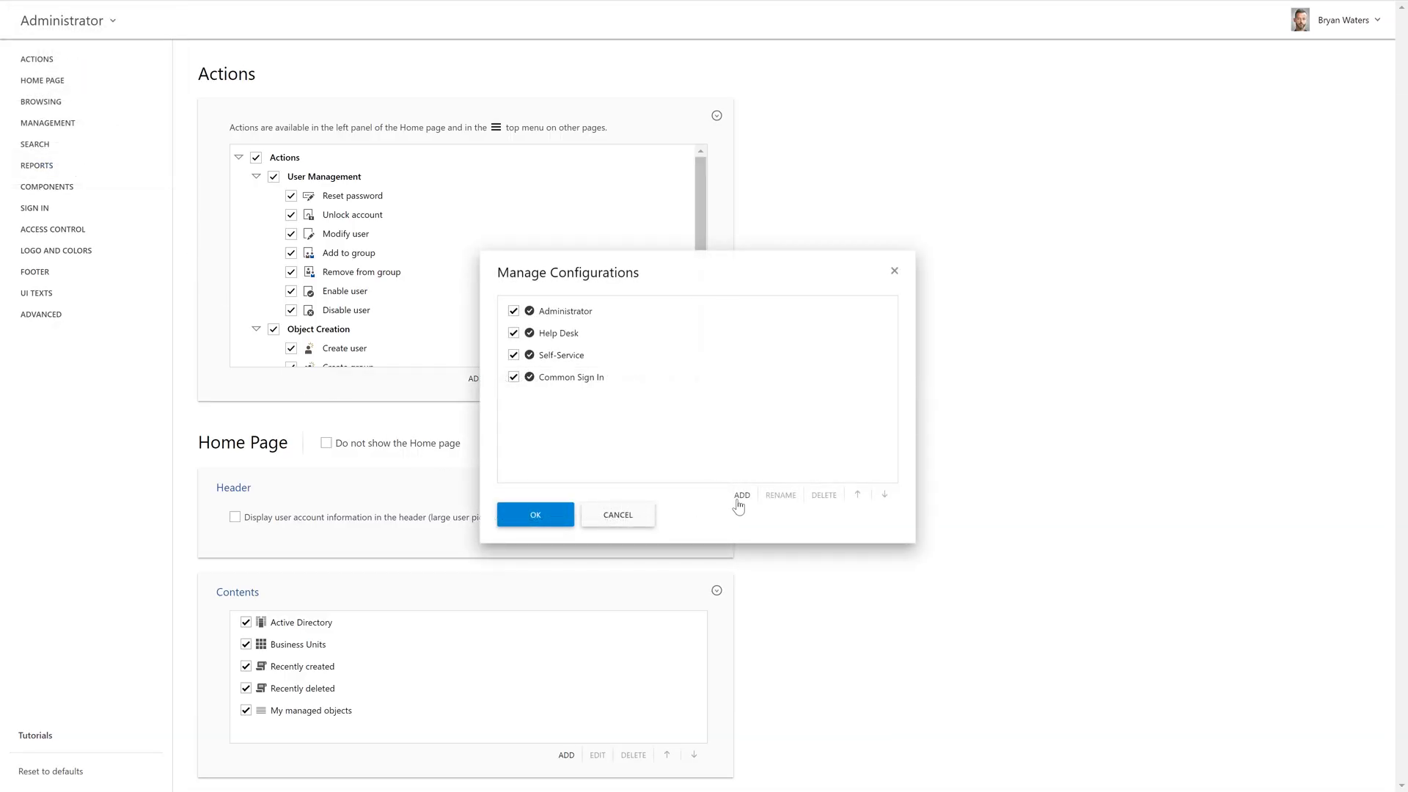
click(741, 495)
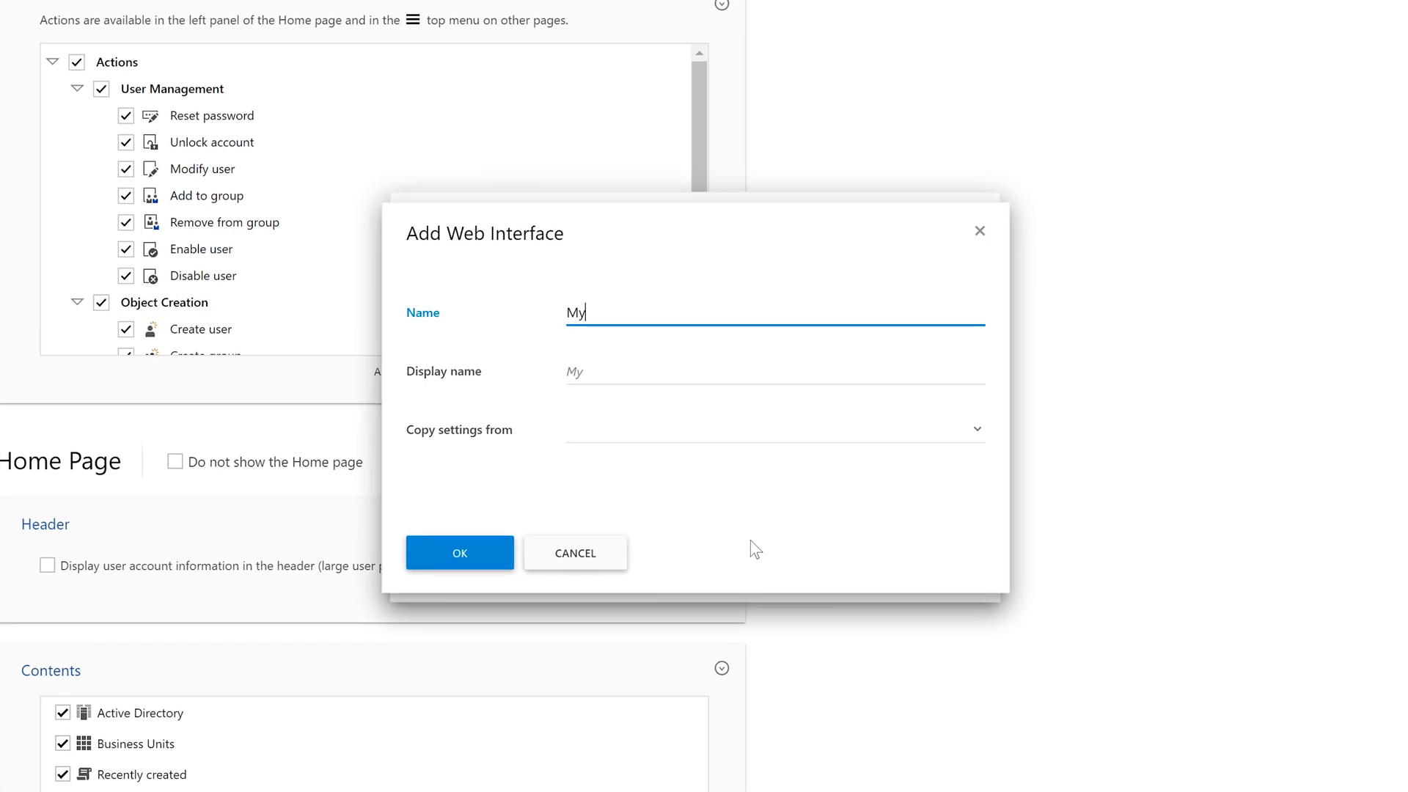
text(Web Interface)
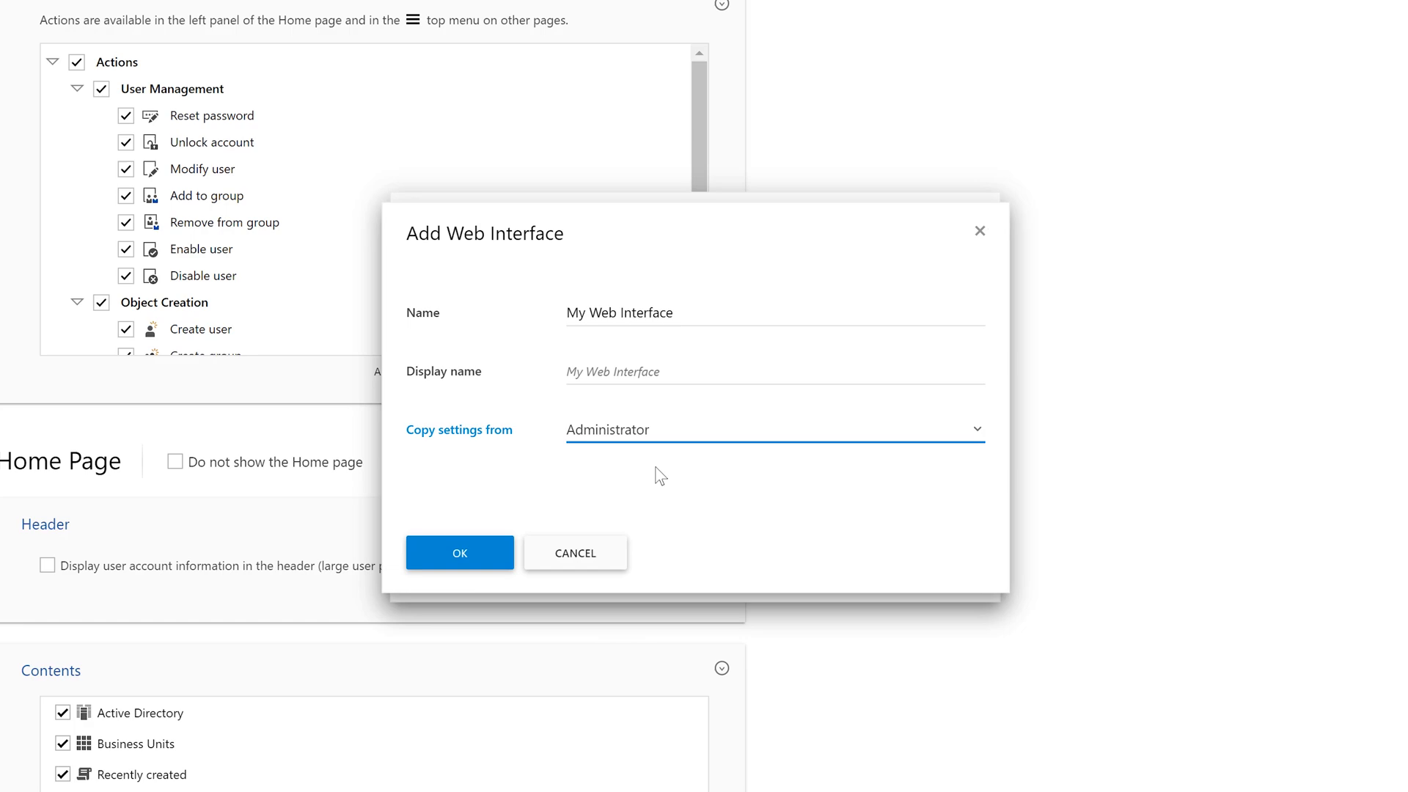
click(459, 552)
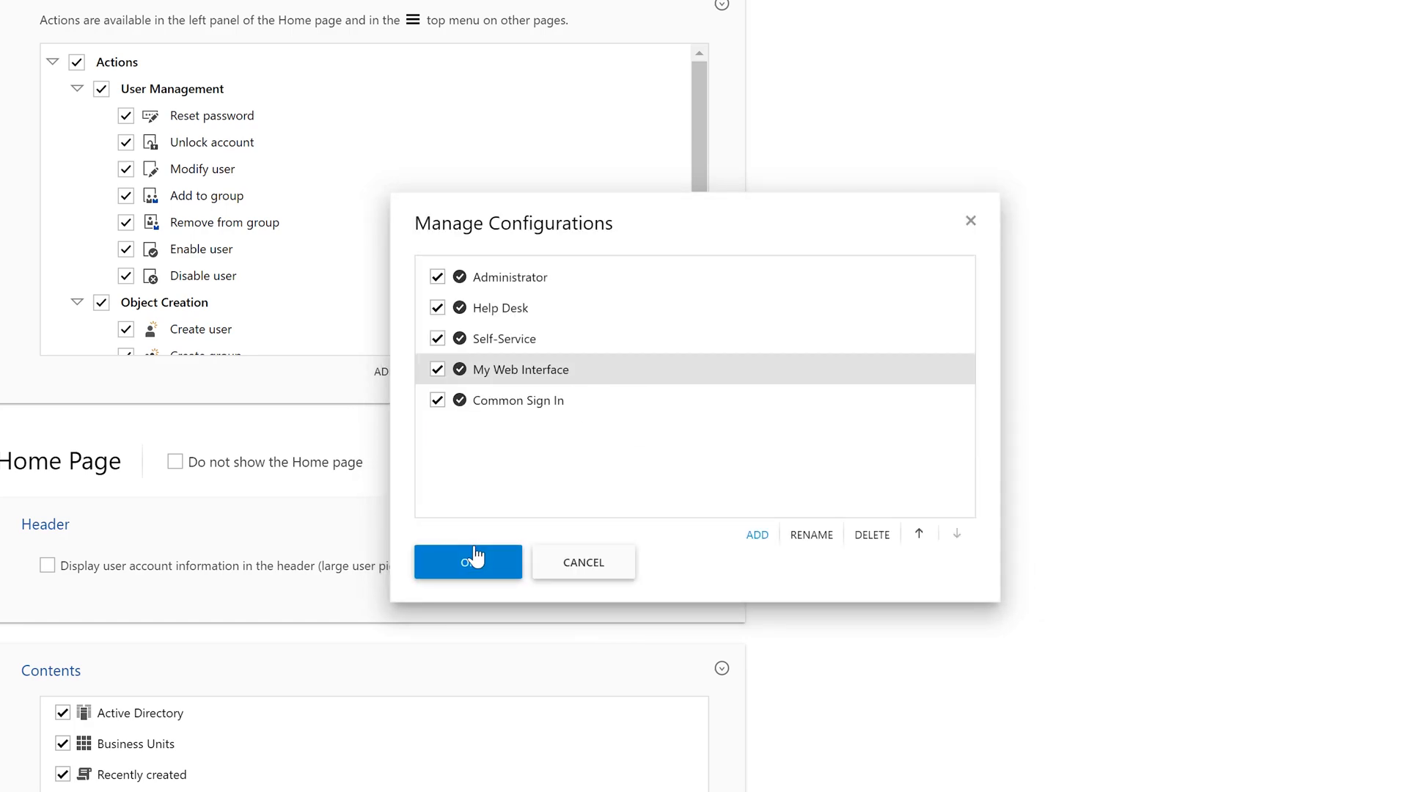
click(468, 562)
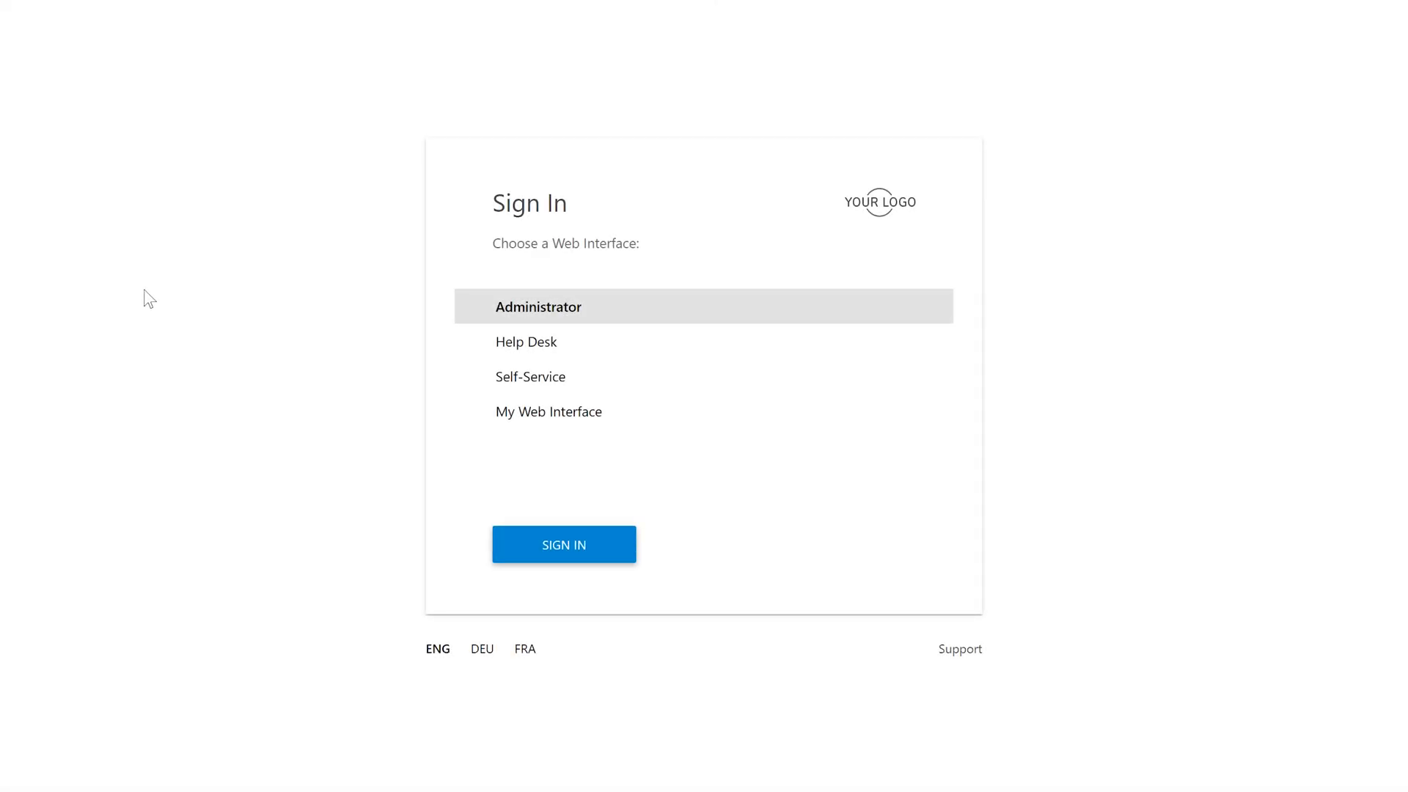
Sign in to My Web Interface and review its home page of copied actions.
click(551, 412)
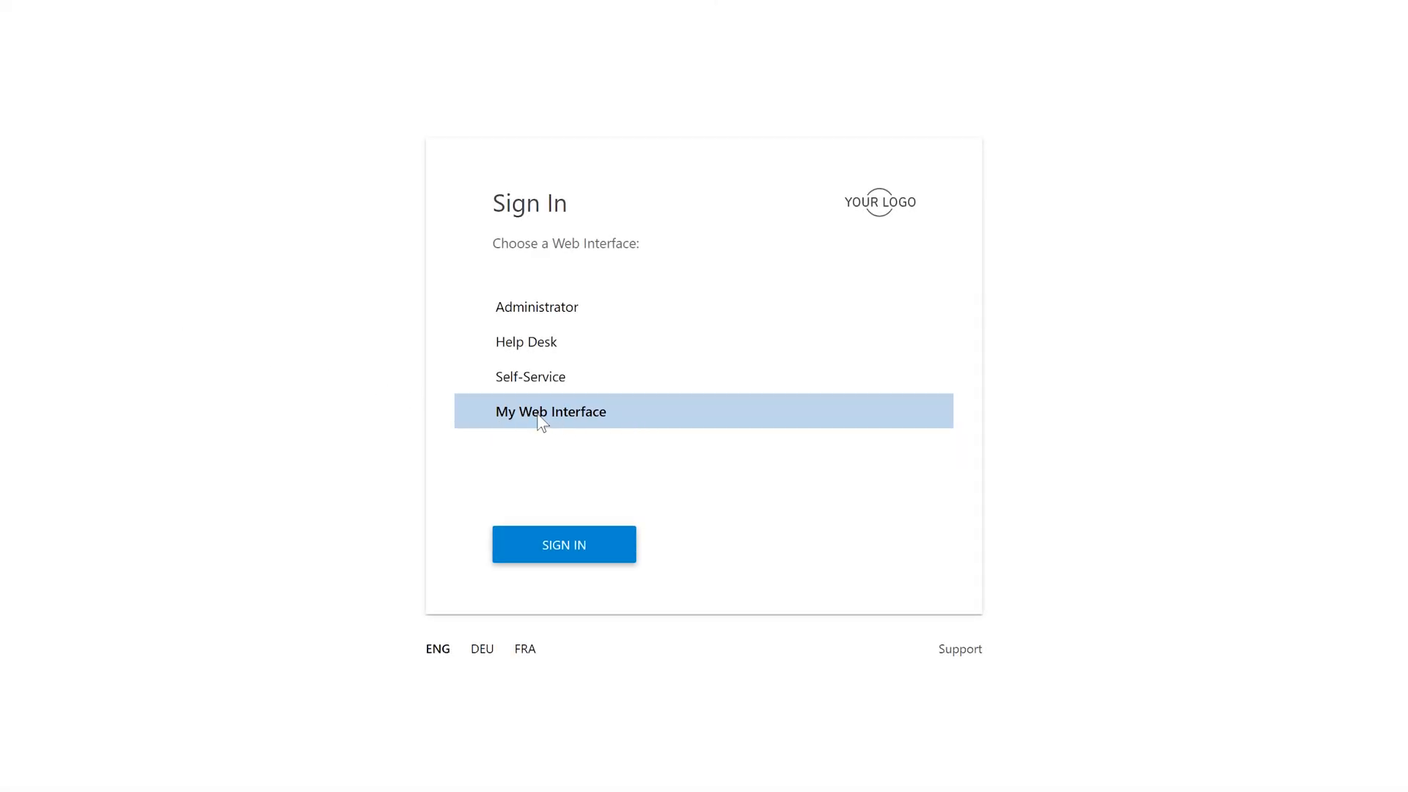
click(564, 544)
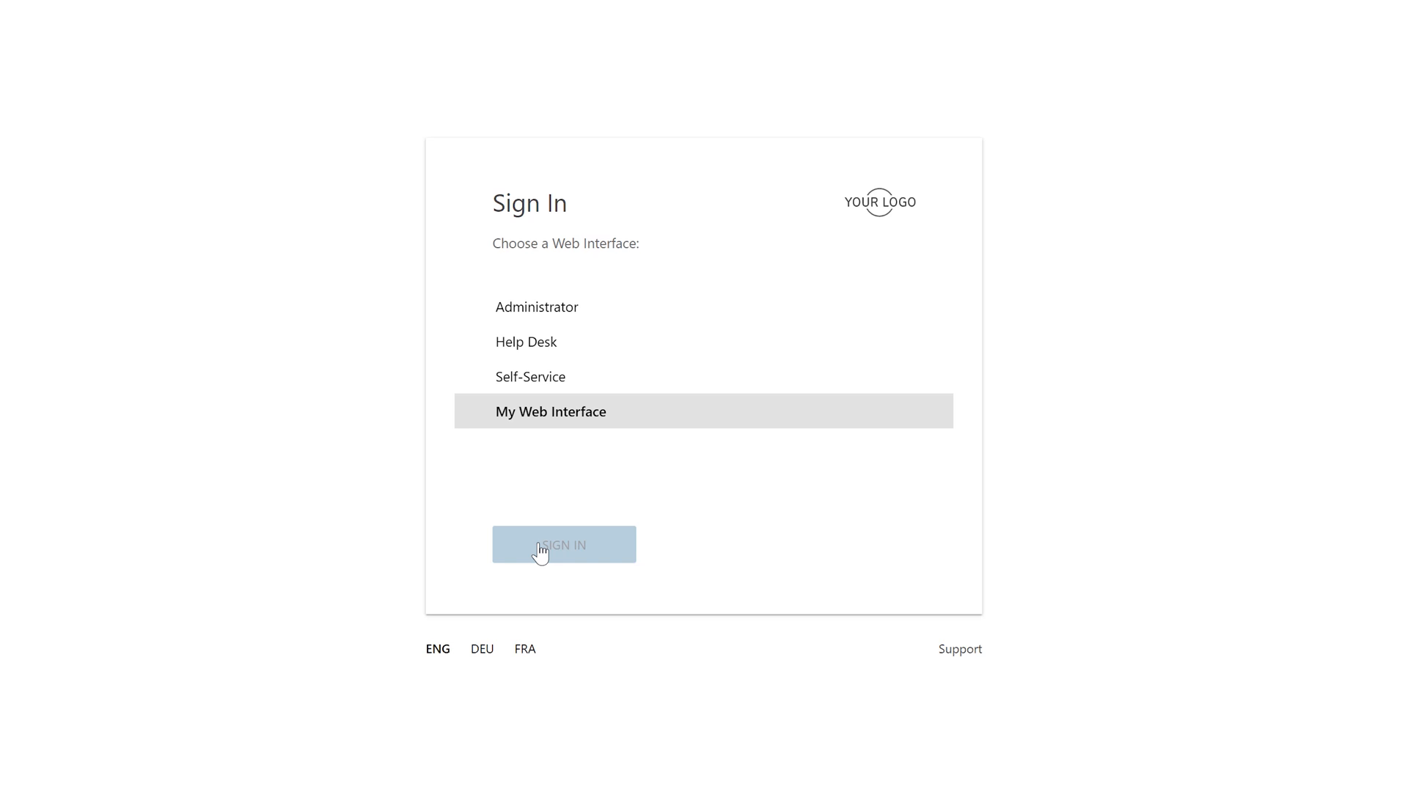
click(564, 544)
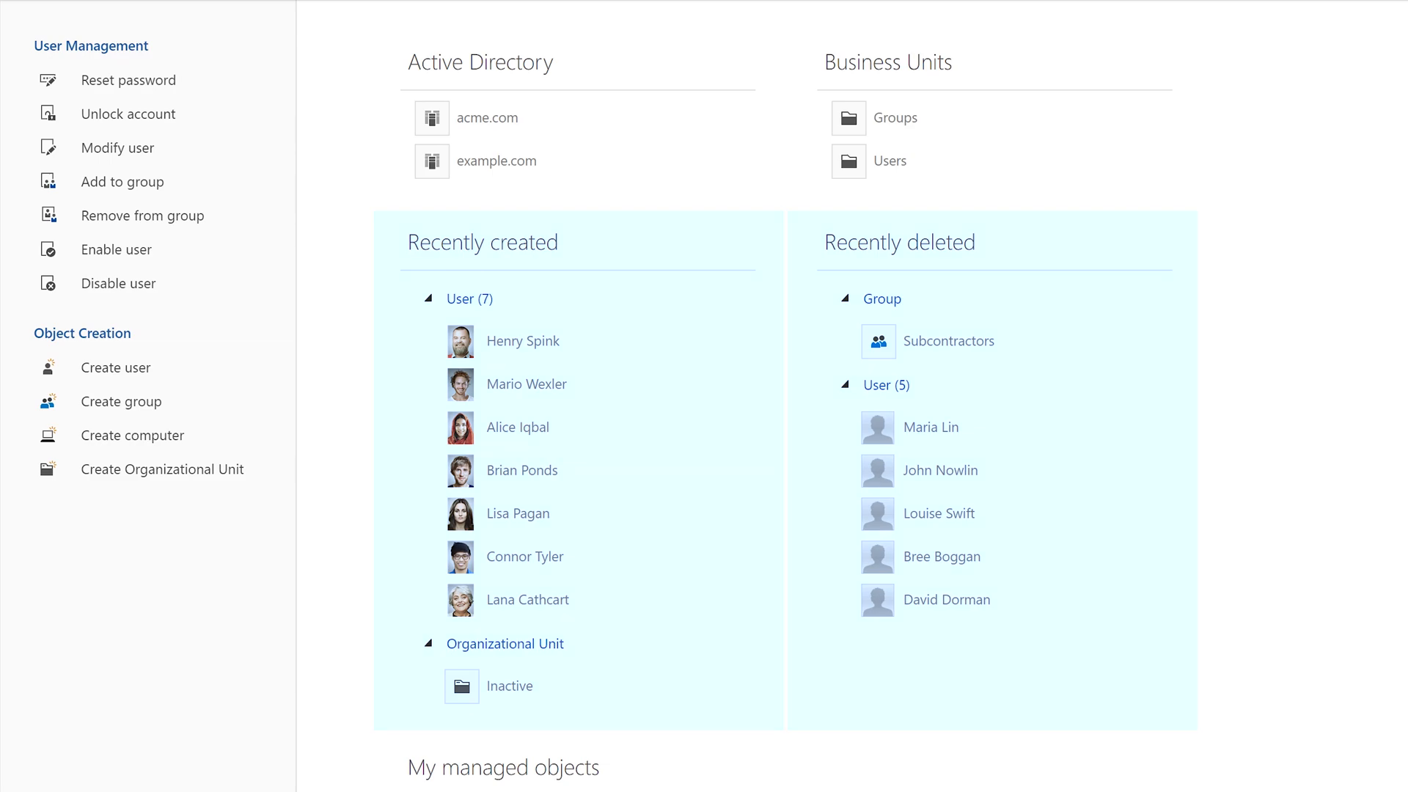
scroll(down, 3)
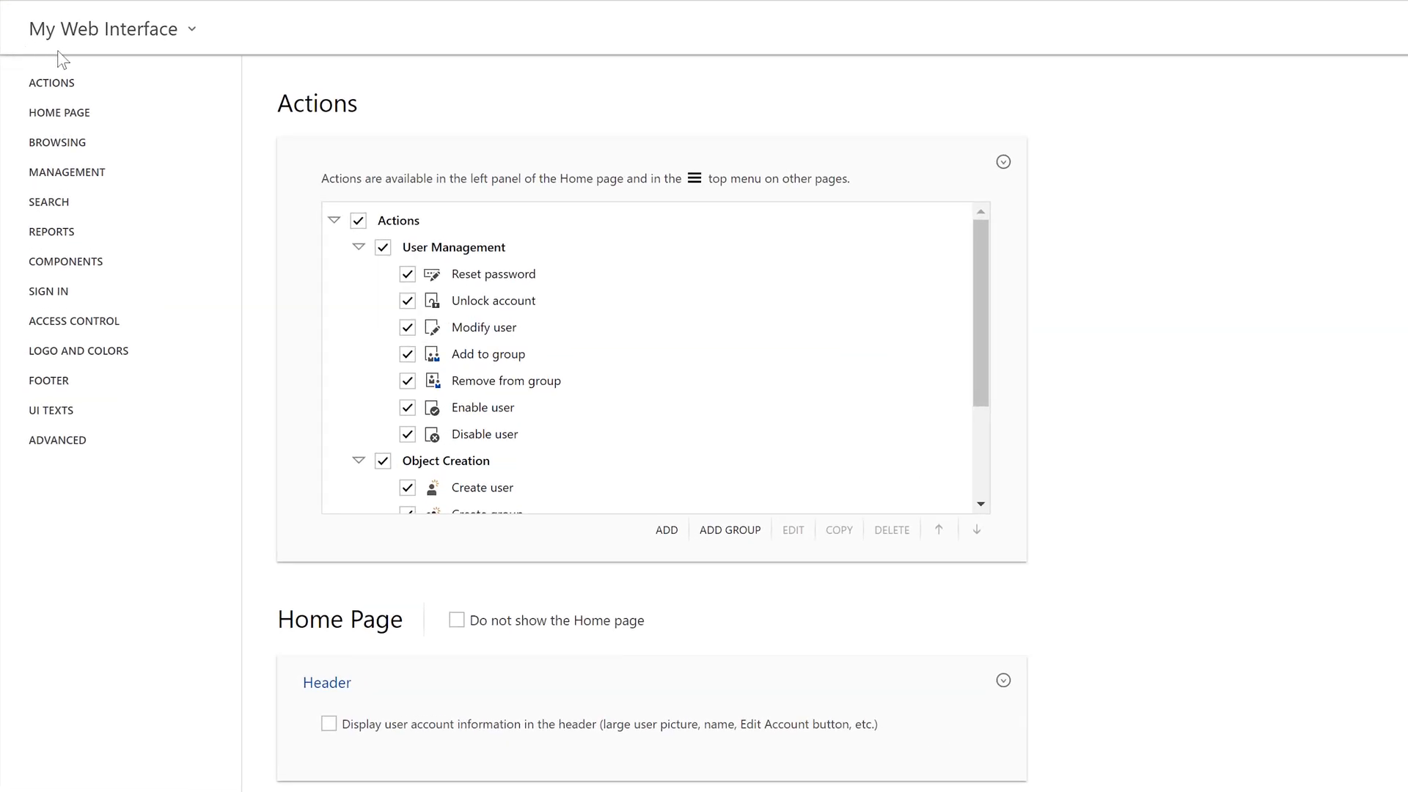
mouse_move(163, 52)
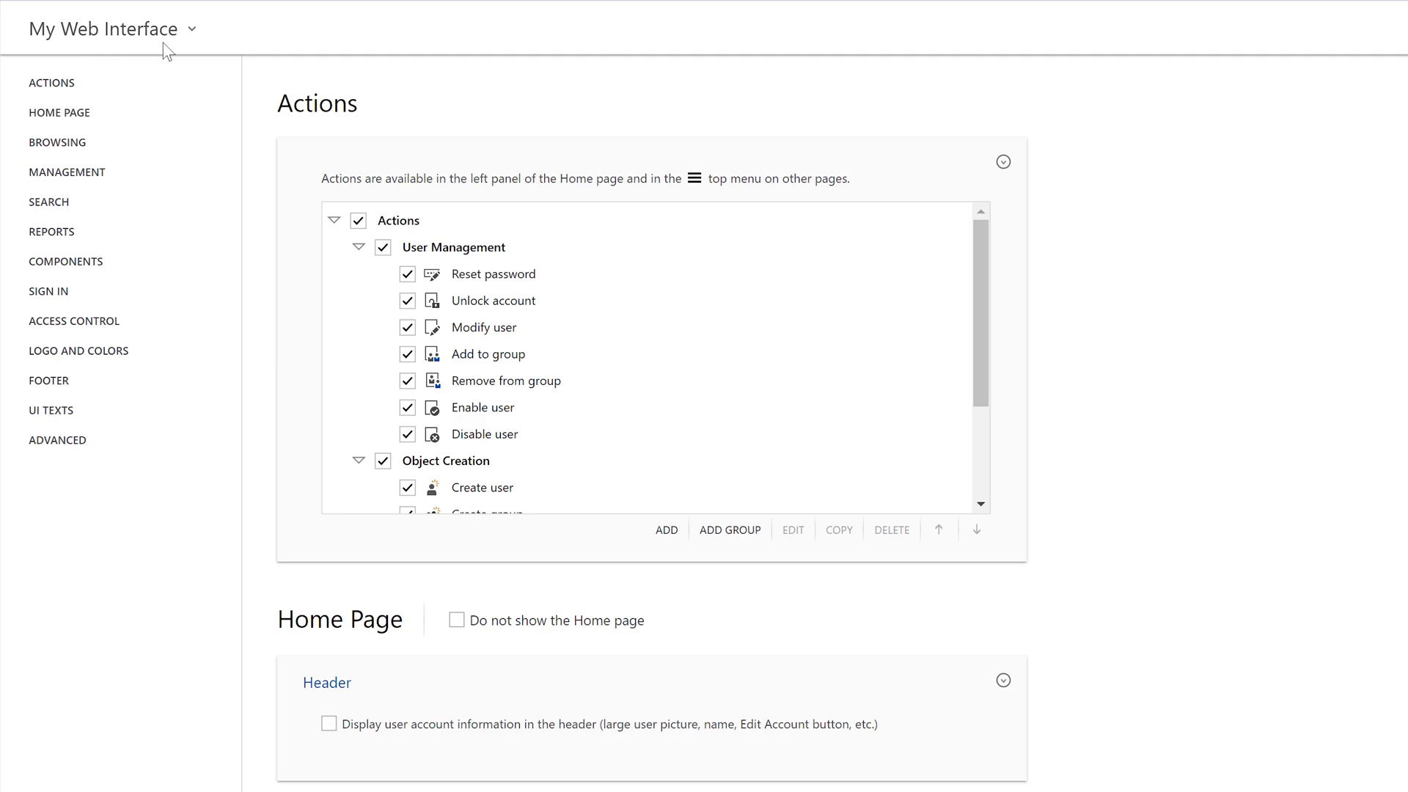
Show Members of my managed groups, Inactive computers and My Account card, hide charts, and save.
click(60, 111)
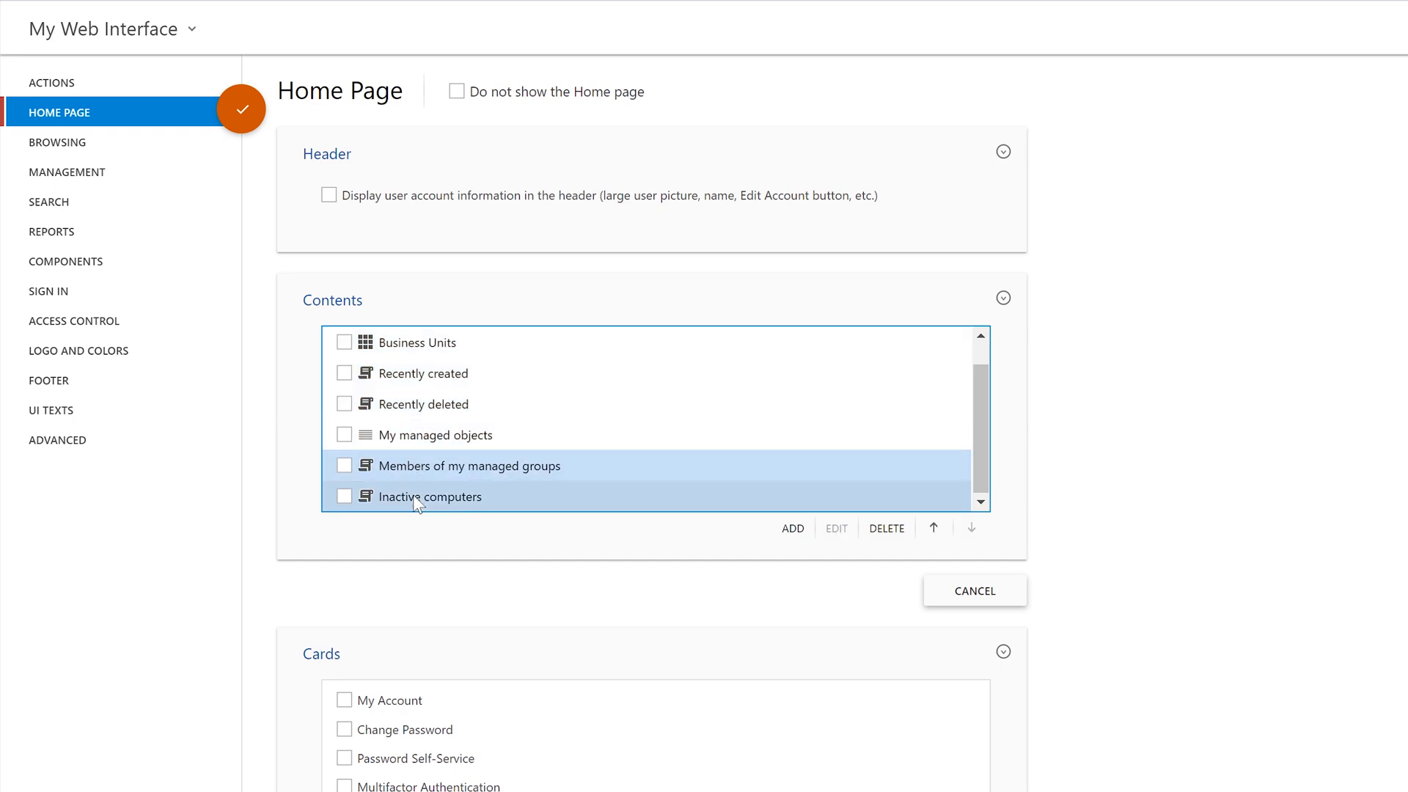
click(344, 496)
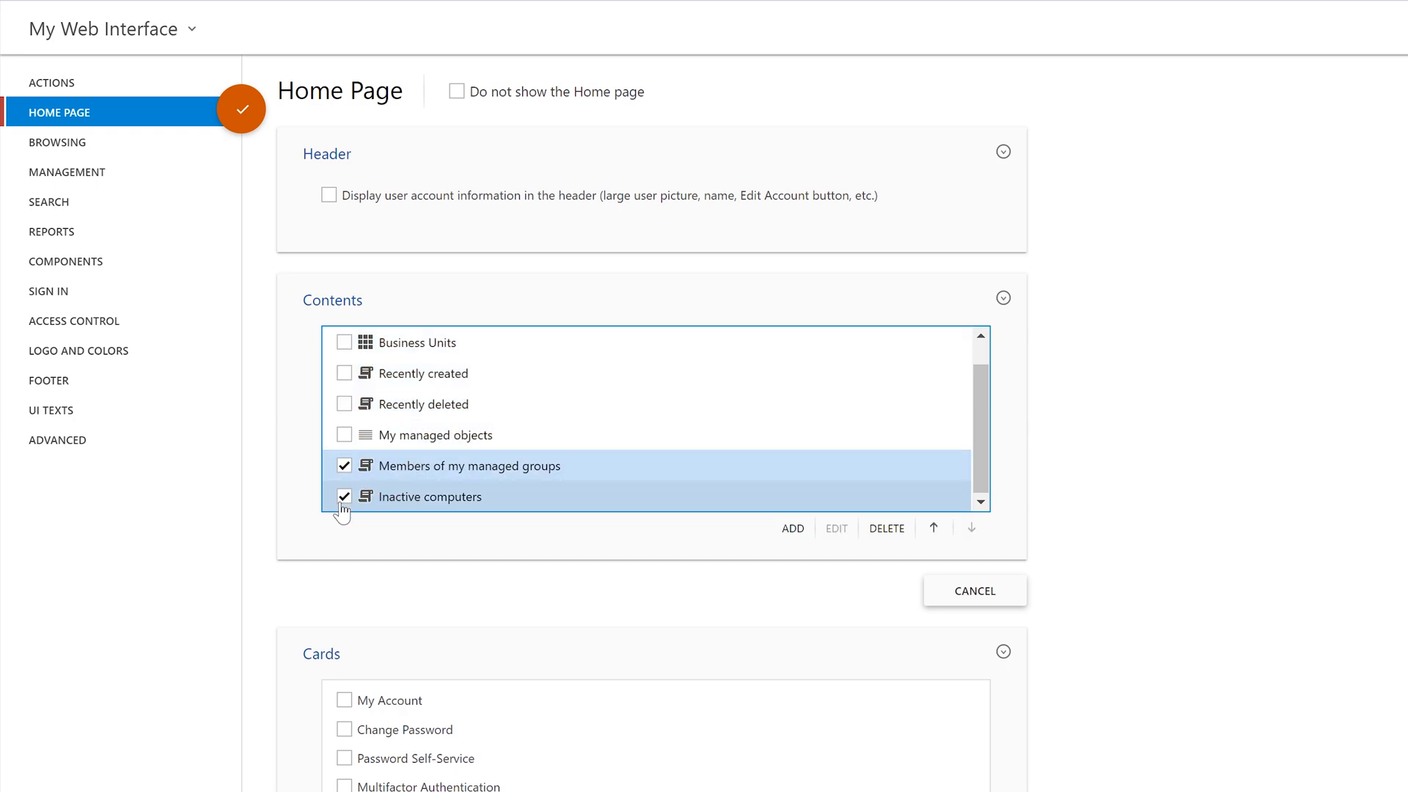
mouse_move(343, 525)
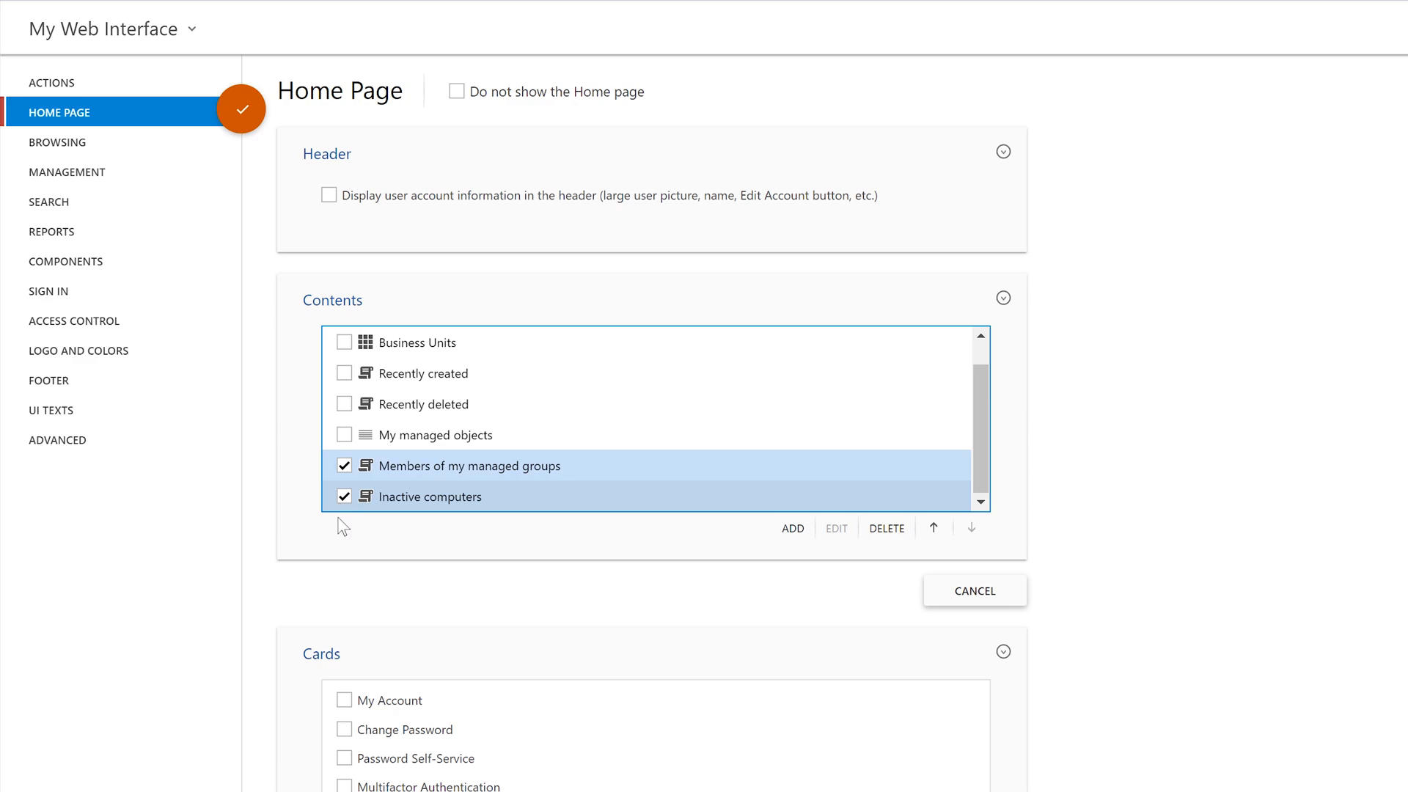
click(343, 699)
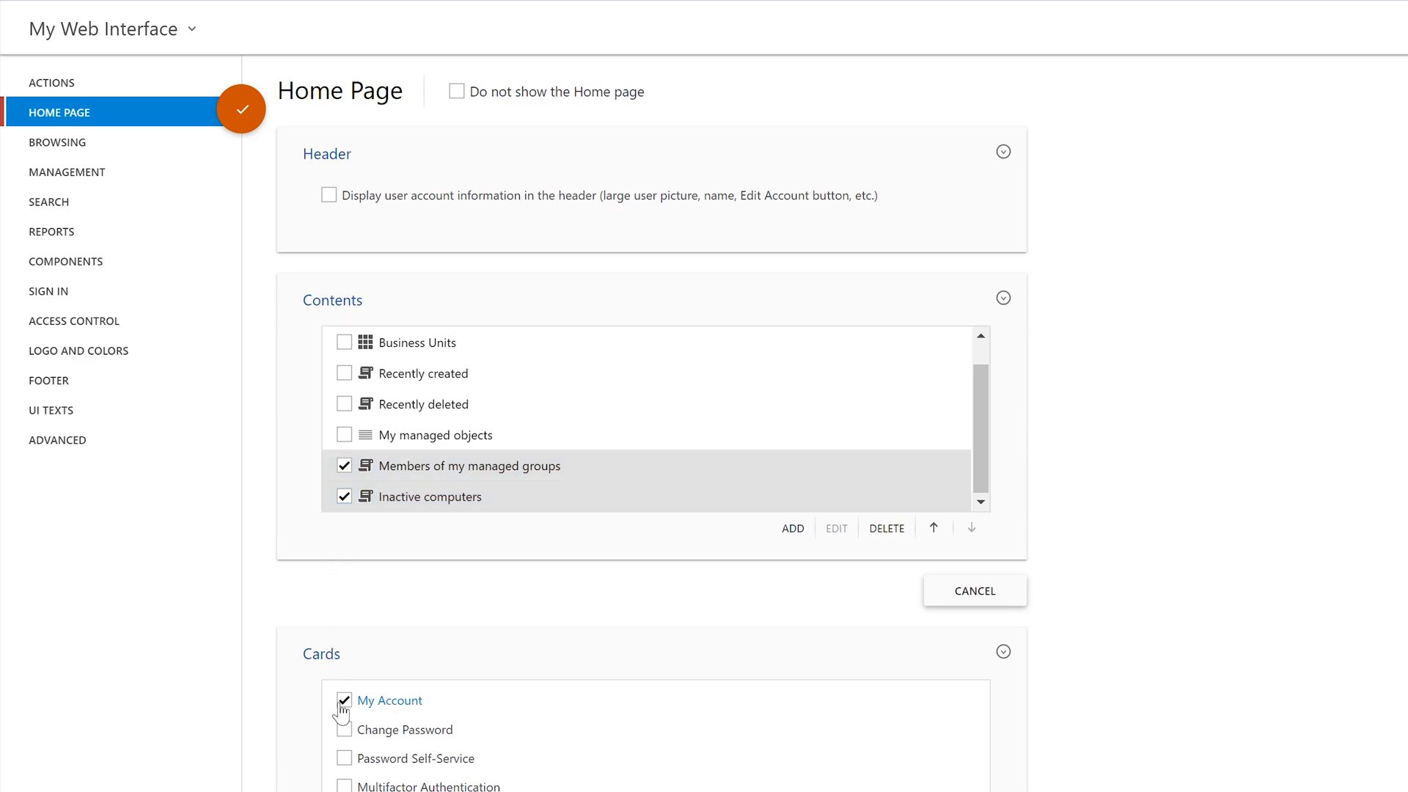
scroll(down, 3)
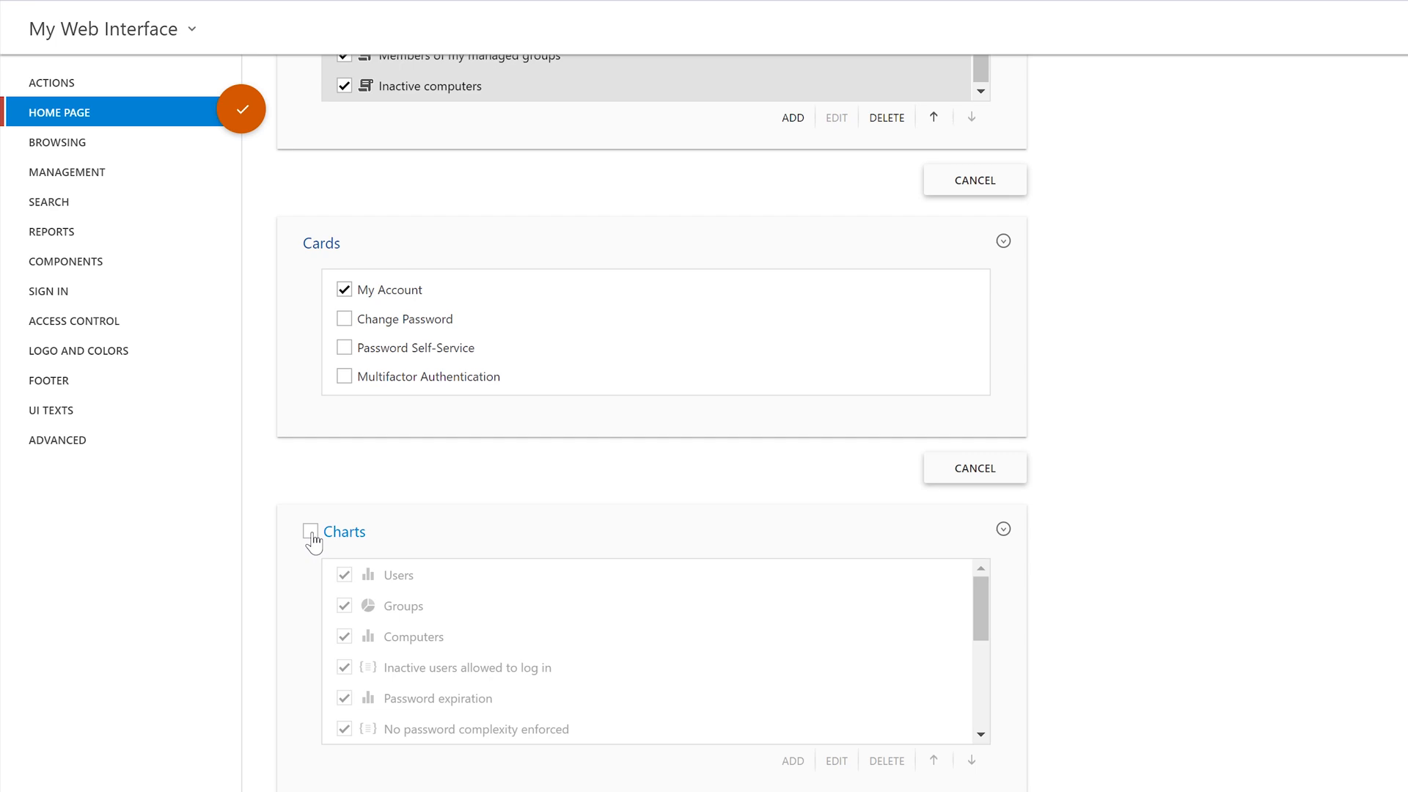
click(311, 531)
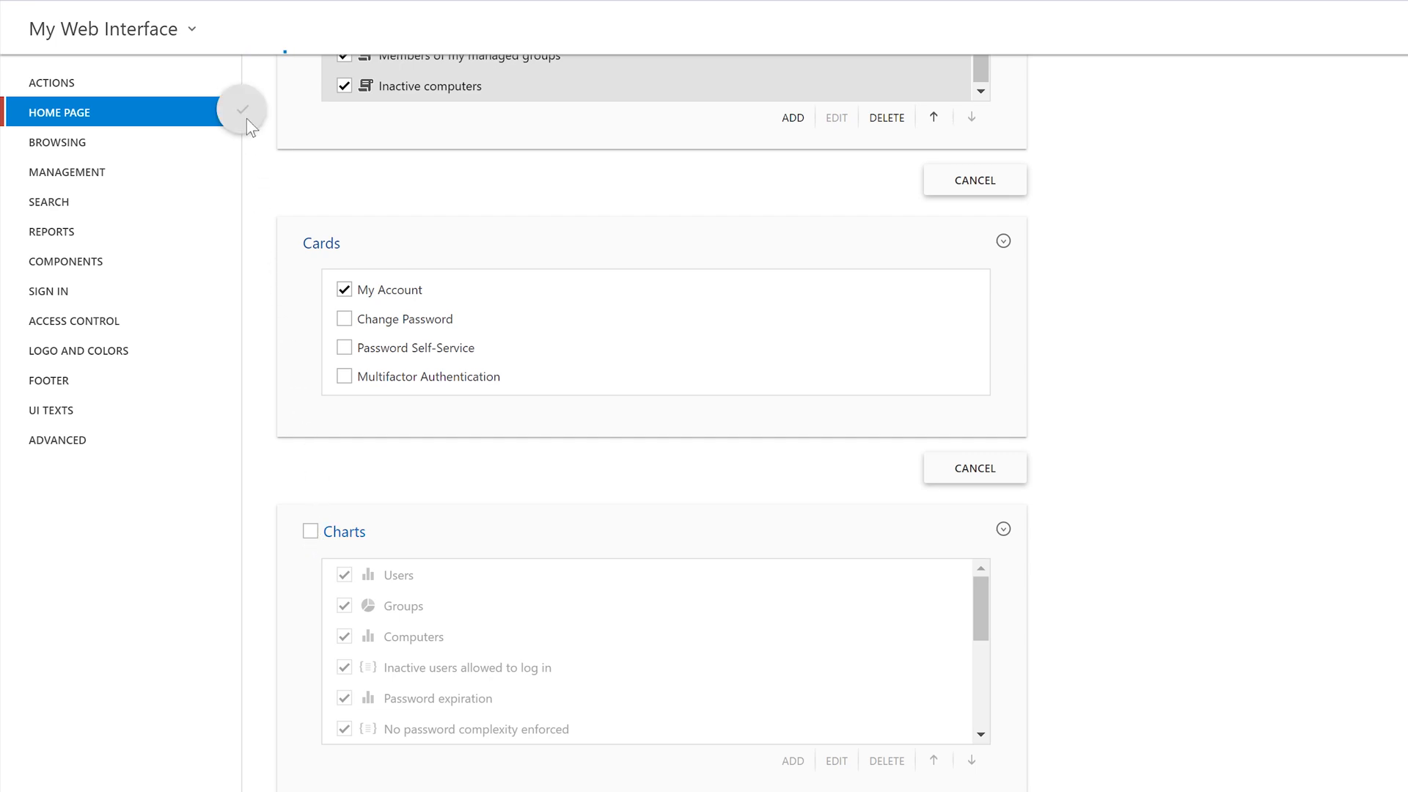
click(240, 111)
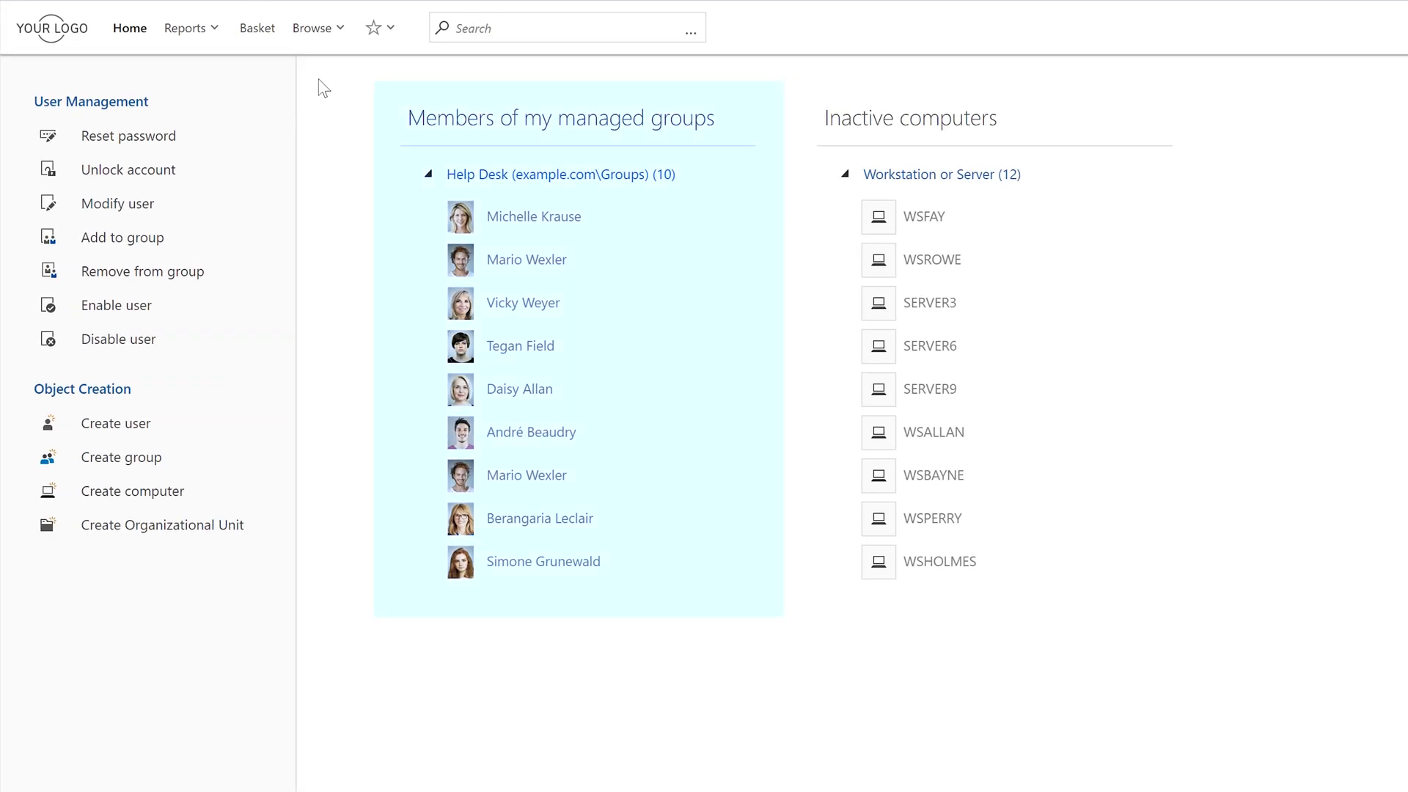
click(428, 174)
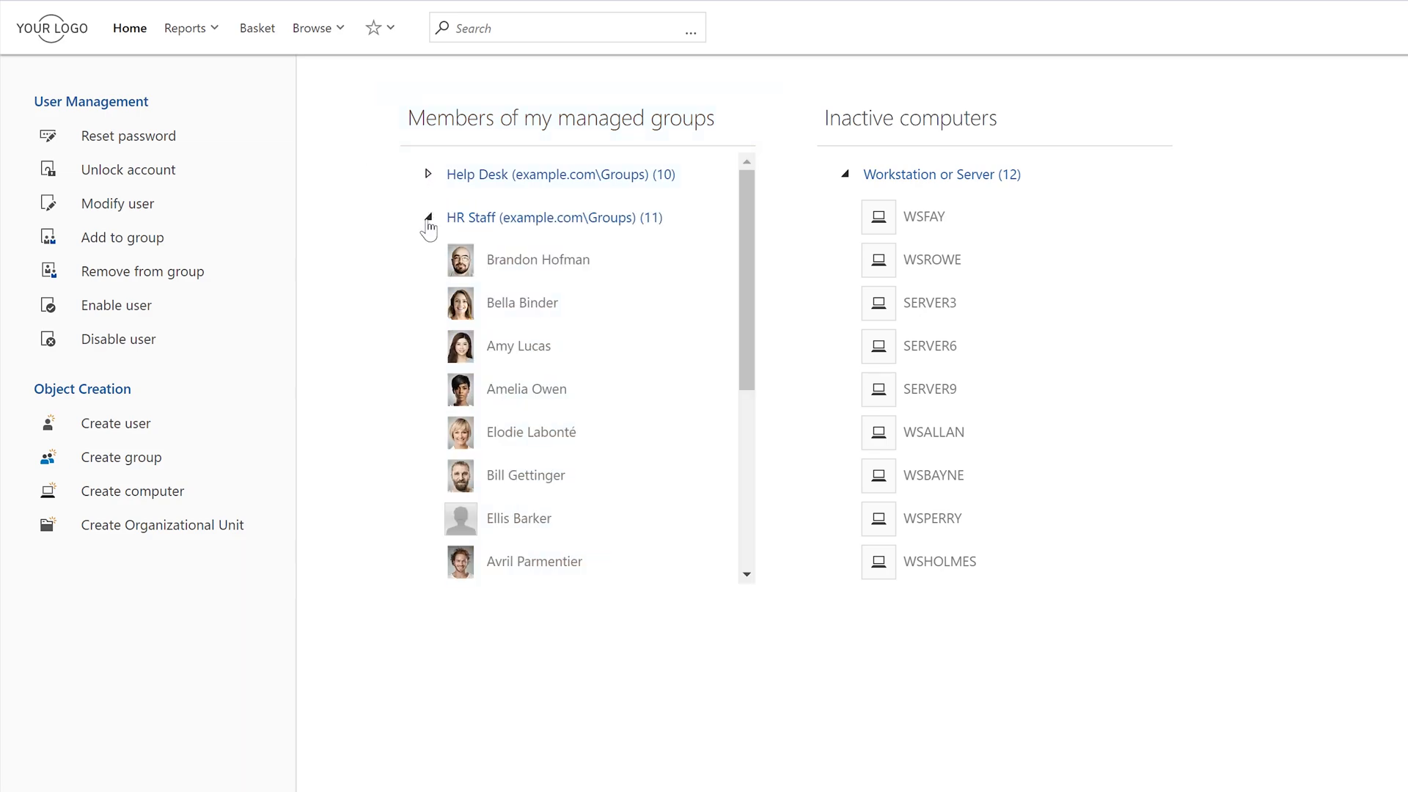
click(429, 217)
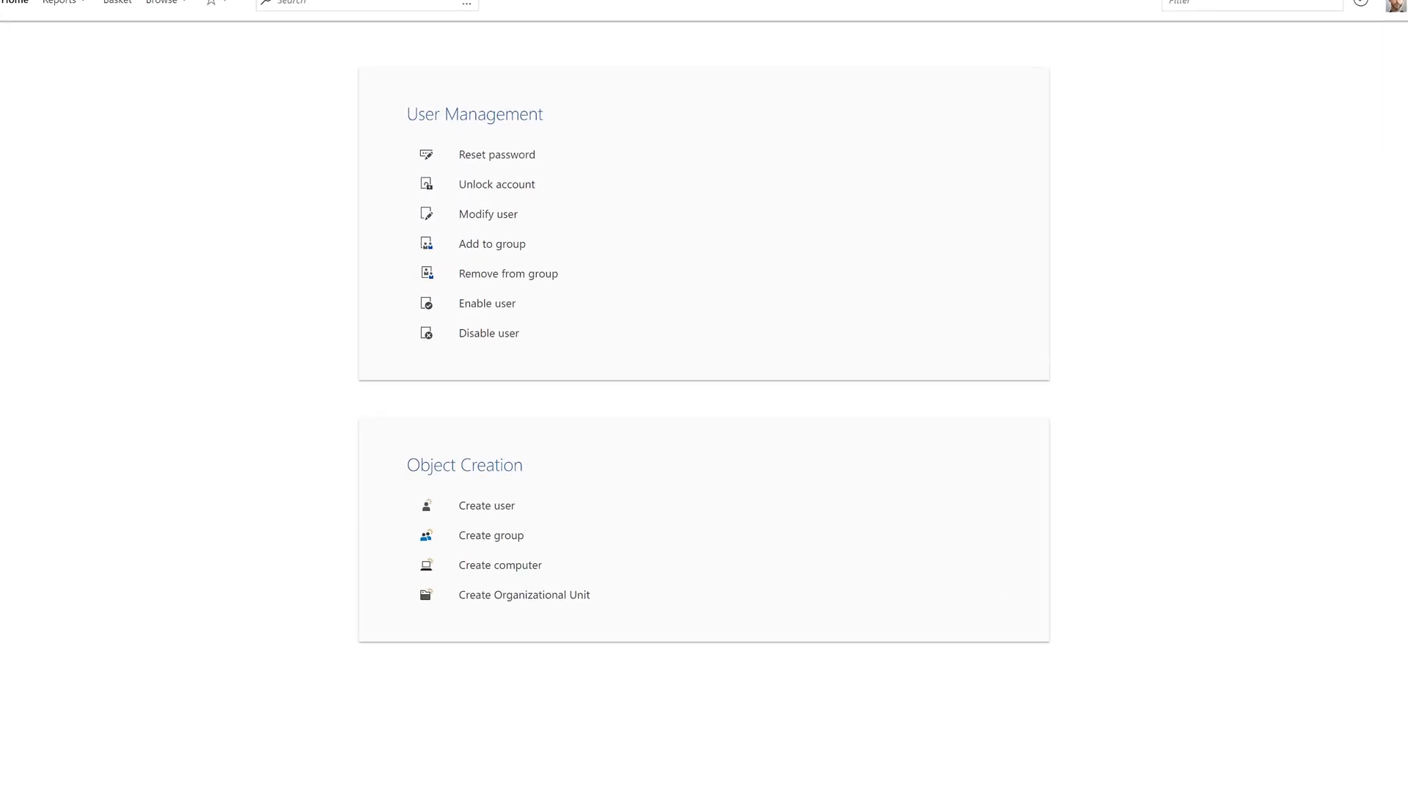
scroll(down, 3)
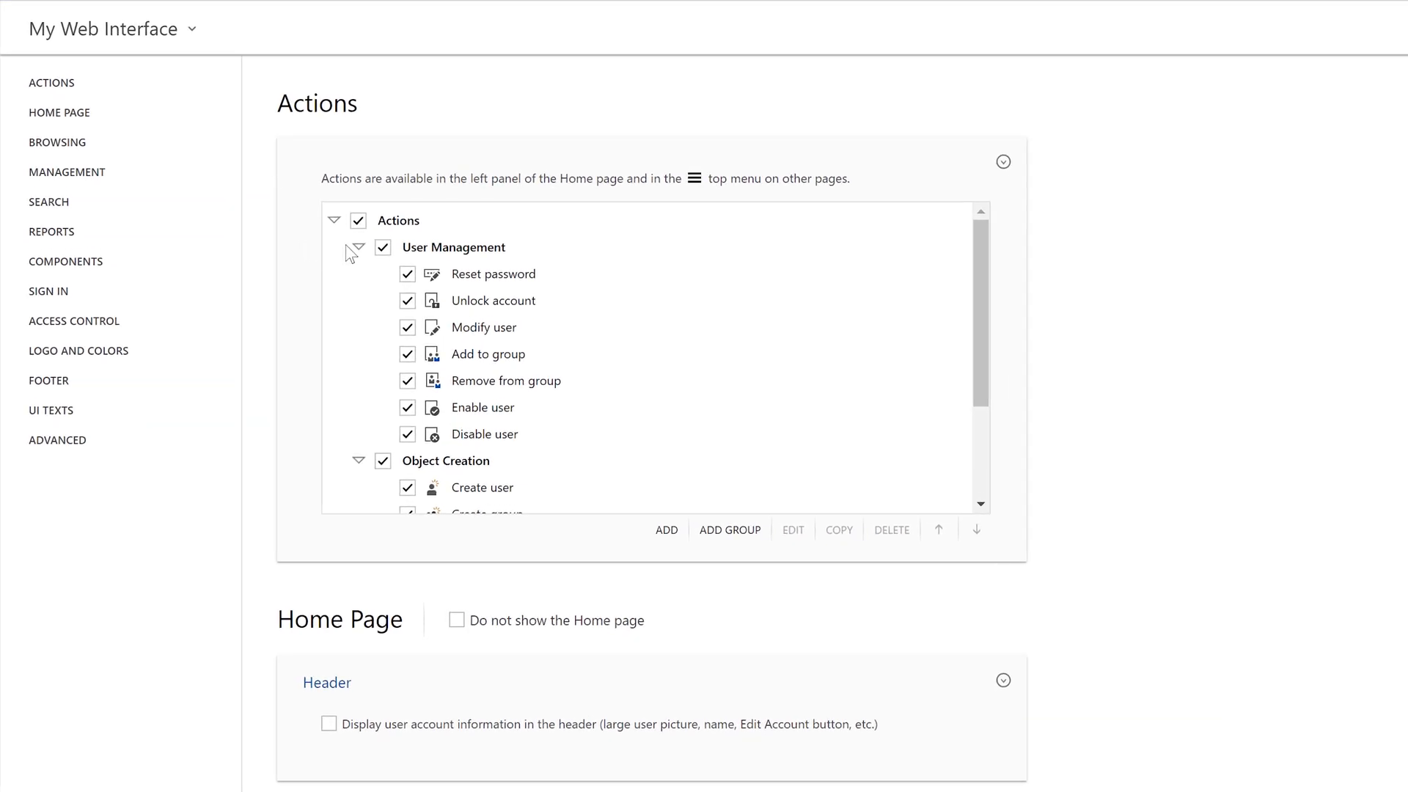
Remove the User Management action group and create a new My Group folder.
click(890, 529)
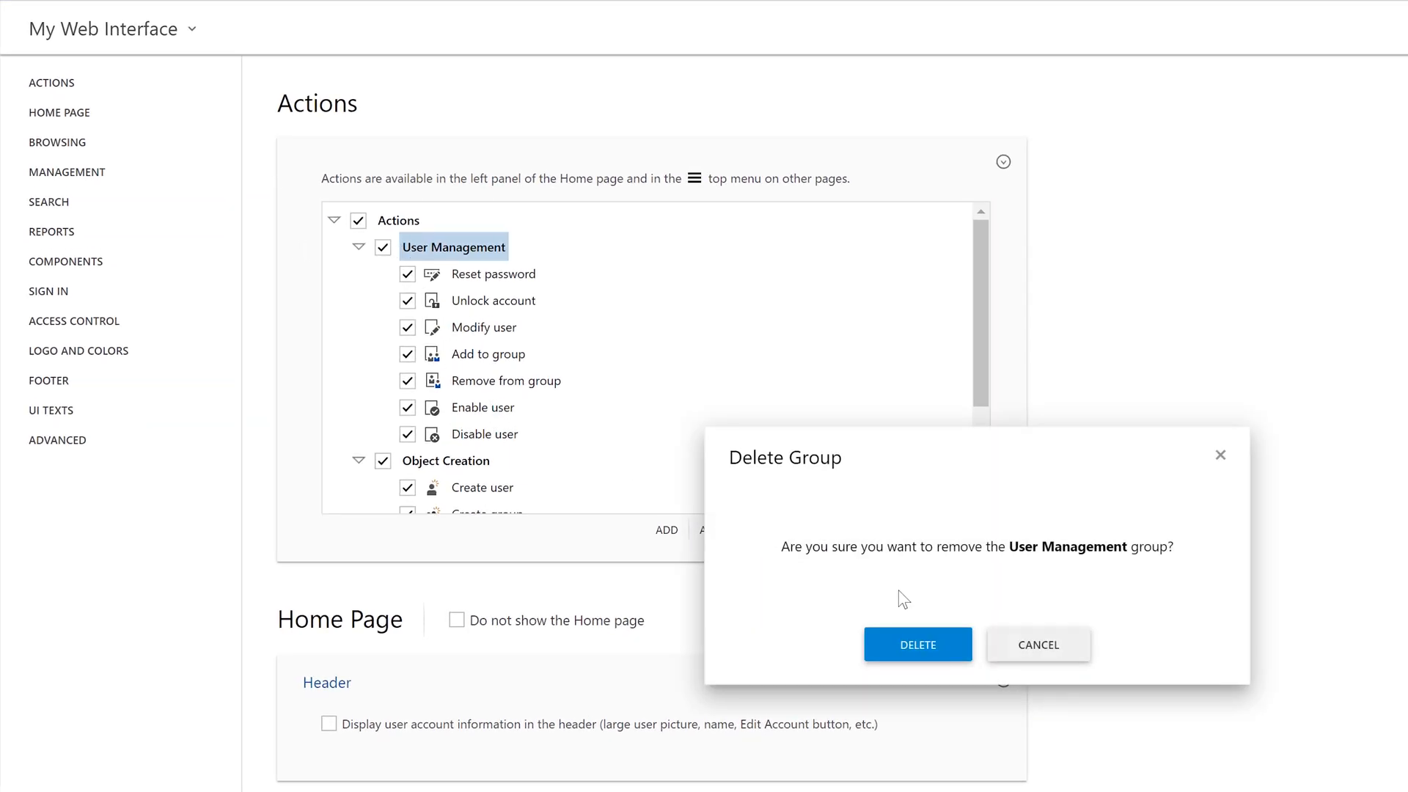
click(917, 644)
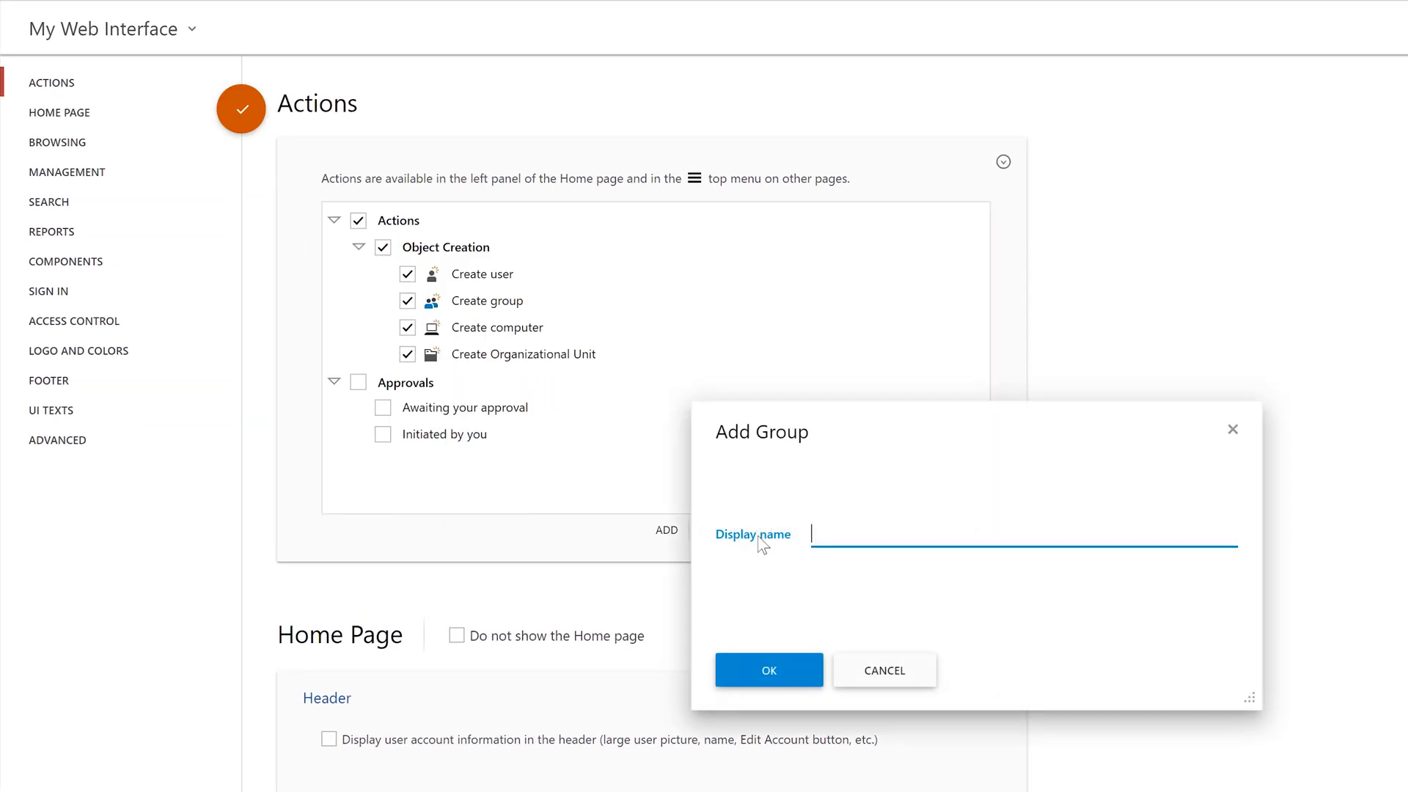
click(768, 669)
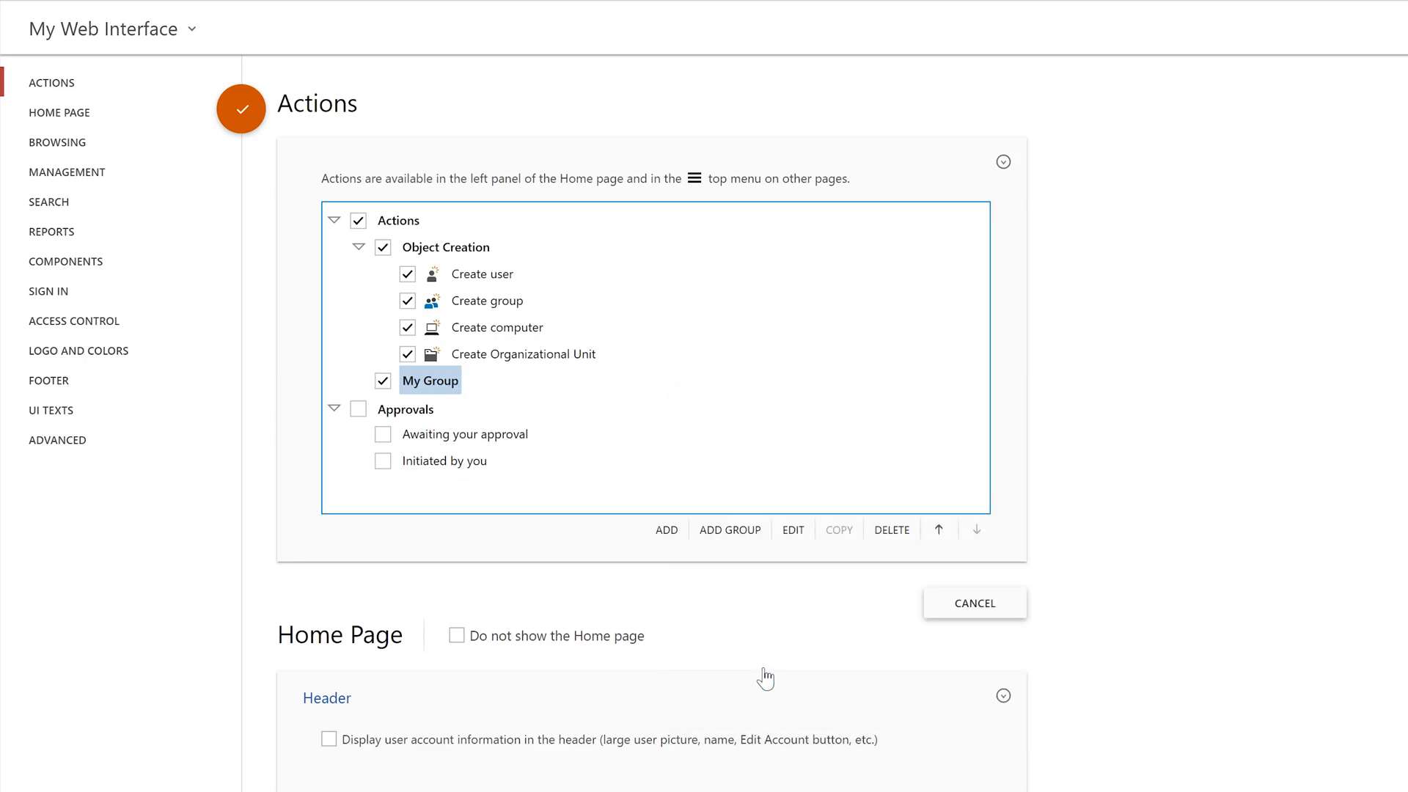
mouse_move(675, 537)
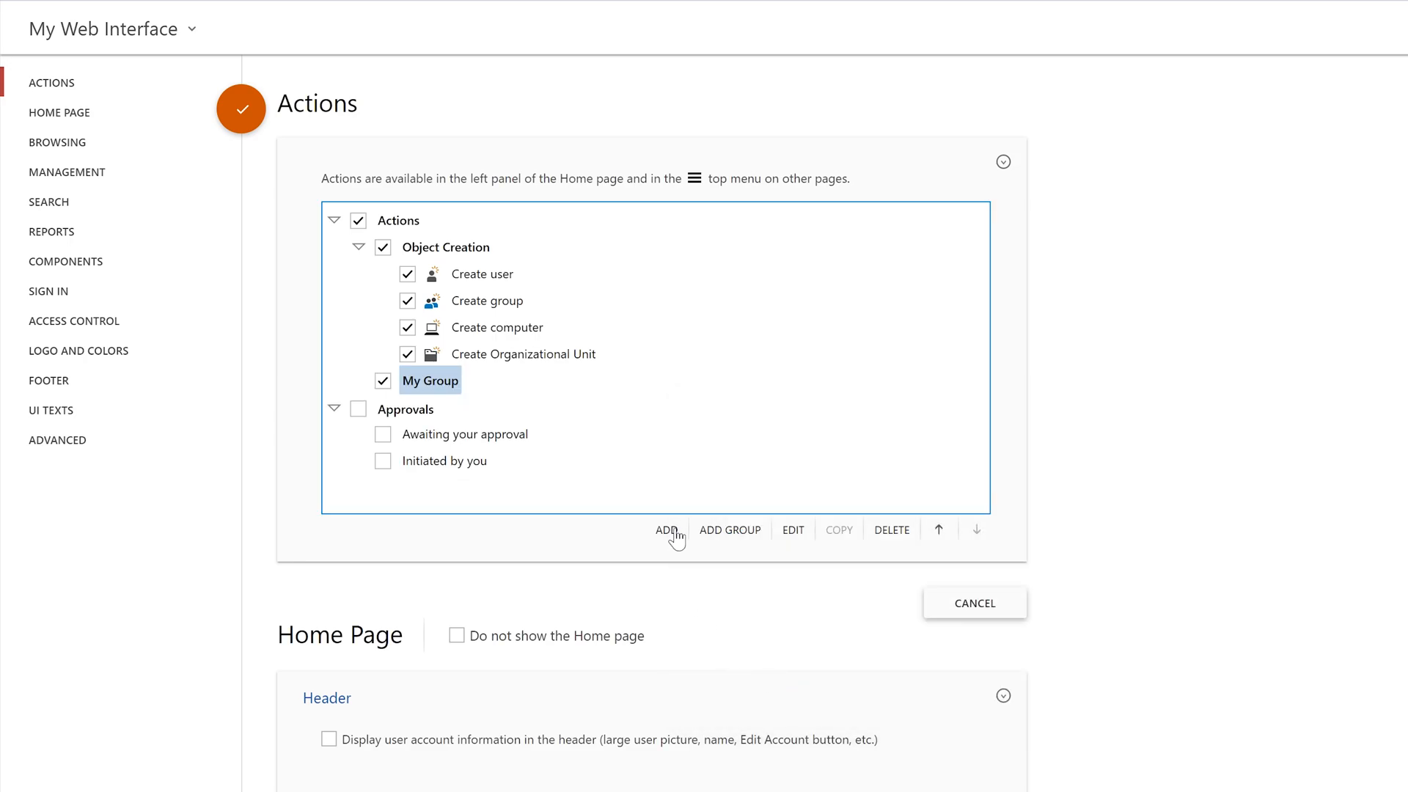
Add an Add to group action to My Group that lets users select groups.
click(667, 529)
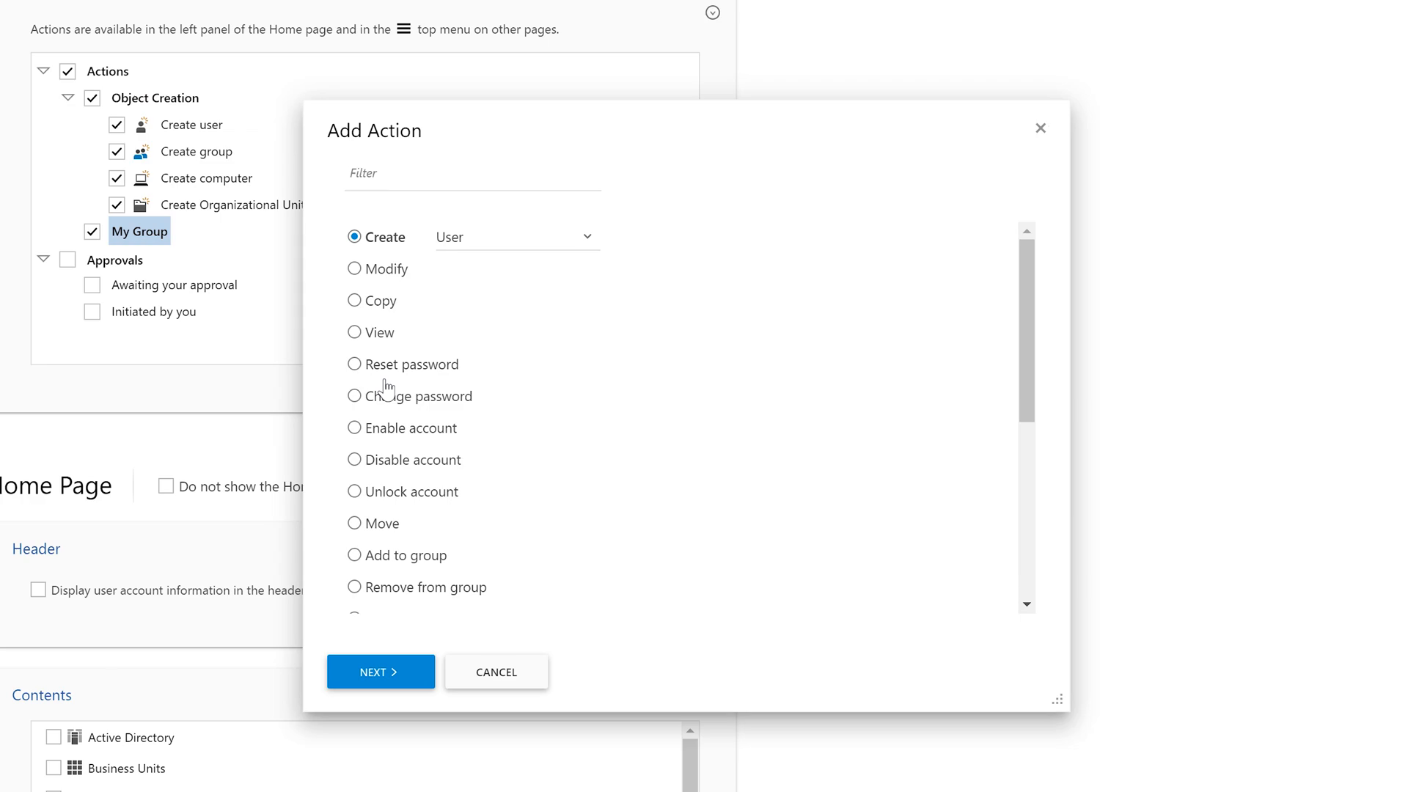
scroll(down, 3)
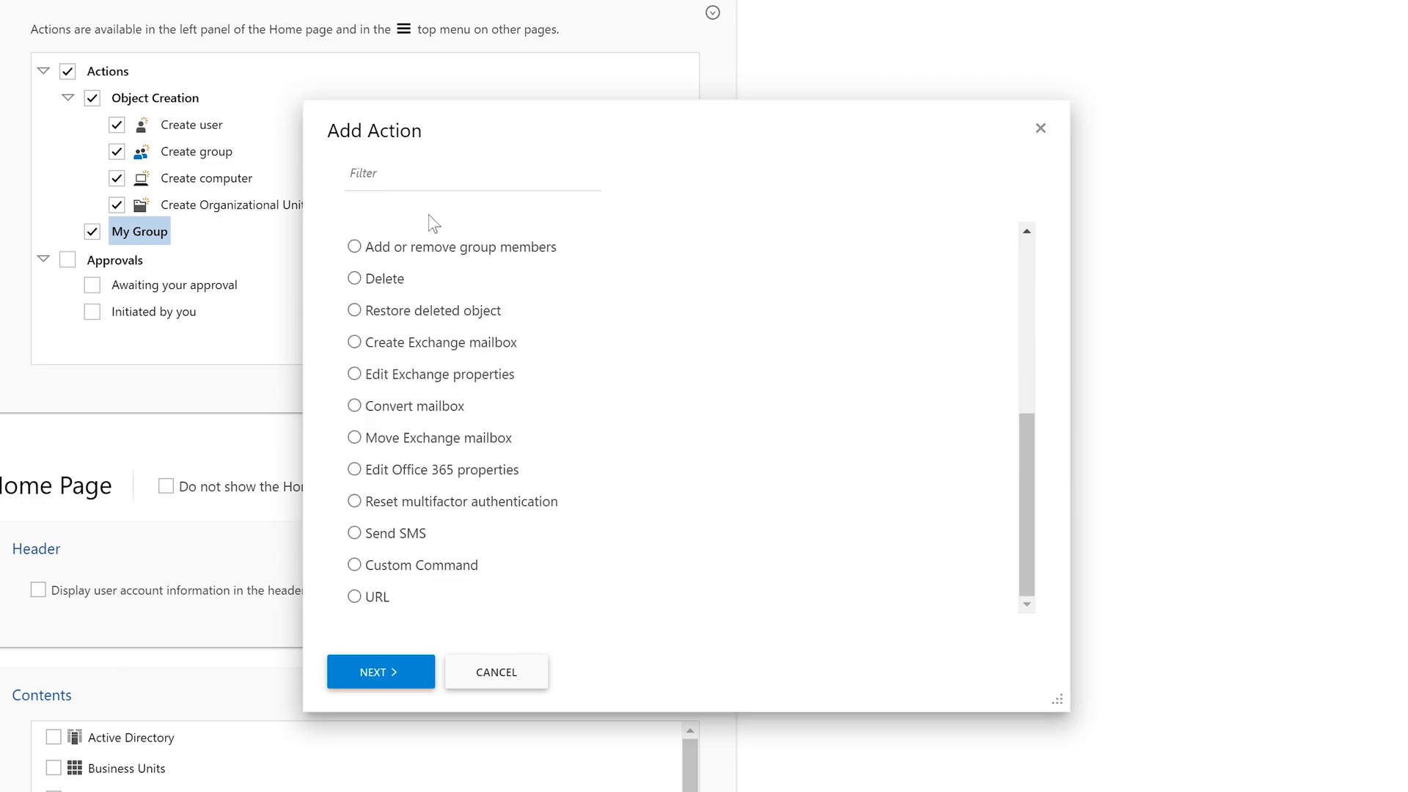
text(Add)
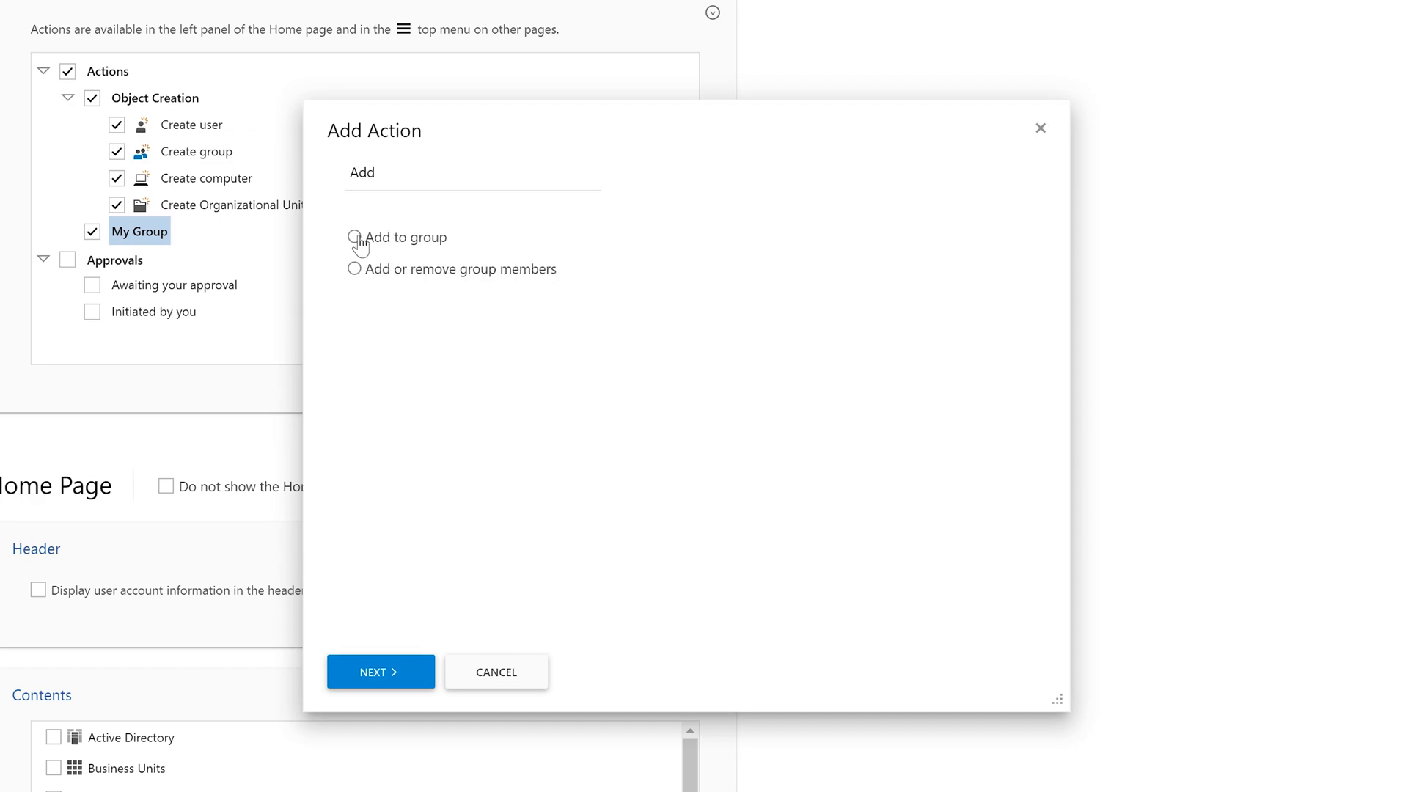
click(379, 672)
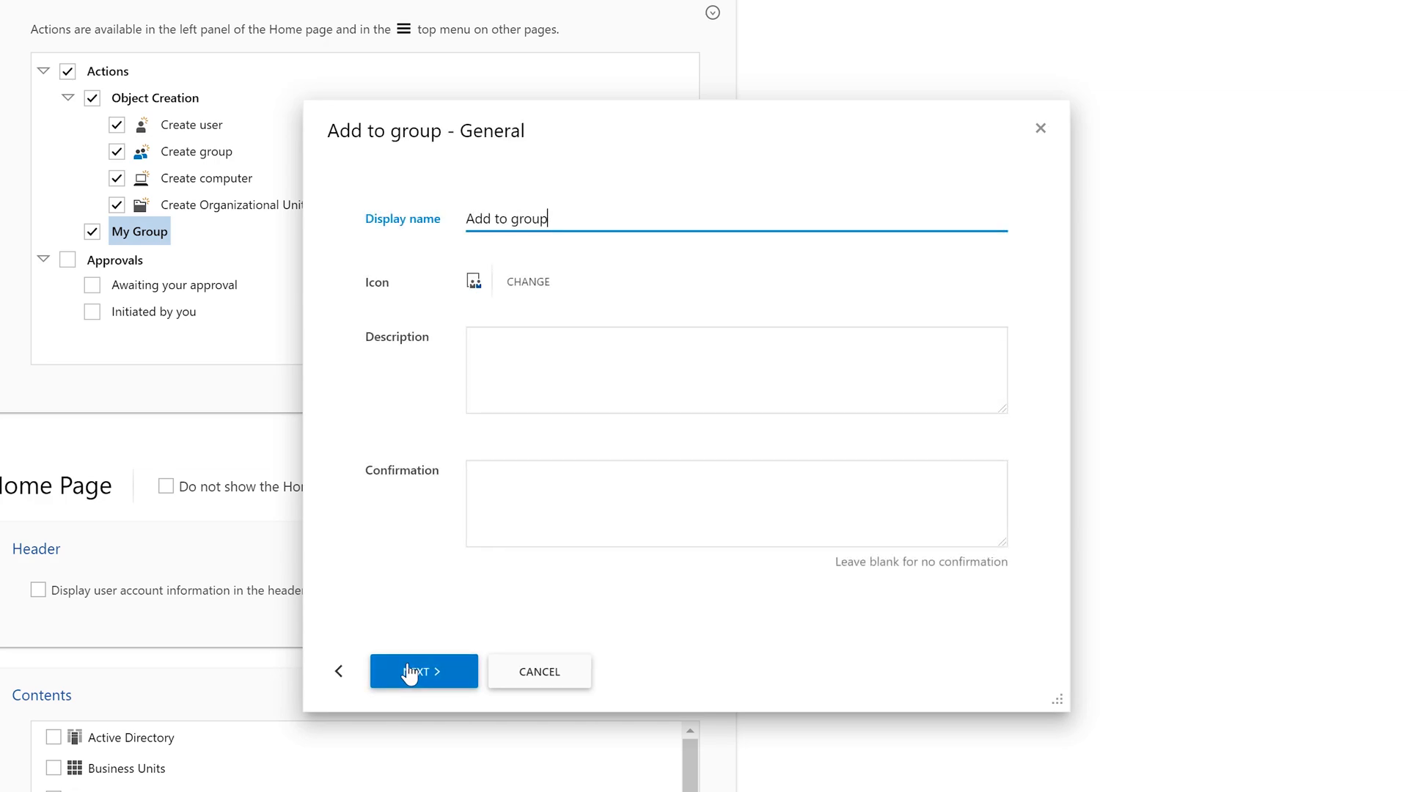
click(423, 671)
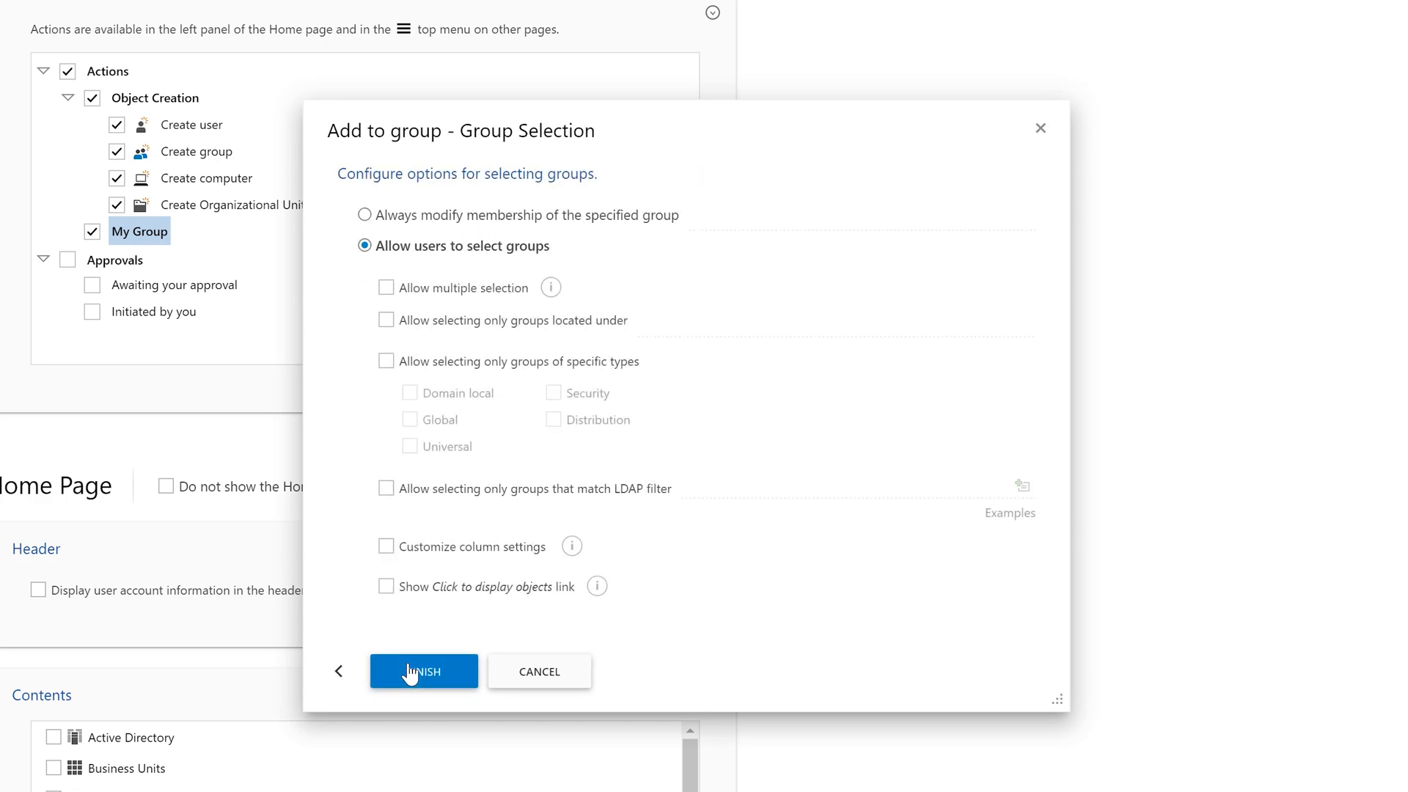
click(423, 671)
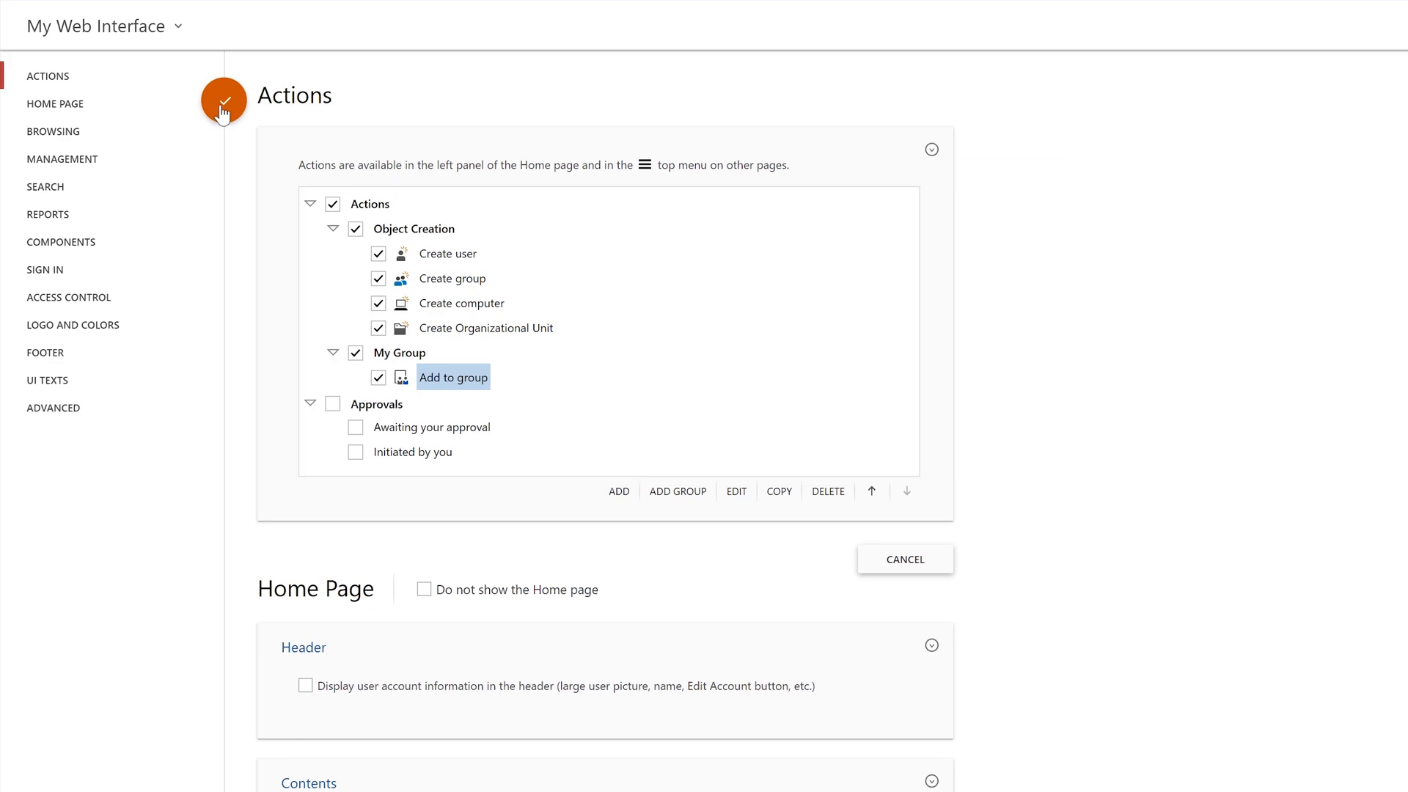
click(223, 99)
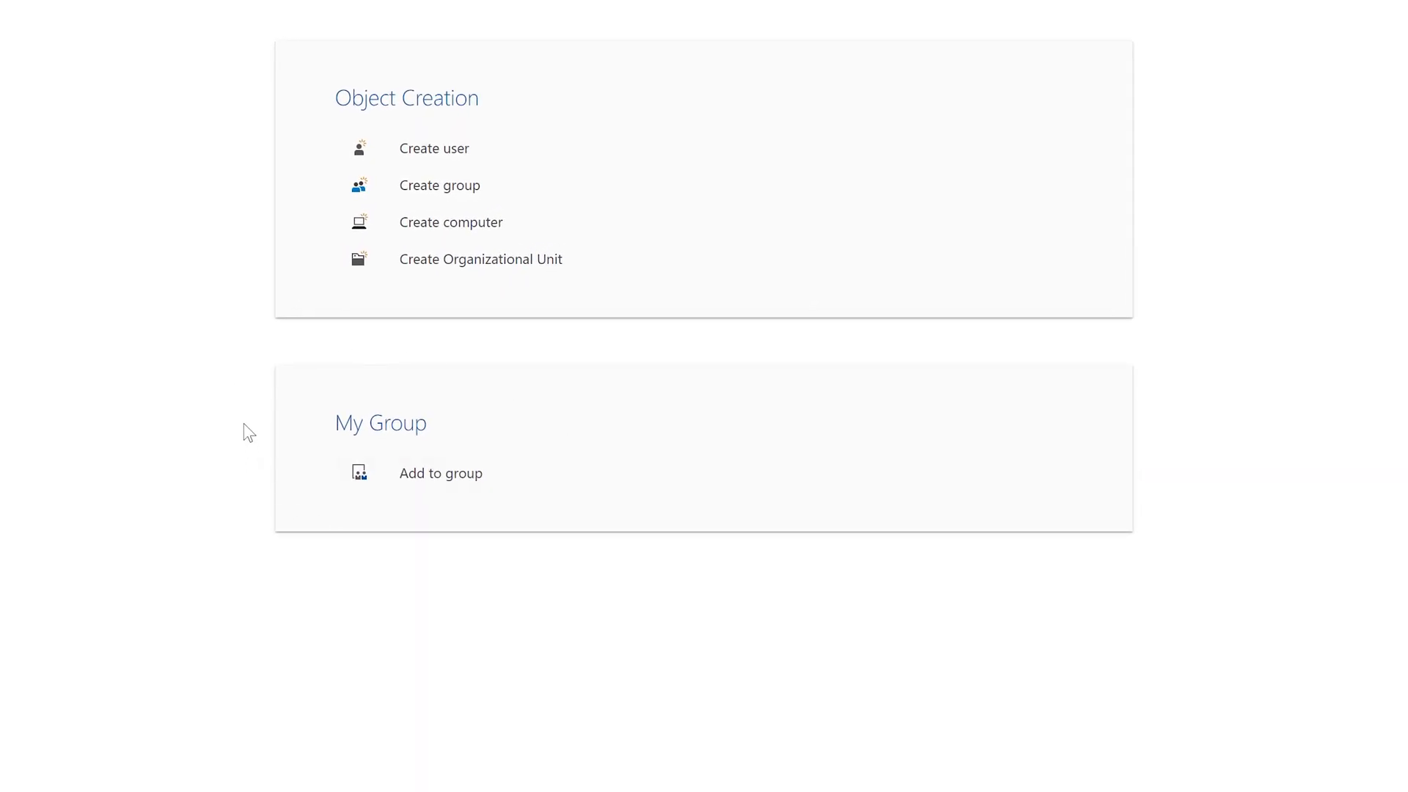
click(440, 473)
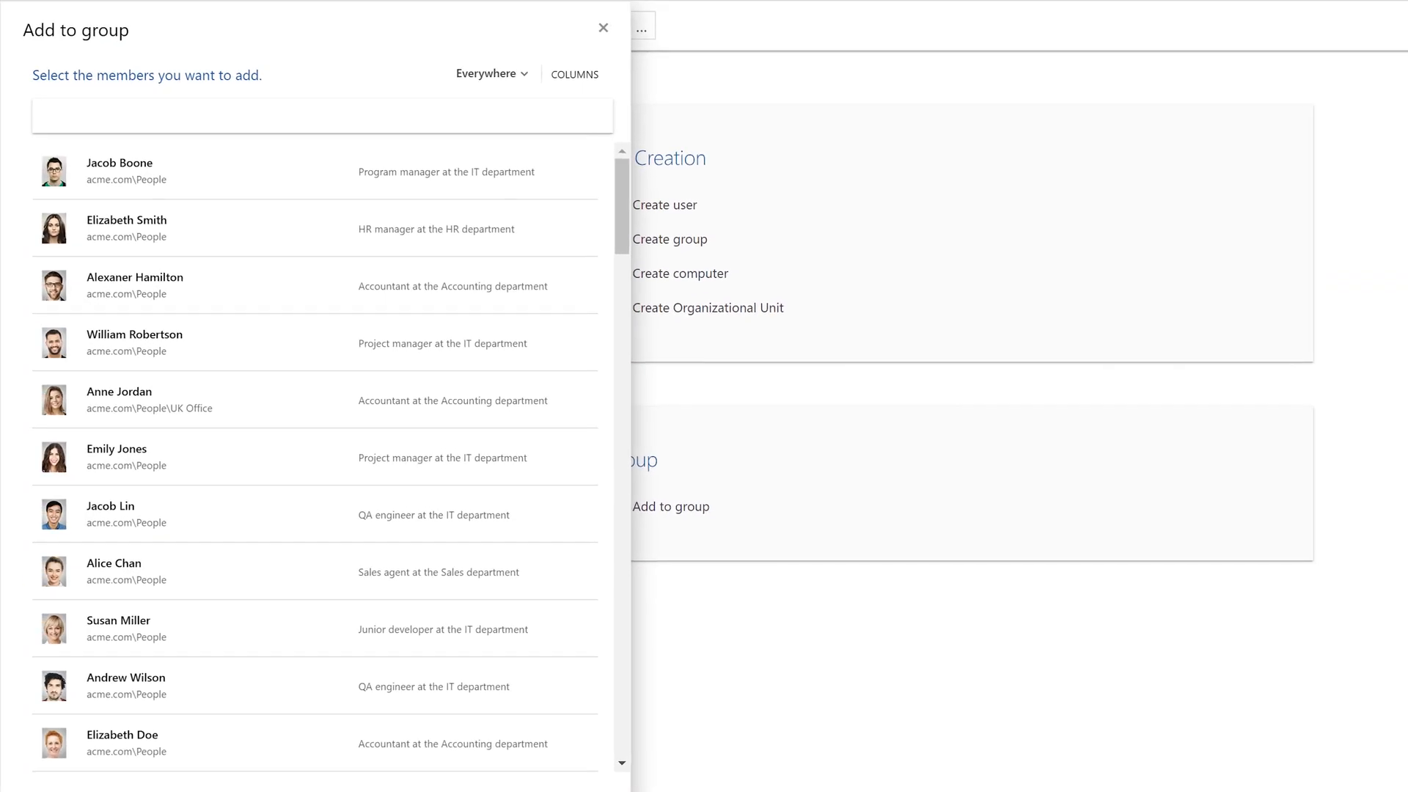
click(321, 115)
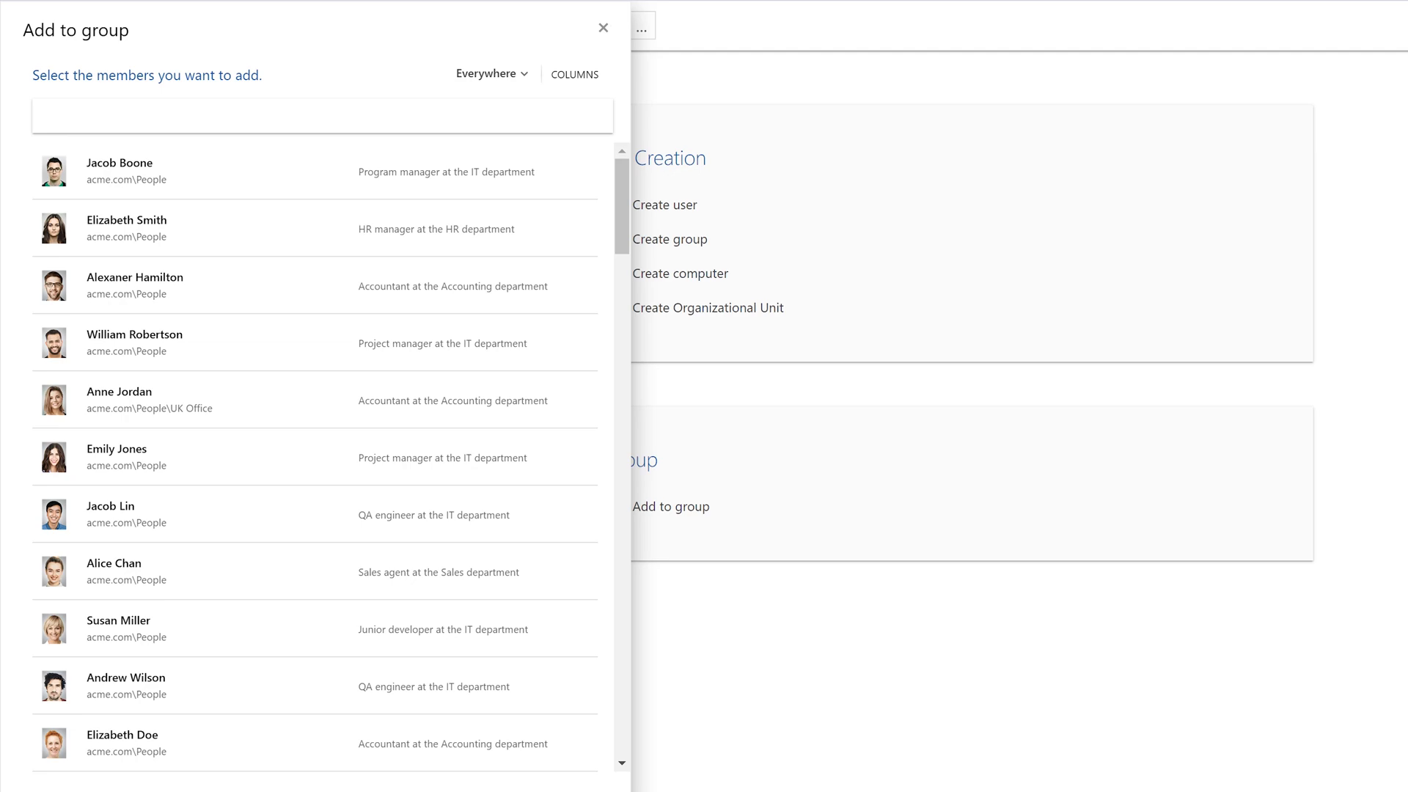
click(487, 72)
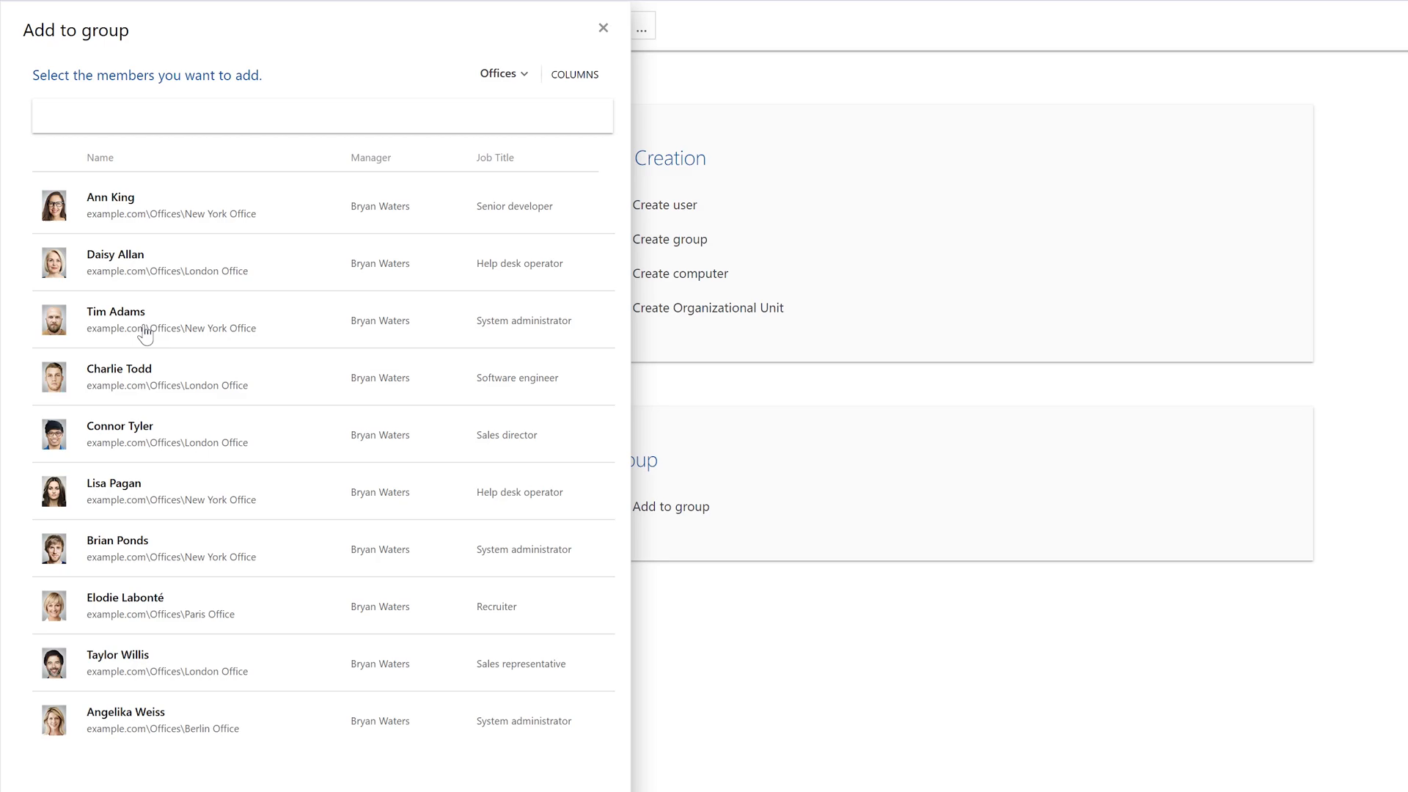
click(115, 320)
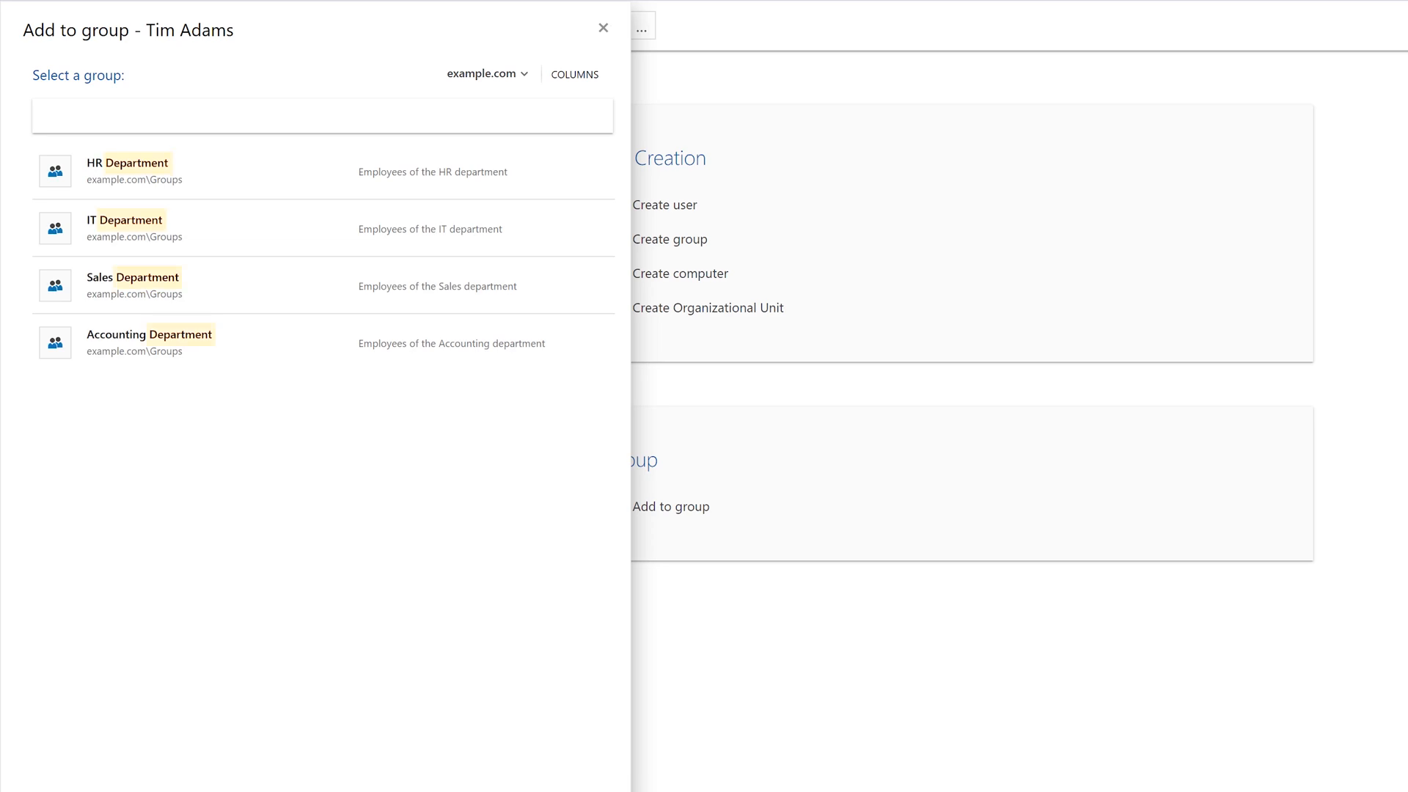
click(133, 286)
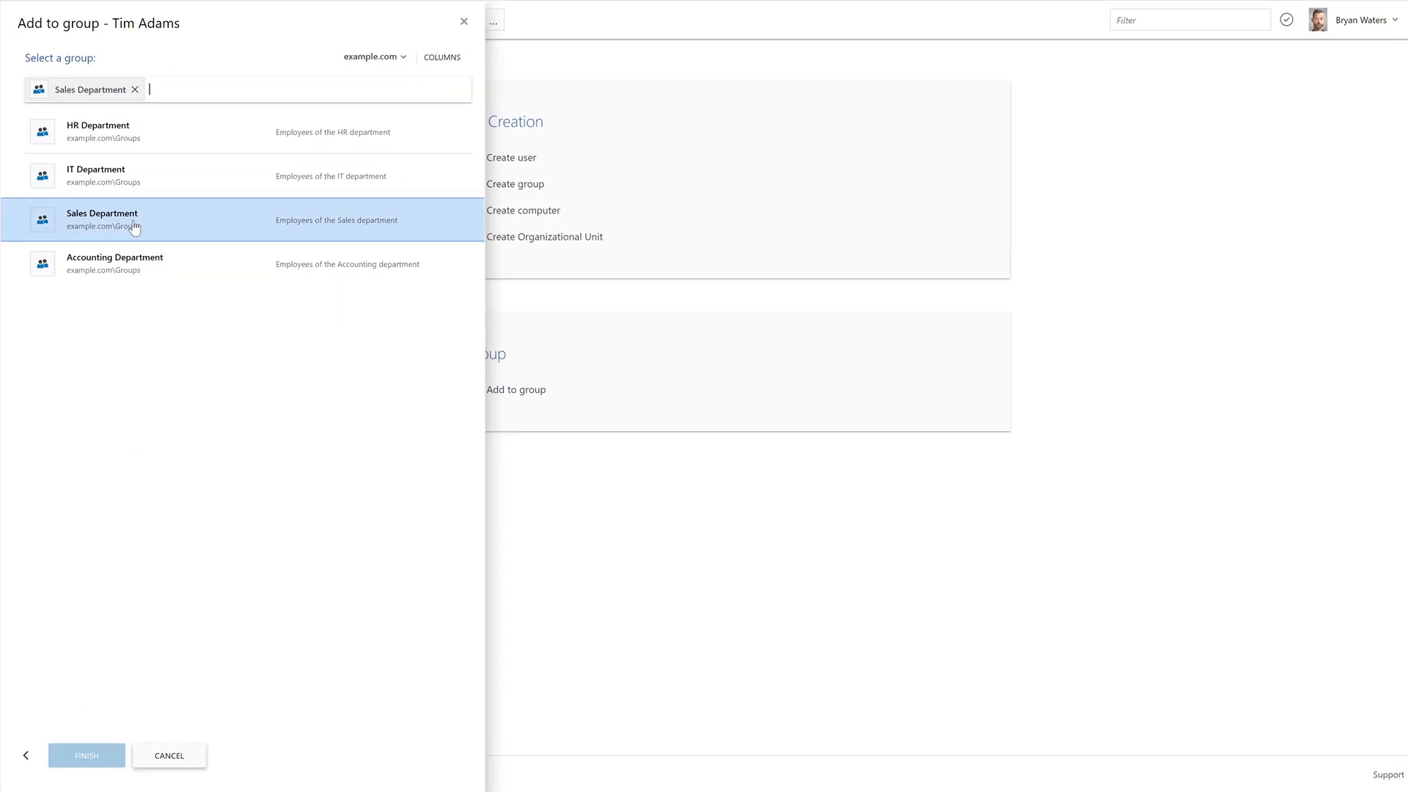
click(86, 755)
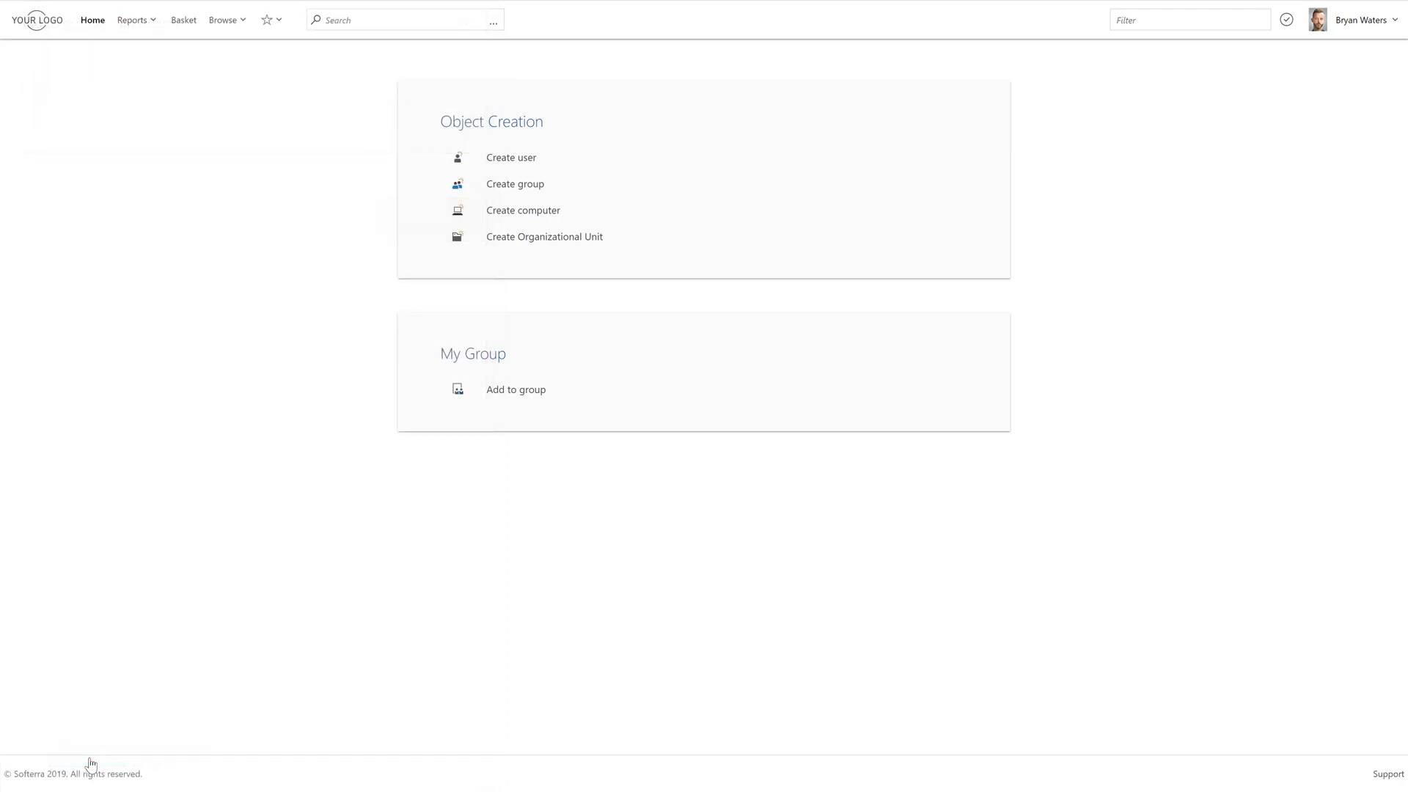
click(510, 157)
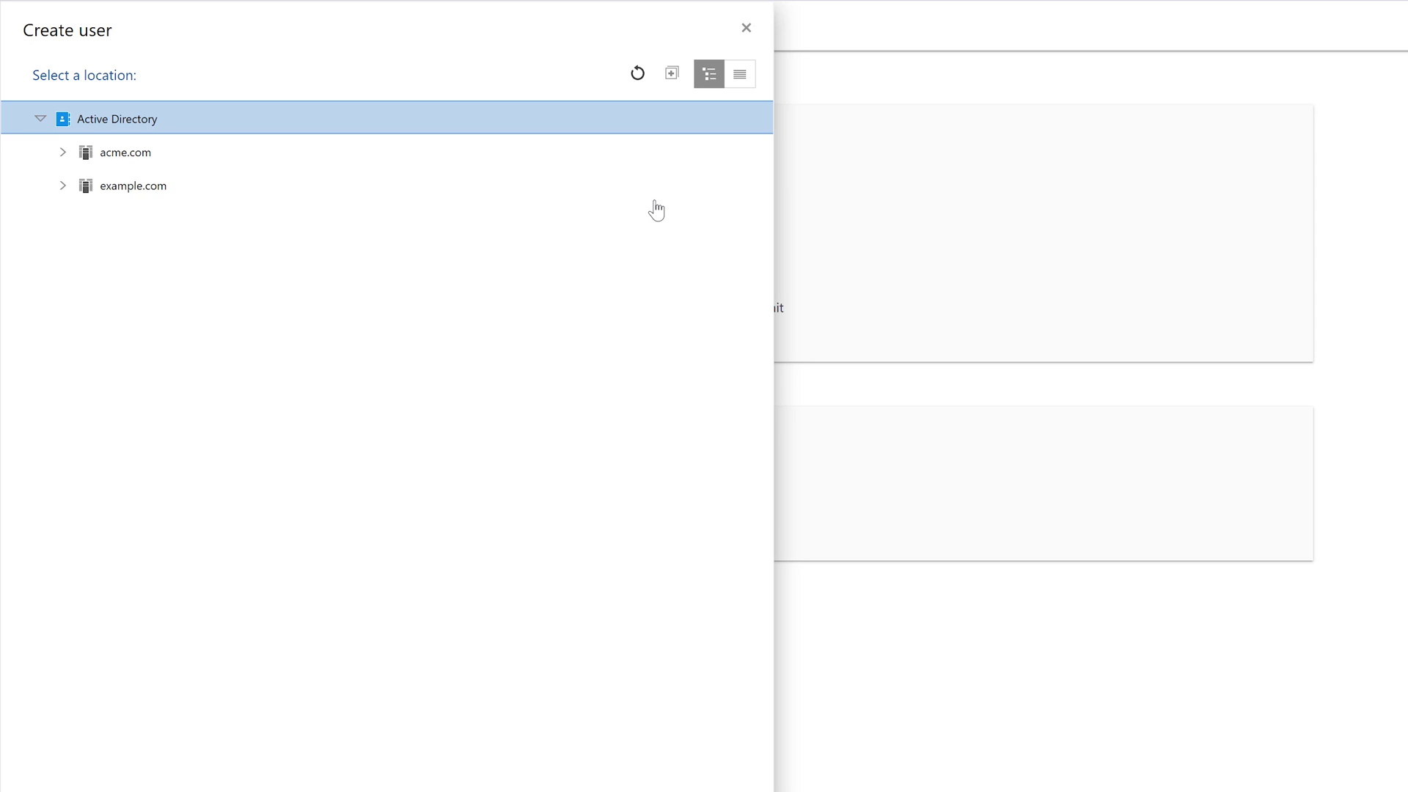
mouse_move(60, 191)
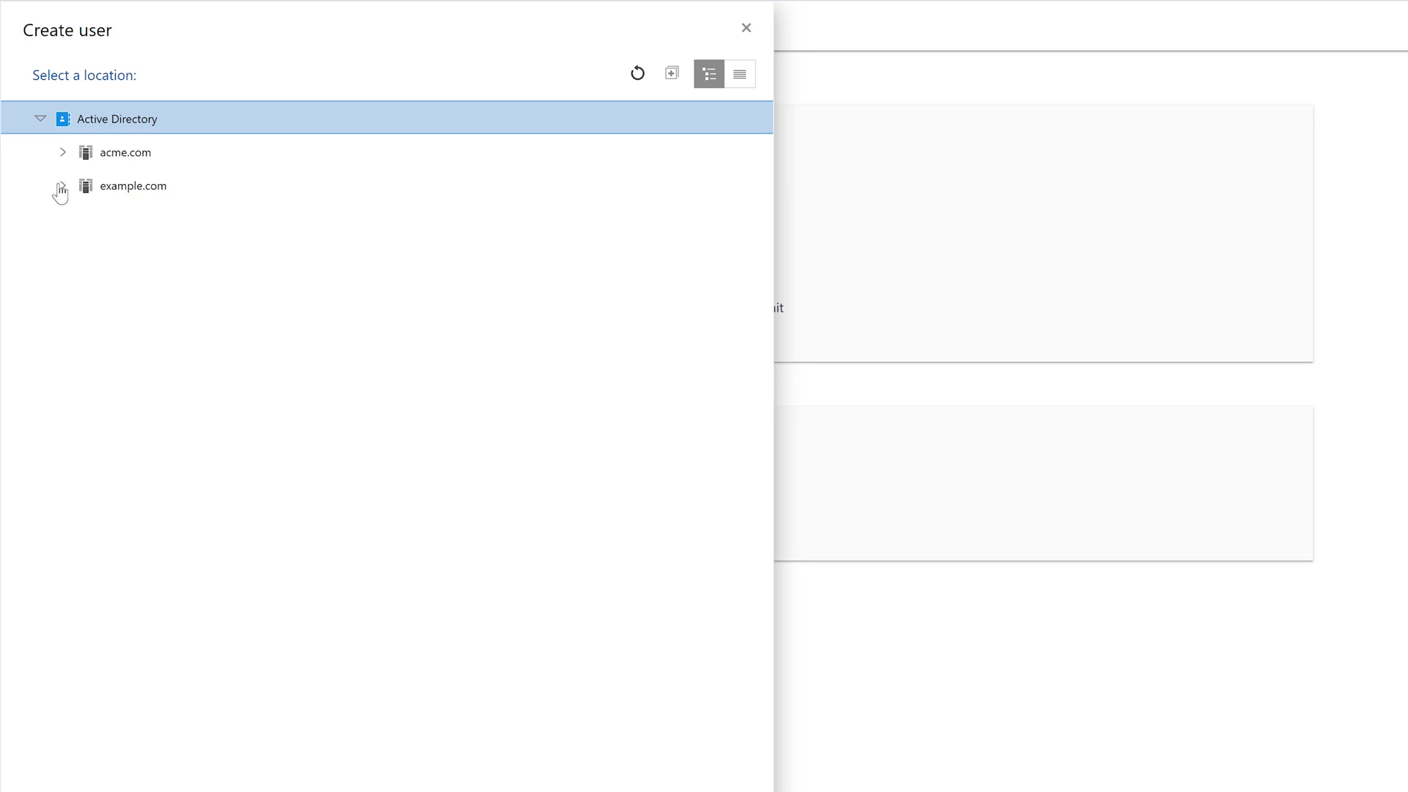
Preview the empty Create user form after choosing an example.com container.
click(63, 185)
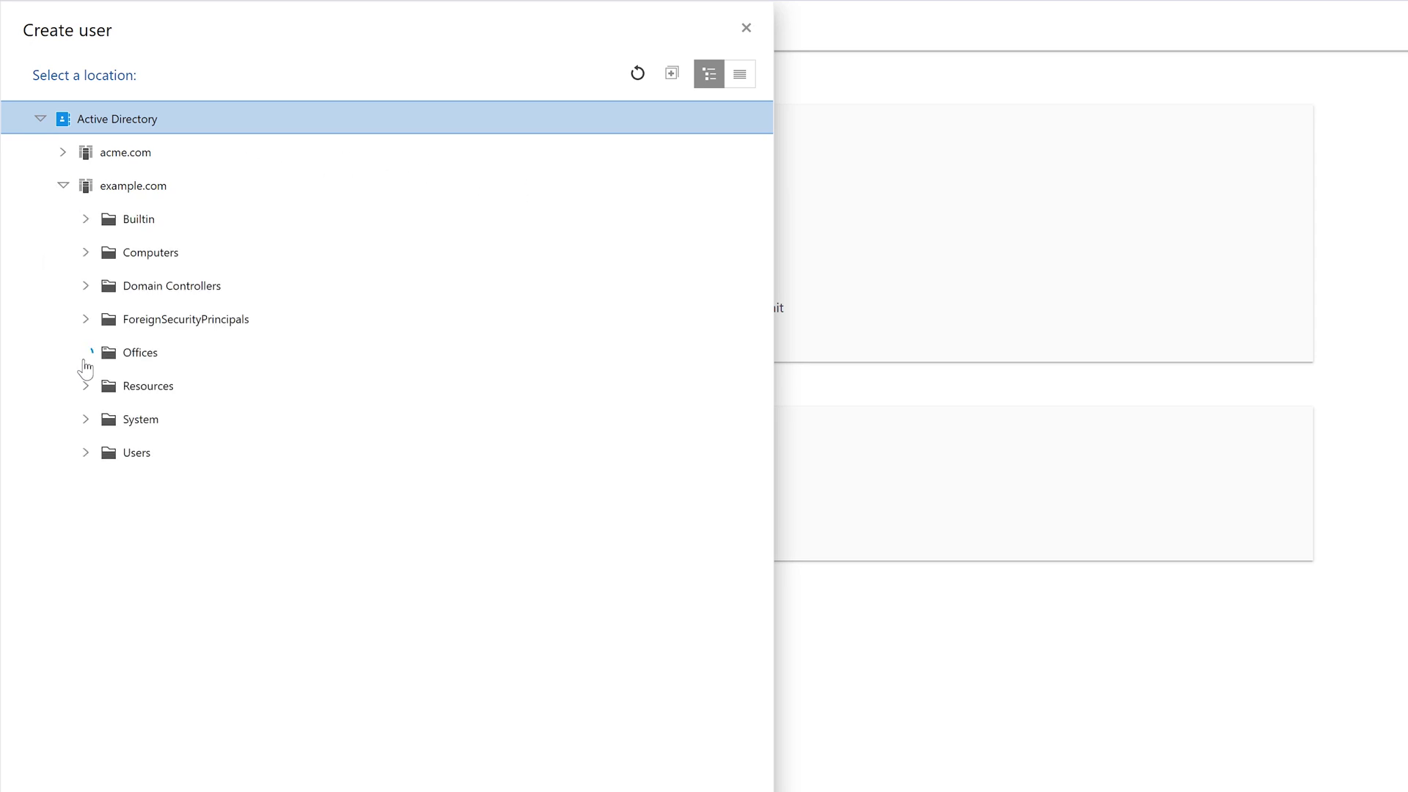
click(85, 352)
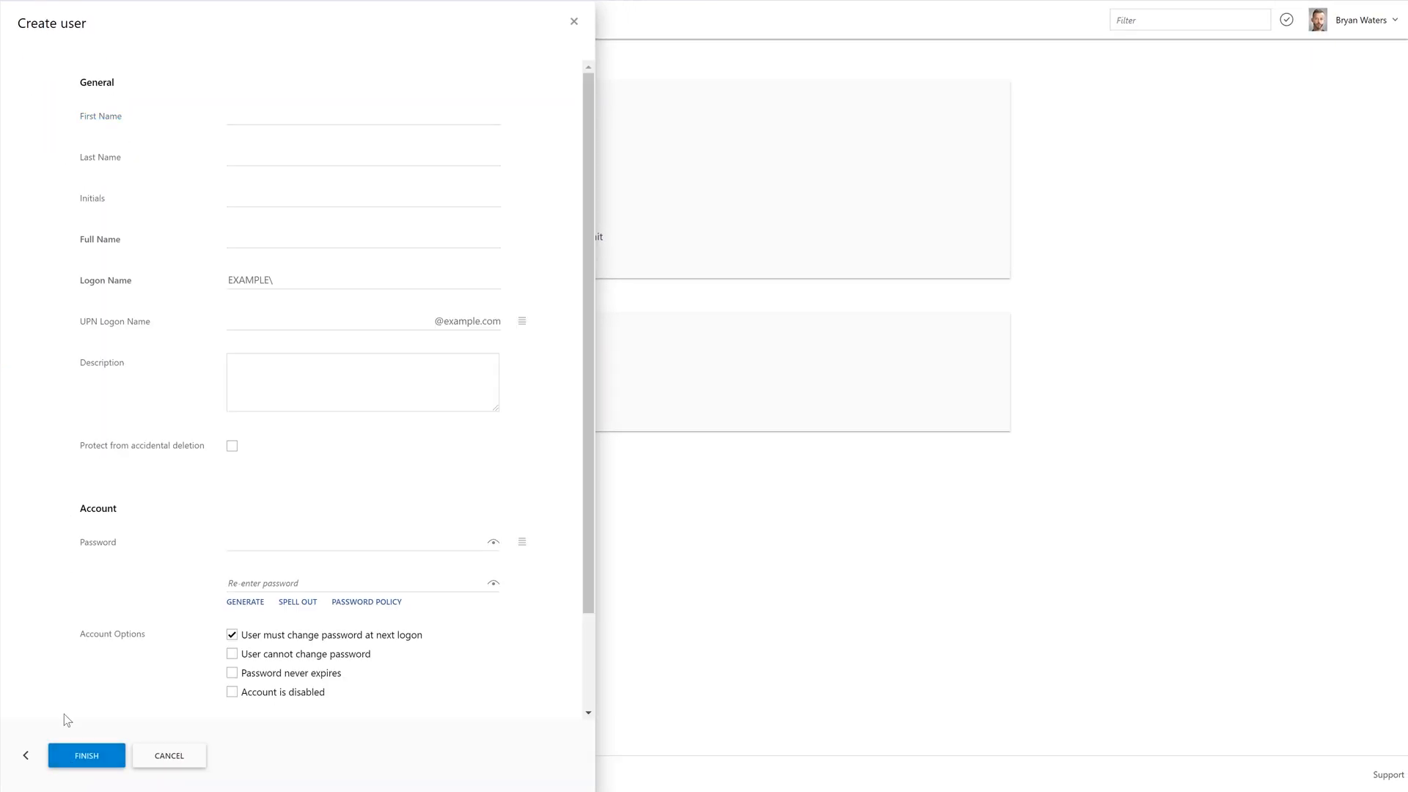
scroll(down, 3)
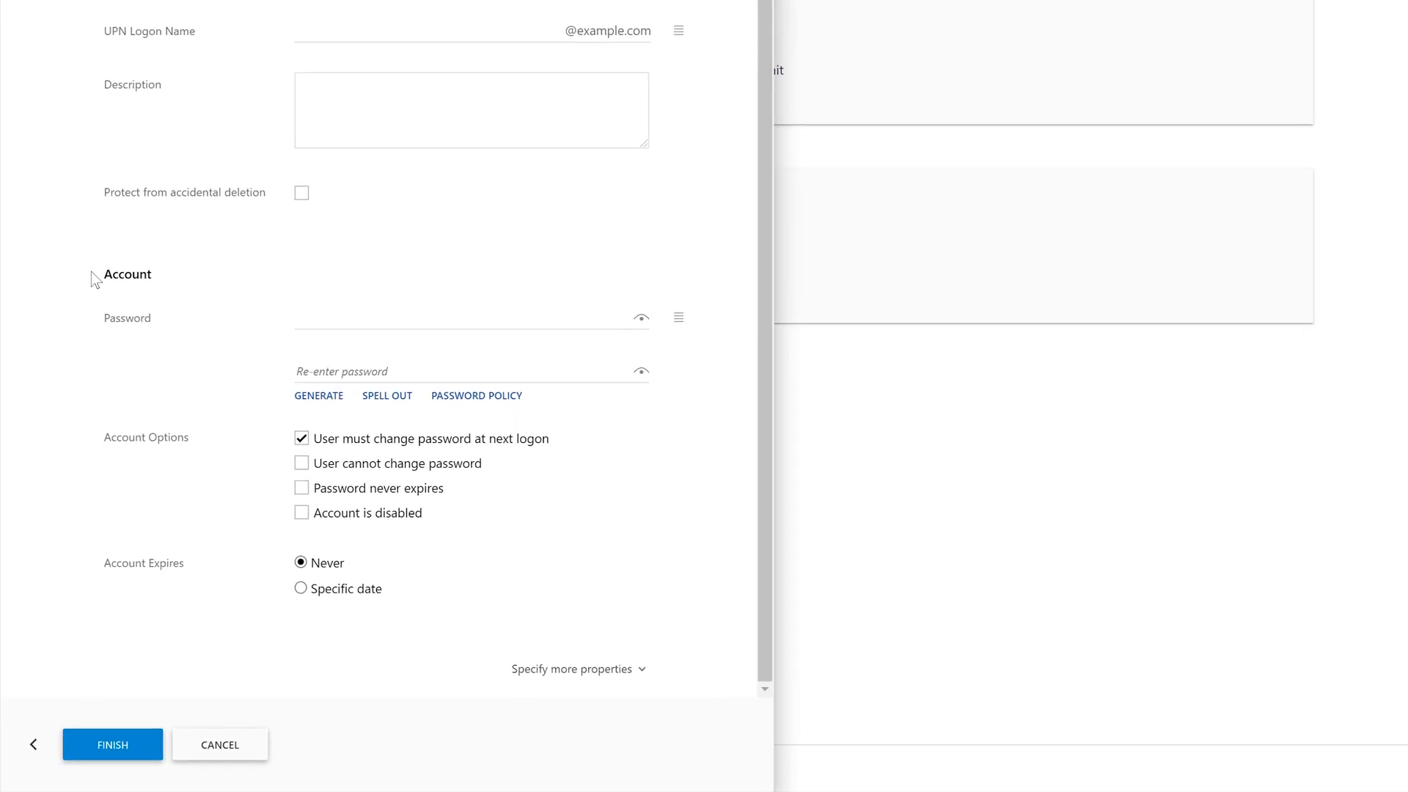
mouse_move(264, 657)
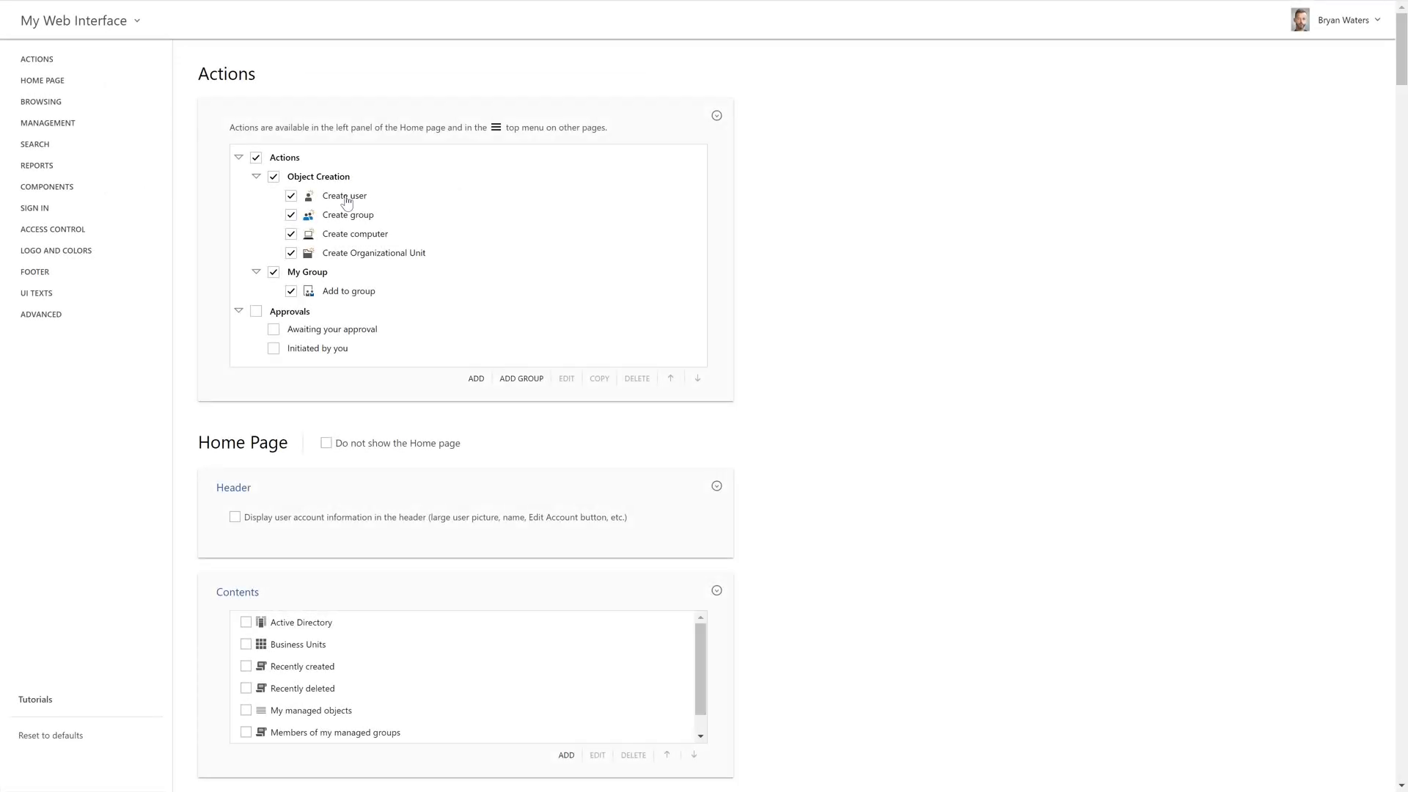
Make Create user default to and always use the CN=Users,%adm-DomainDN% container.
double_click(344, 196)
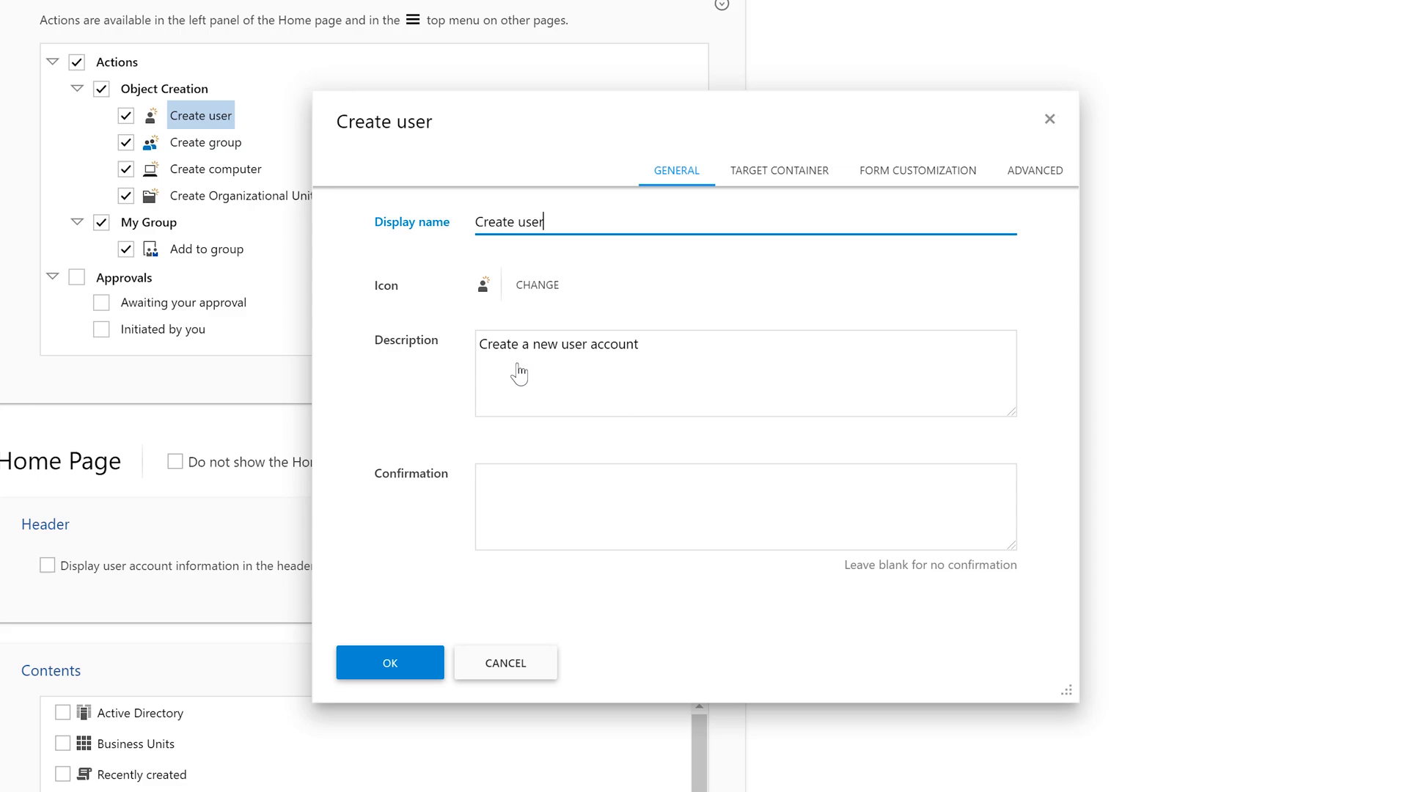
click(777, 171)
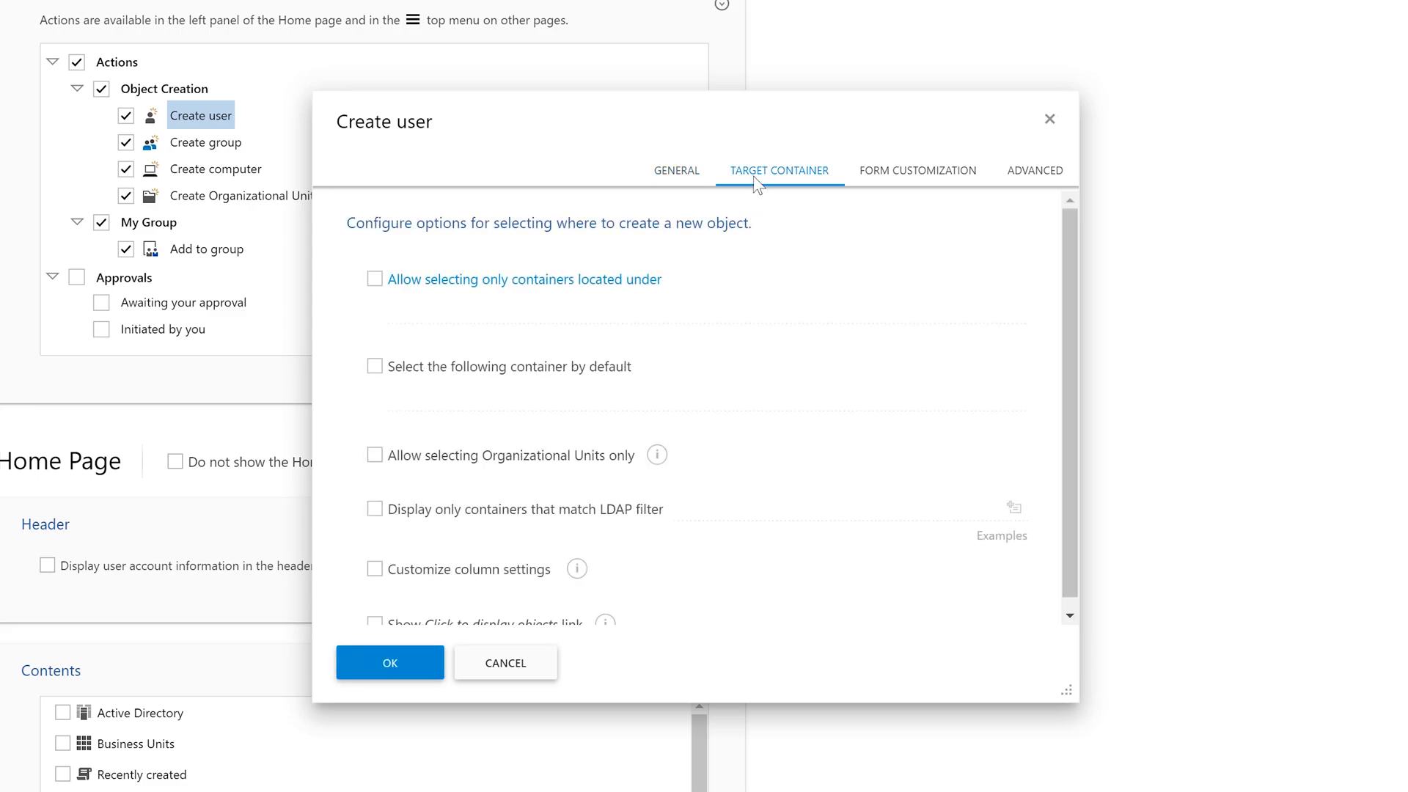
right_click(404, 393)
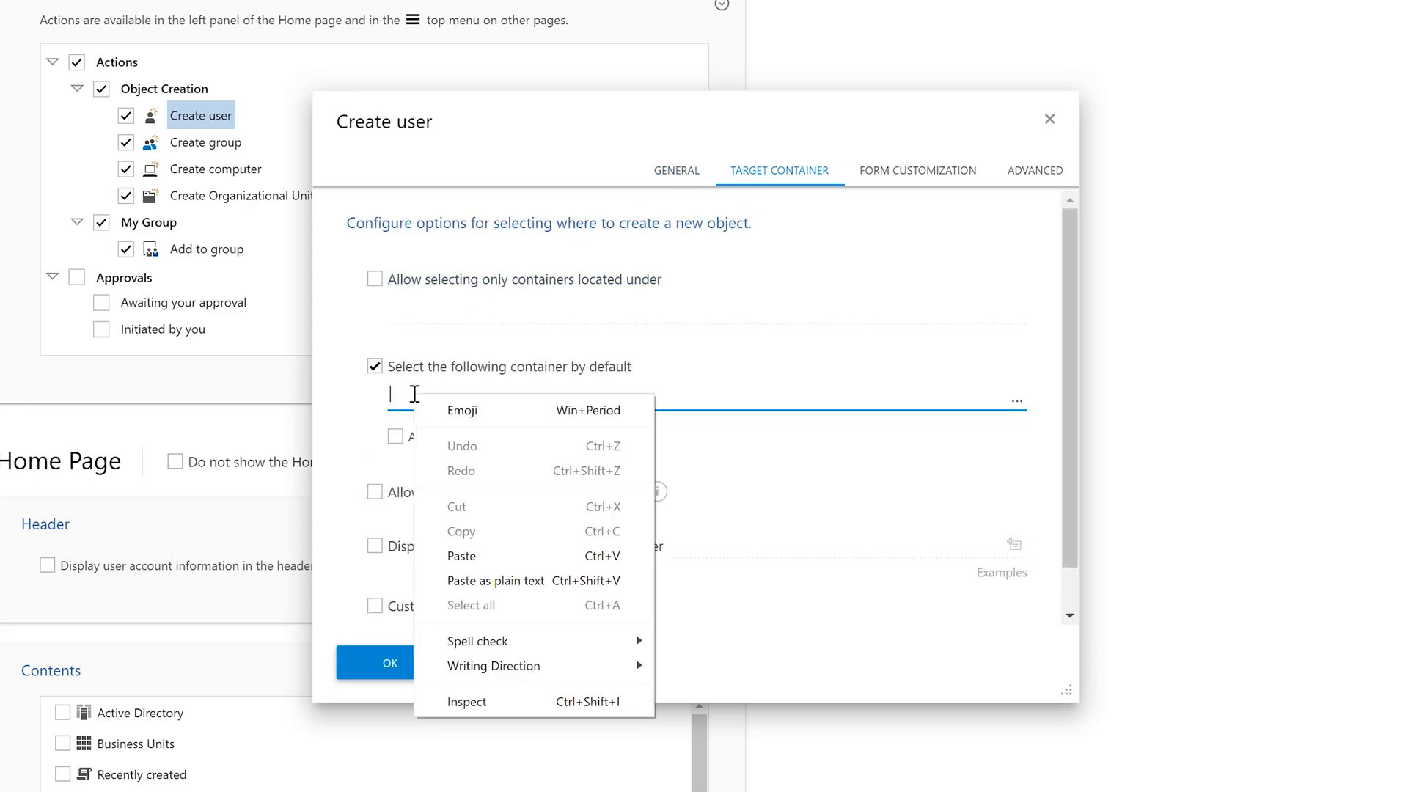
click(462, 556)
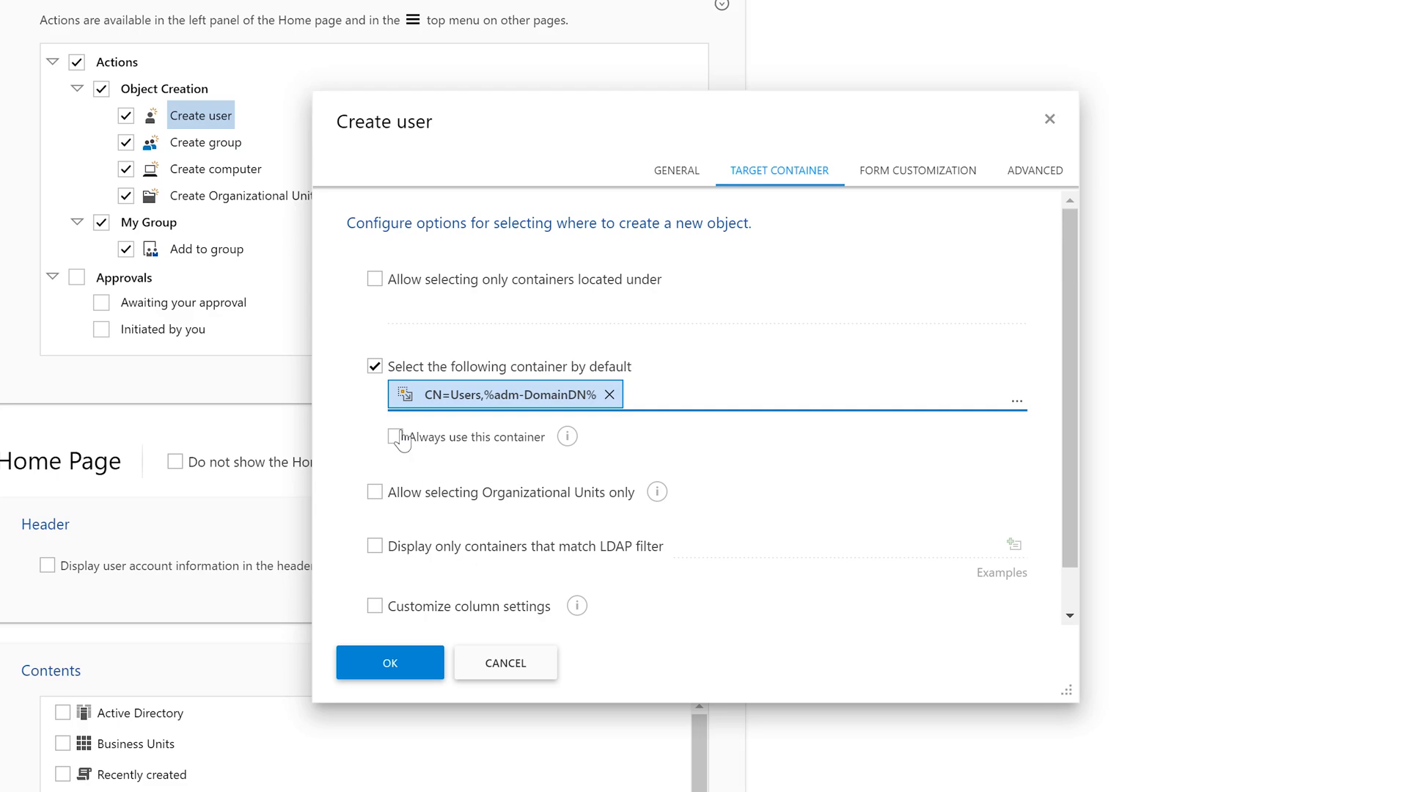
click(395, 436)
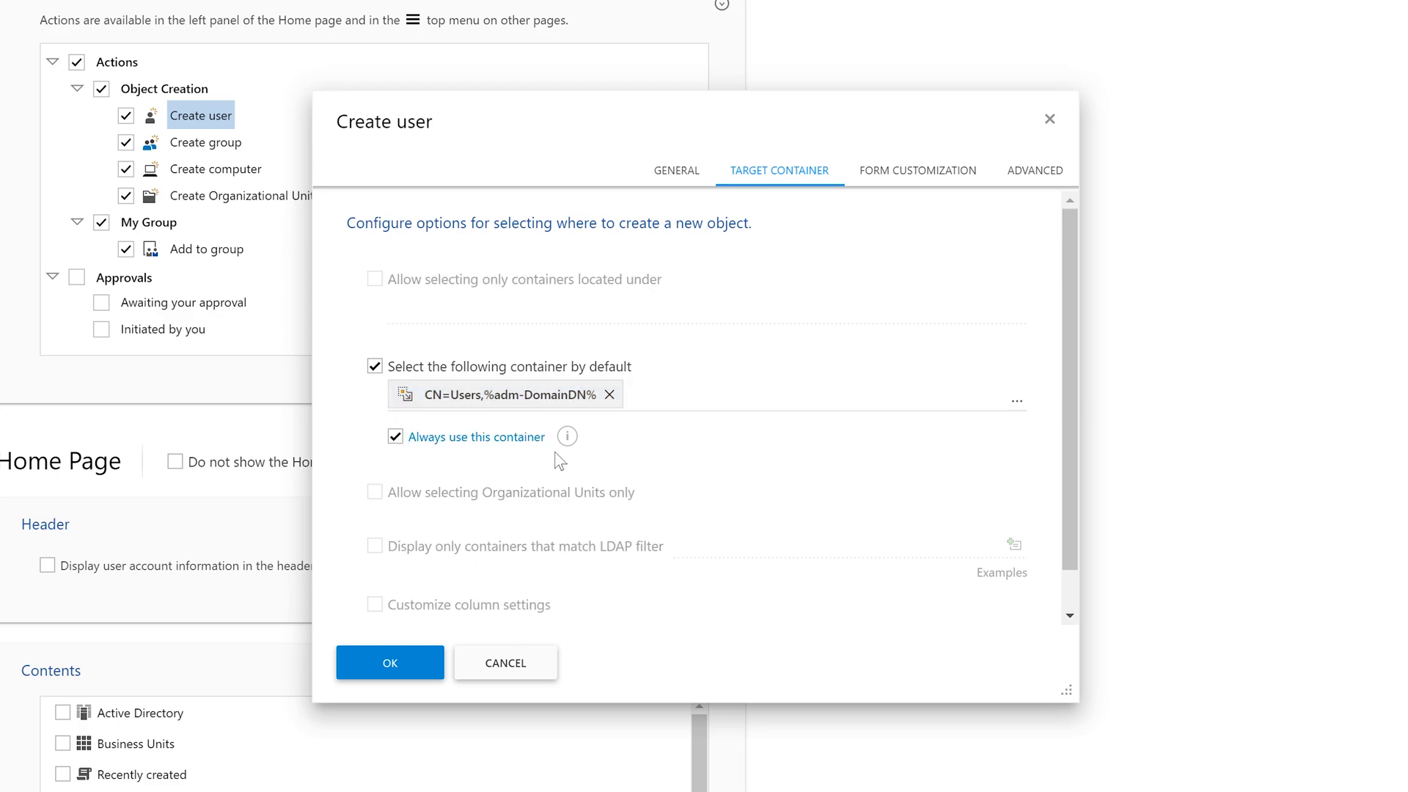
mouse_move(416, 420)
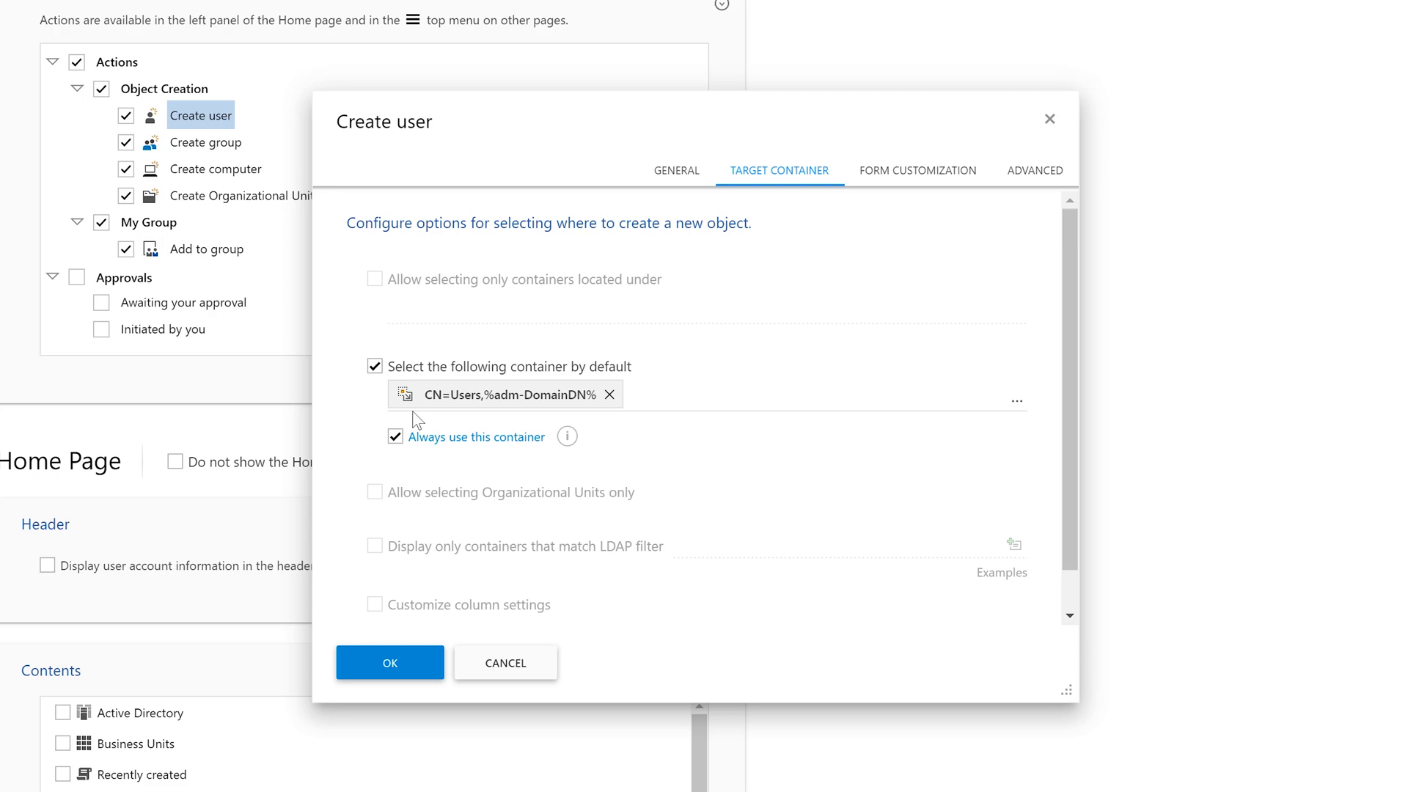
Customize the Create user form: keep only General, delete six fields, add Office.
click(917, 171)
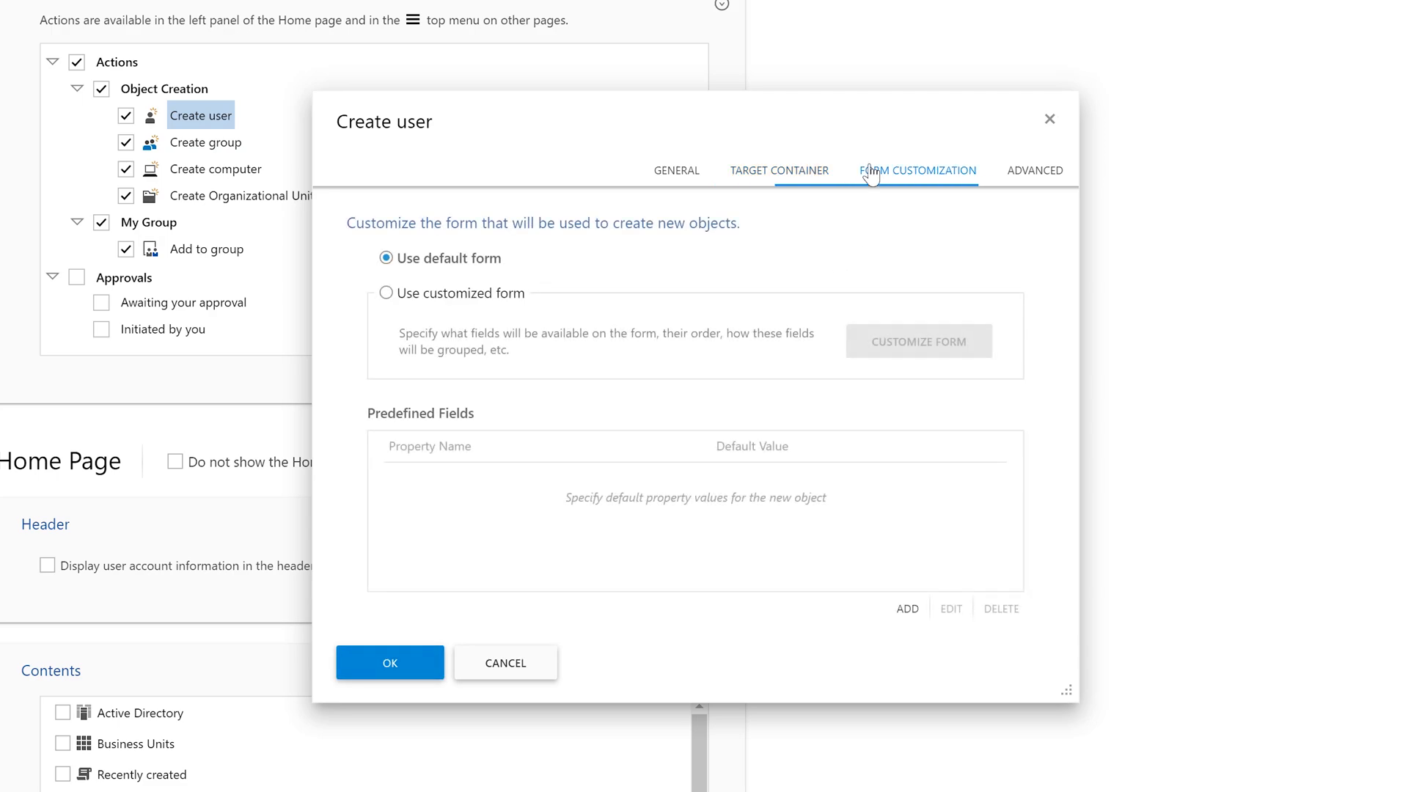
click(387, 293)
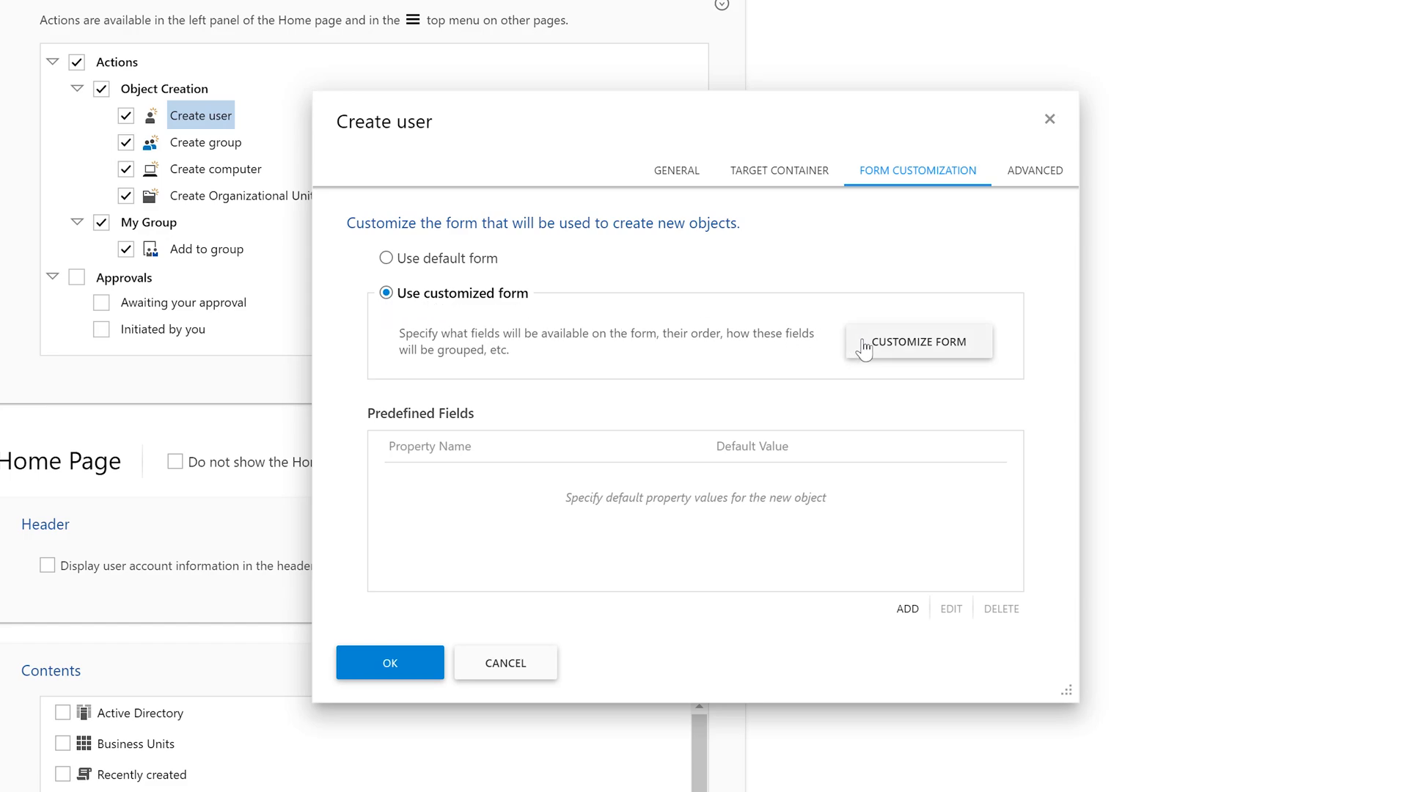
click(917, 341)
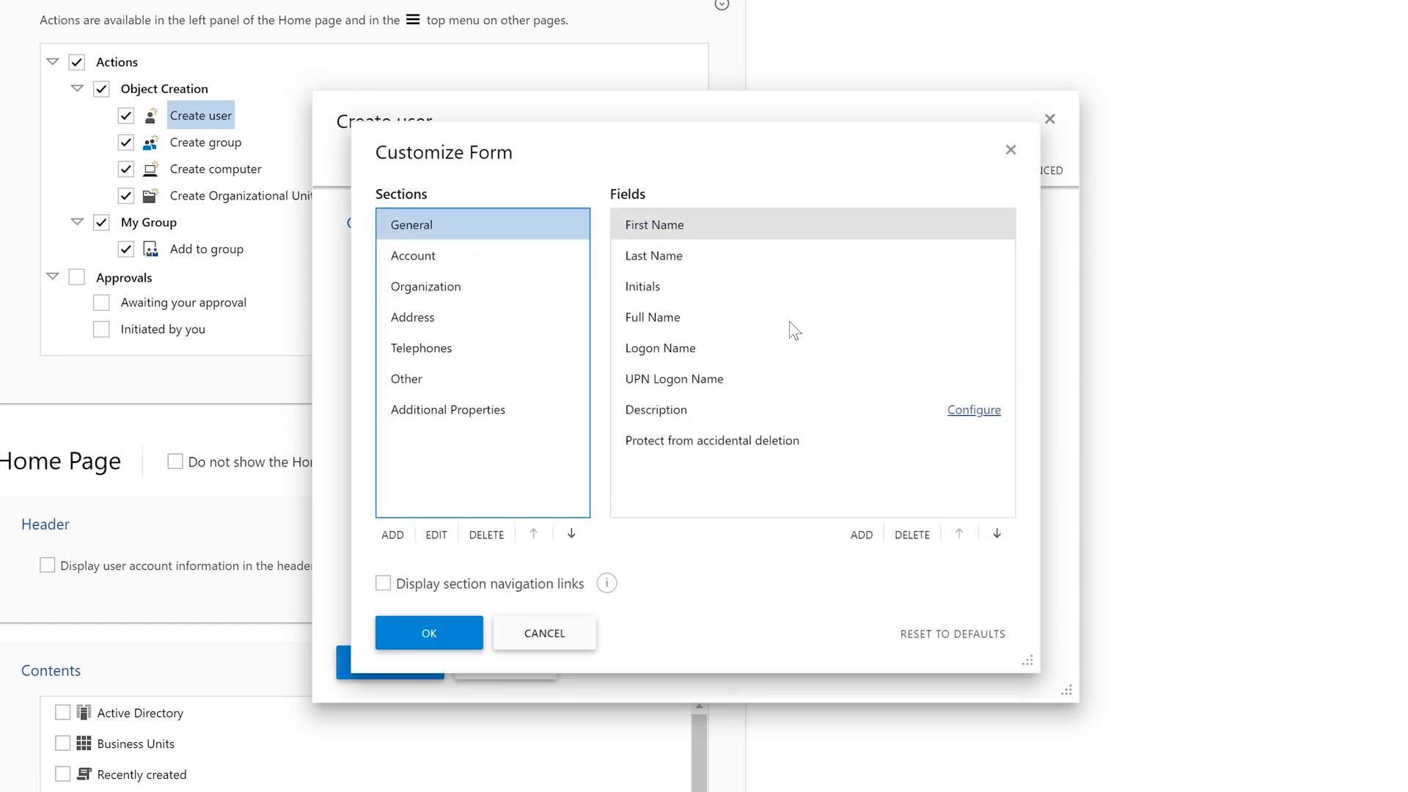
click(413, 255)
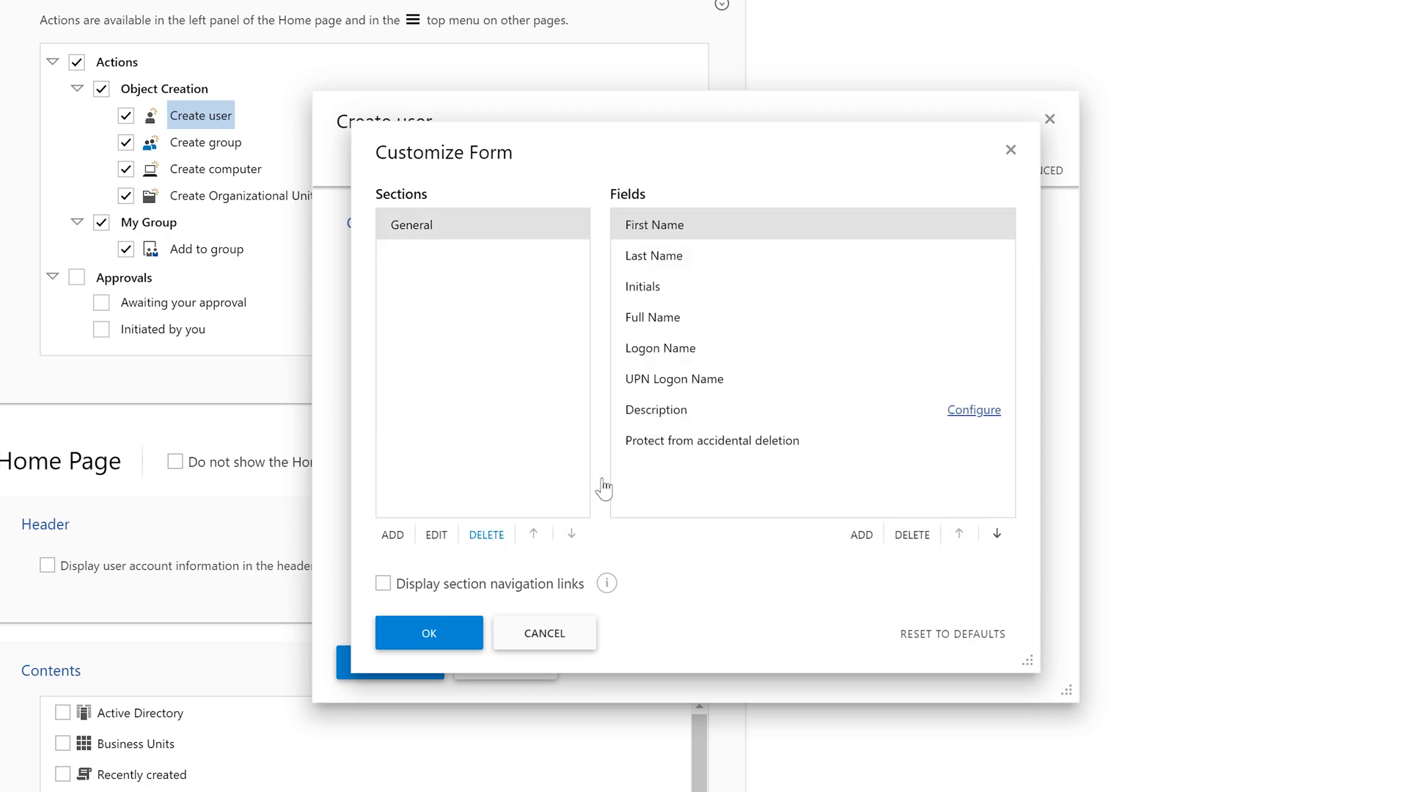
click(643, 285)
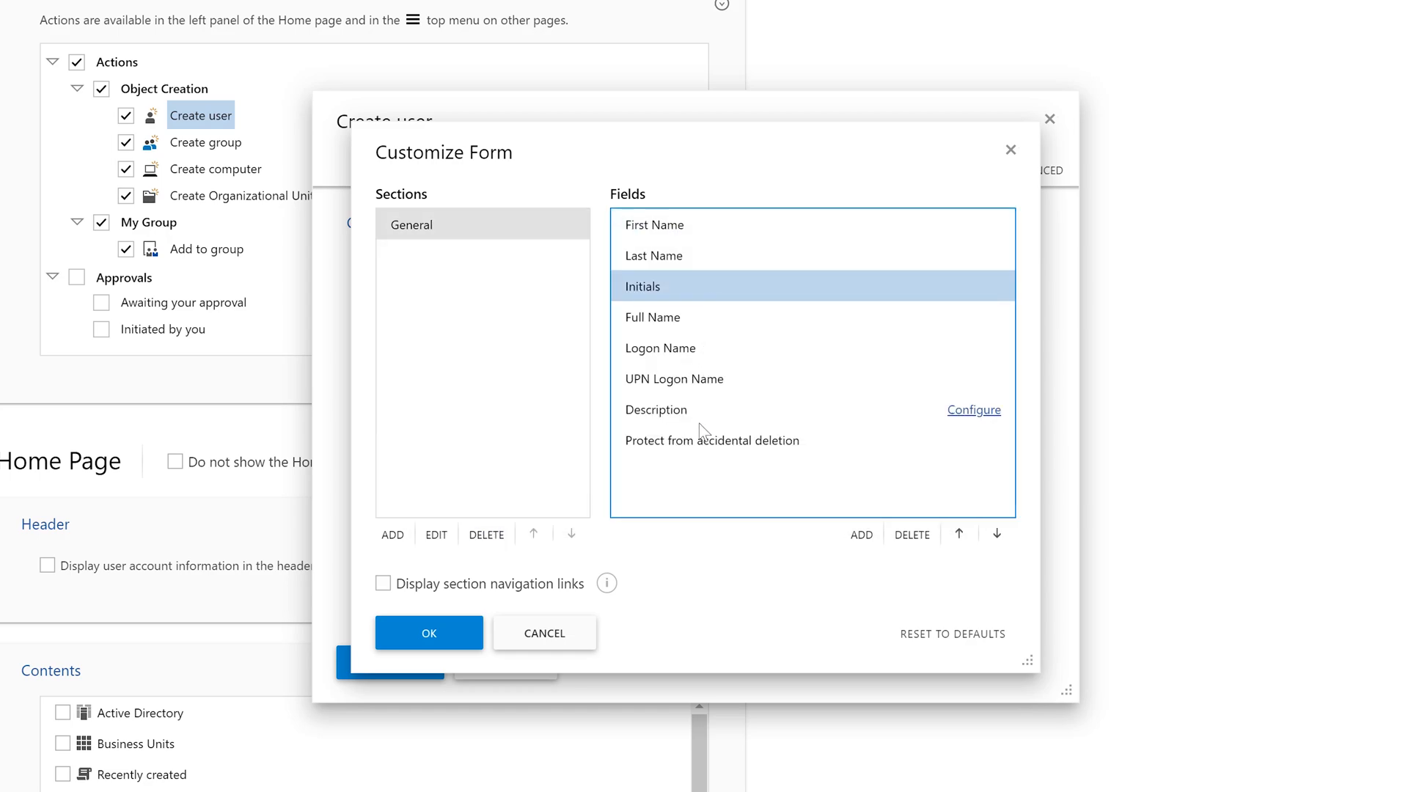
click(911, 534)
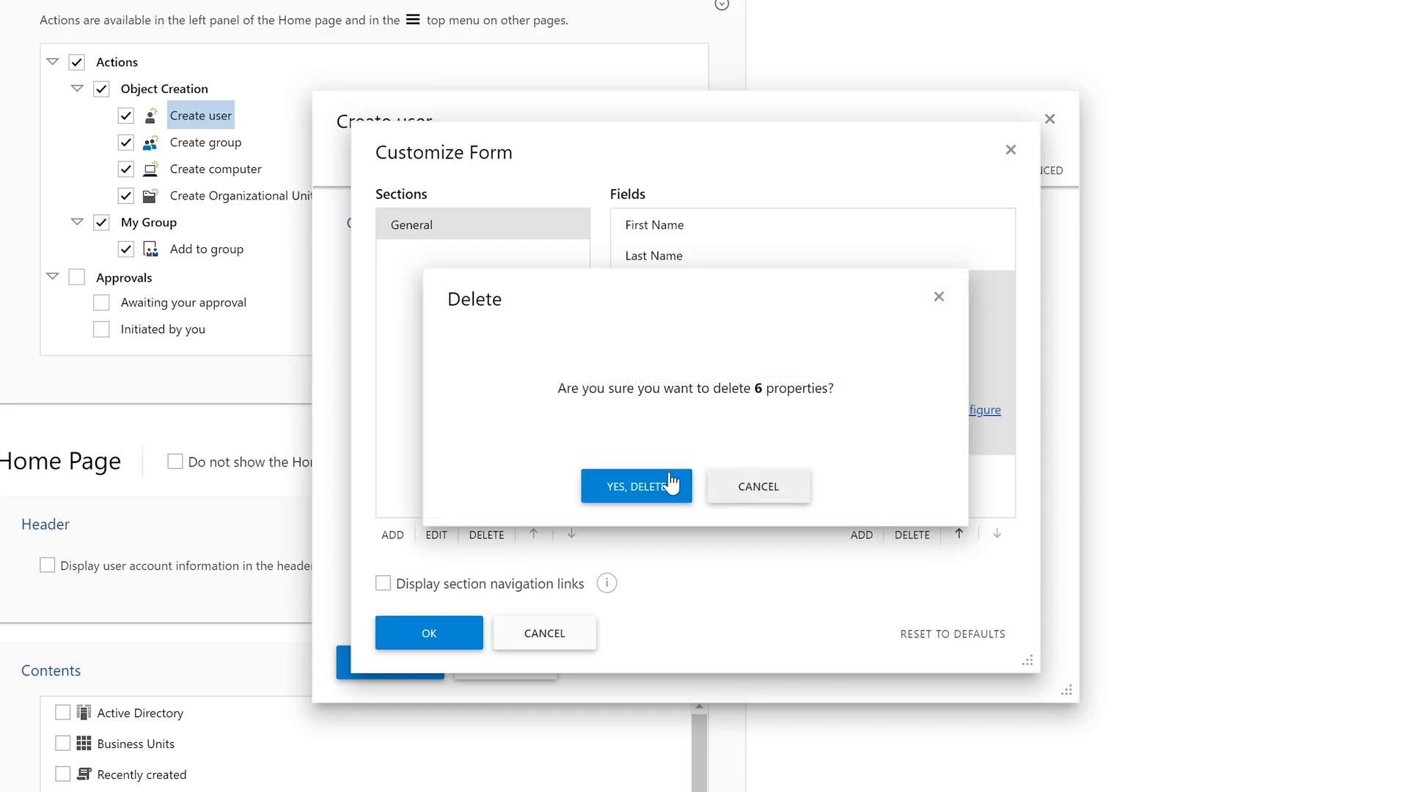
click(635, 486)
text(offic)
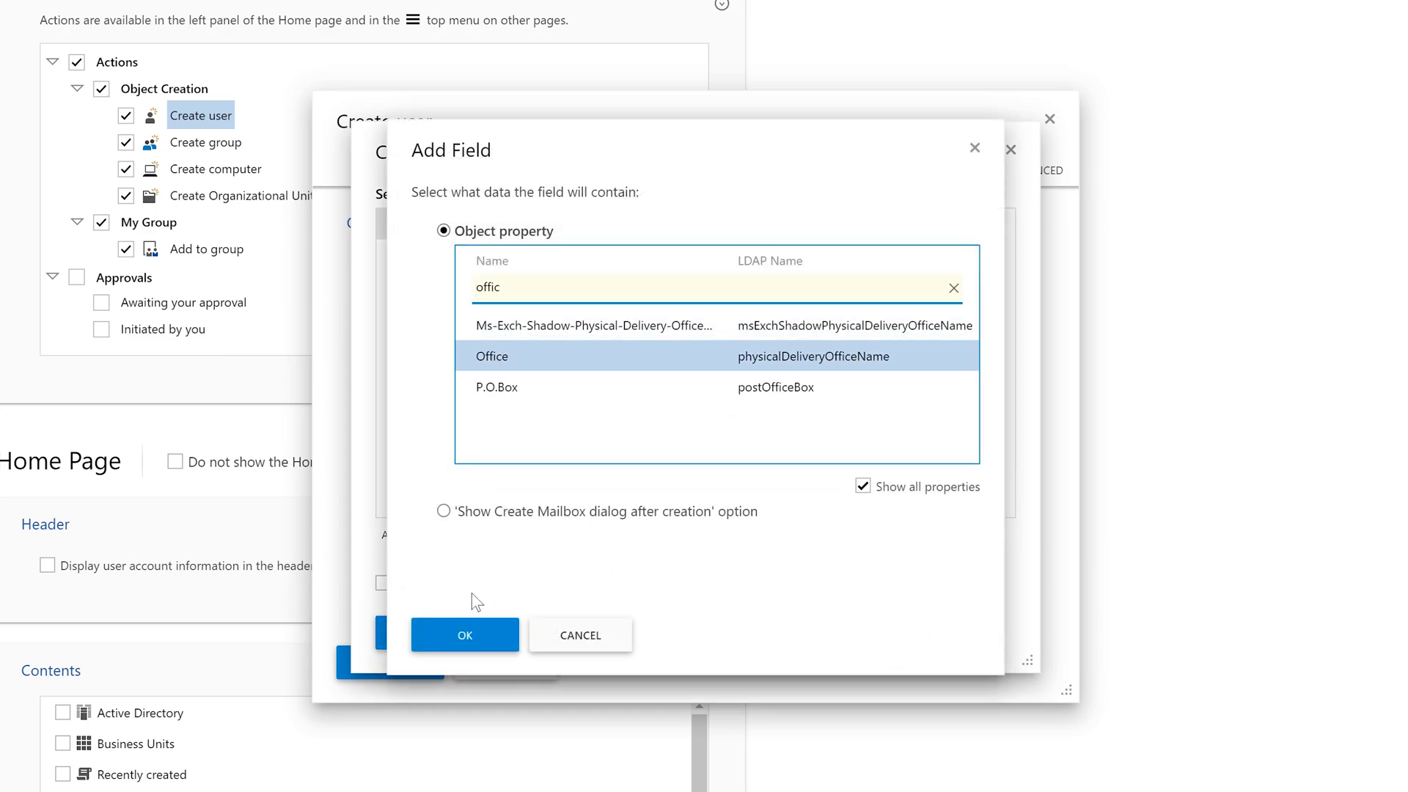
click(464, 635)
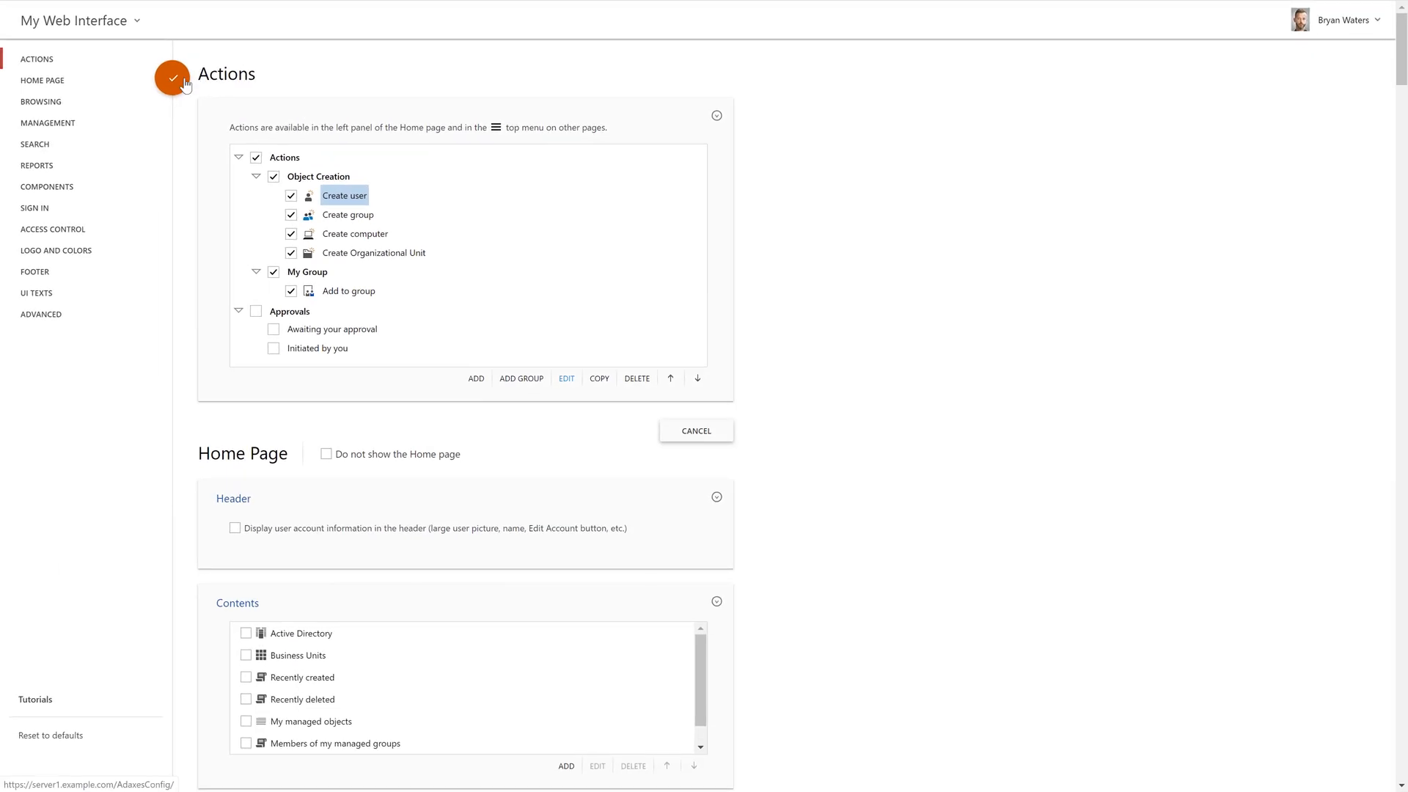
Open the customized Create user form and check the Office dropdown.
click(171, 79)
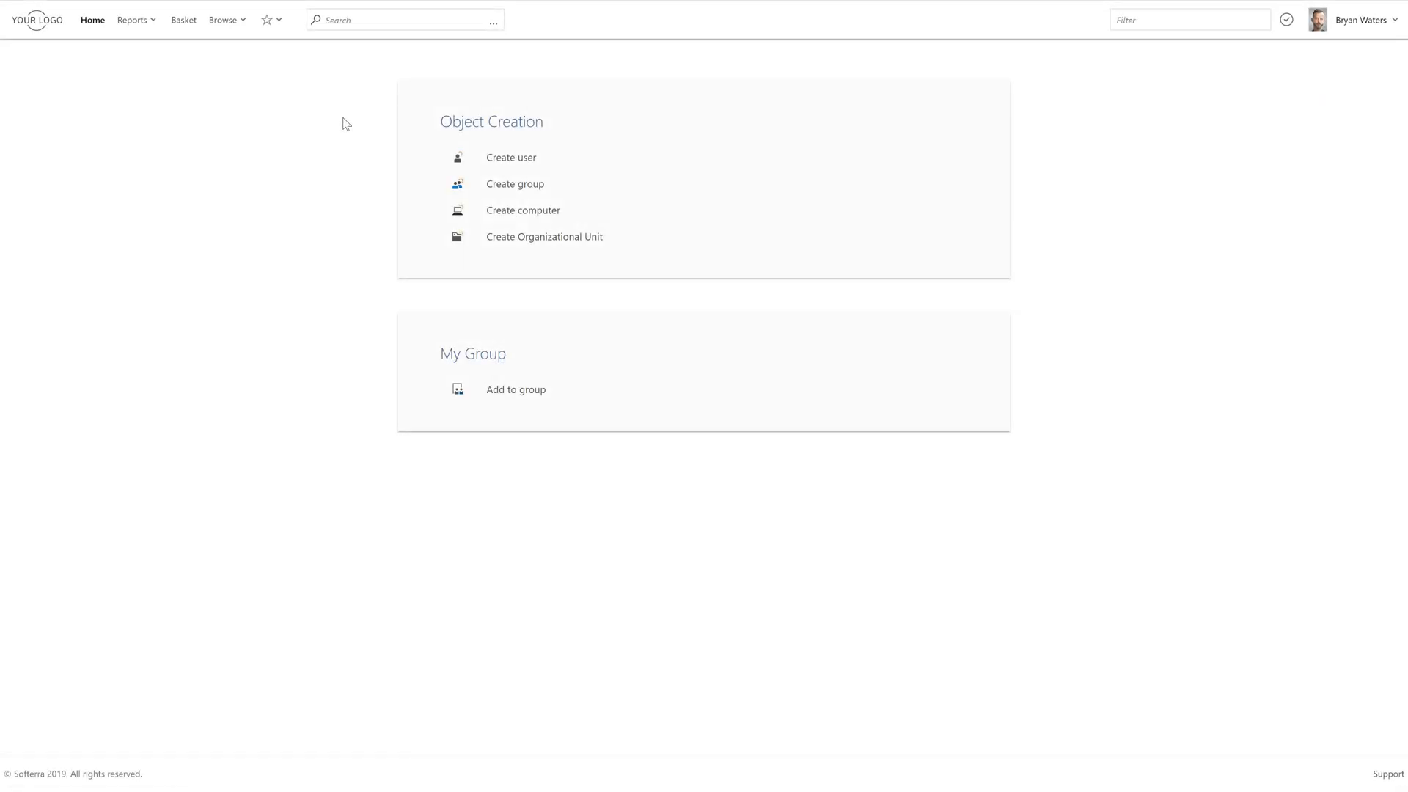
click(511, 157)
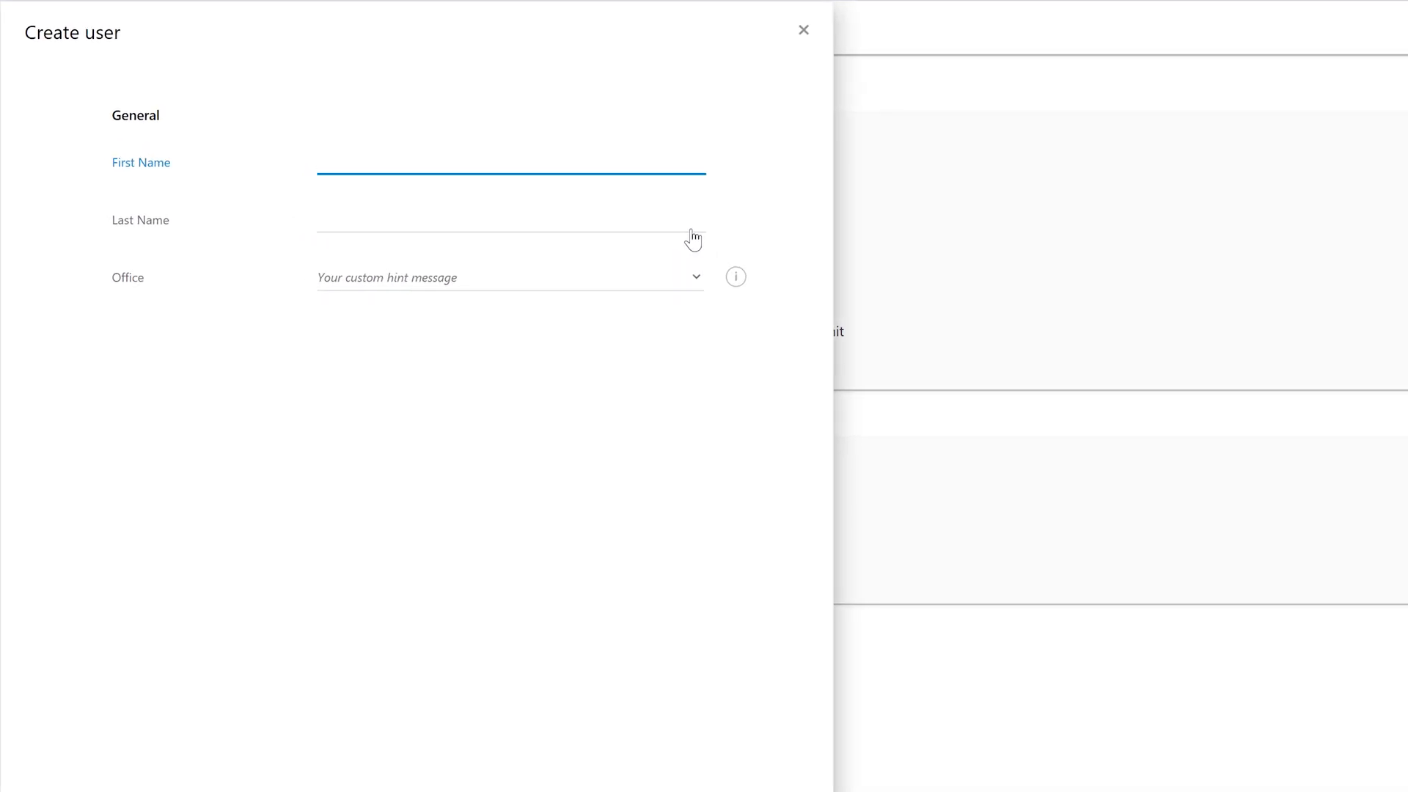
click(511, 161)
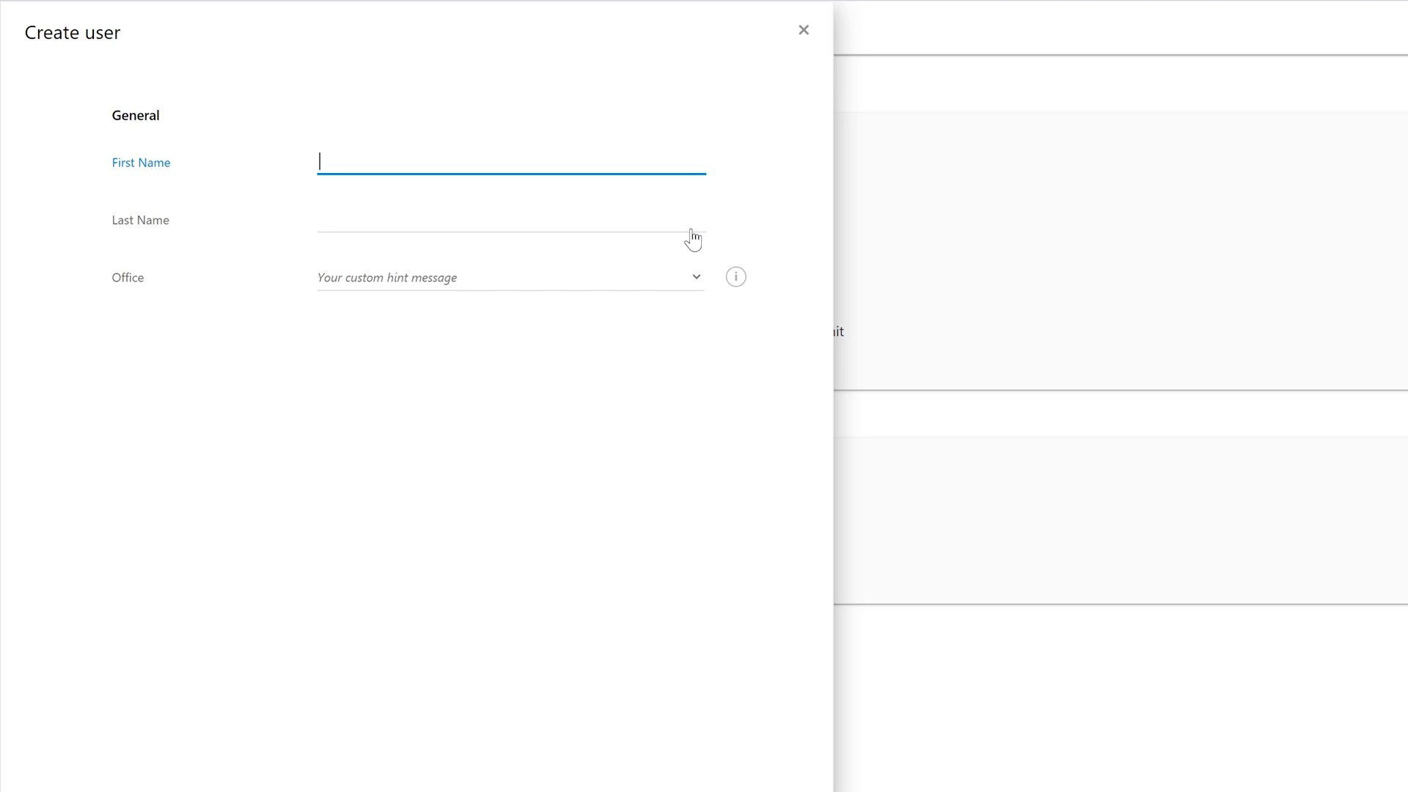
click(509, 276)
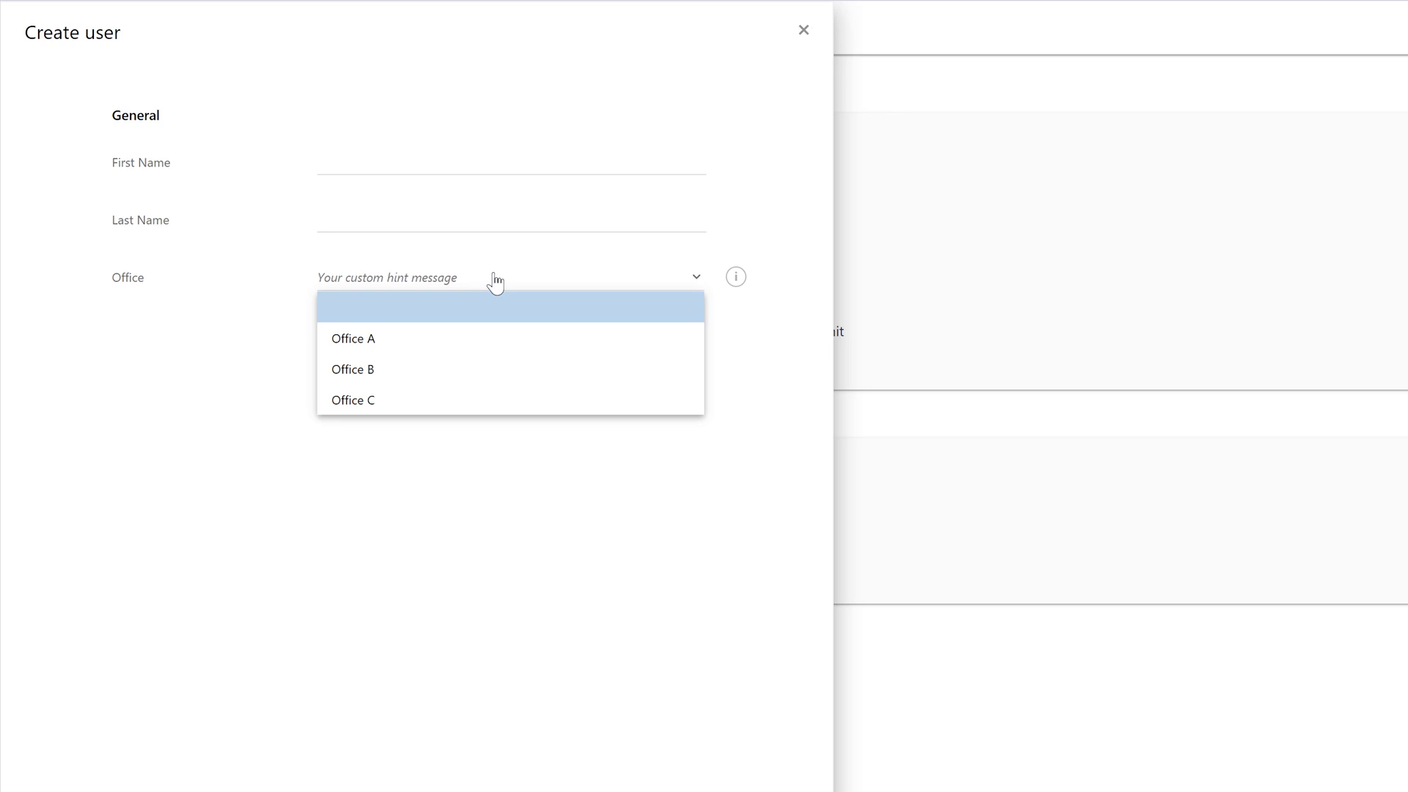
mouse_move(377, 324)
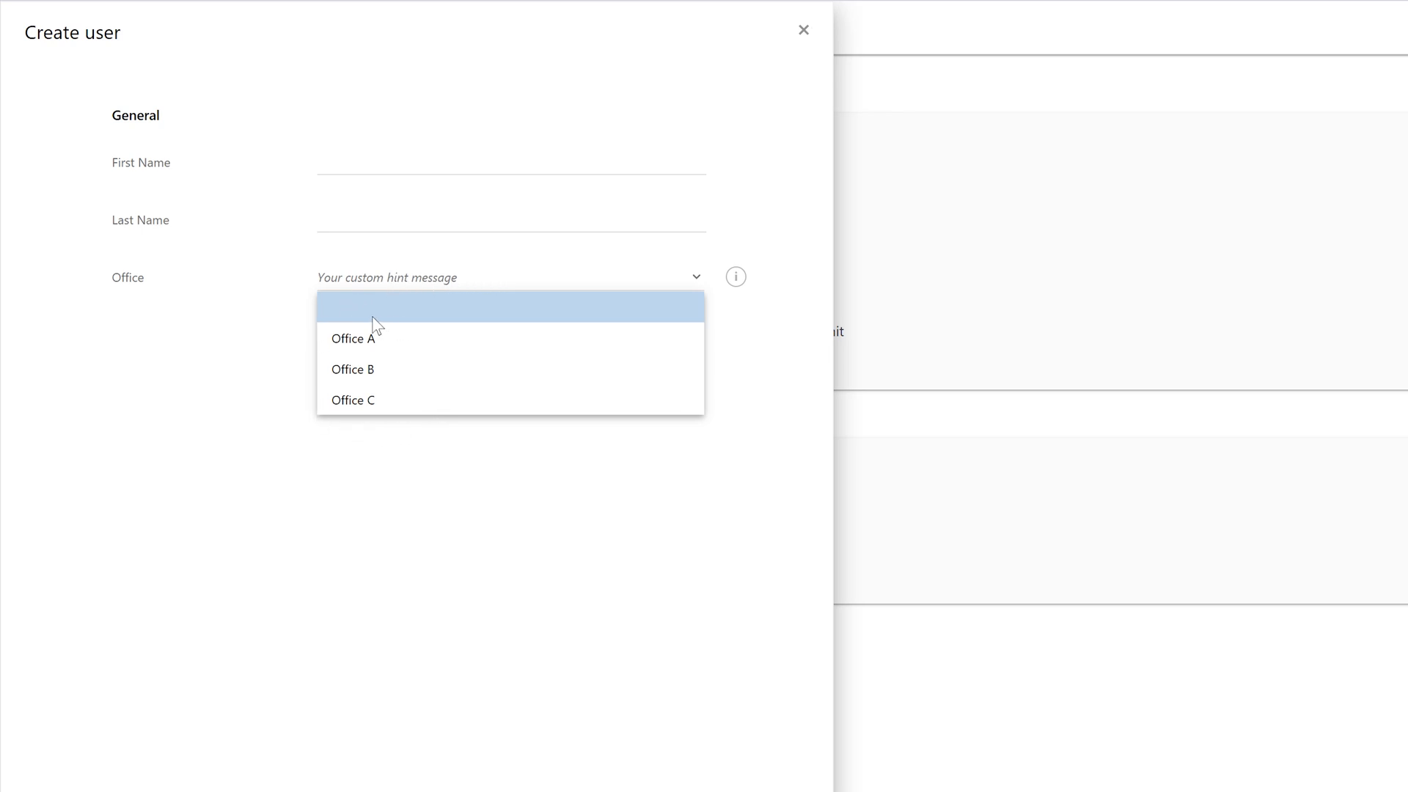
mouse_move(322, 295)
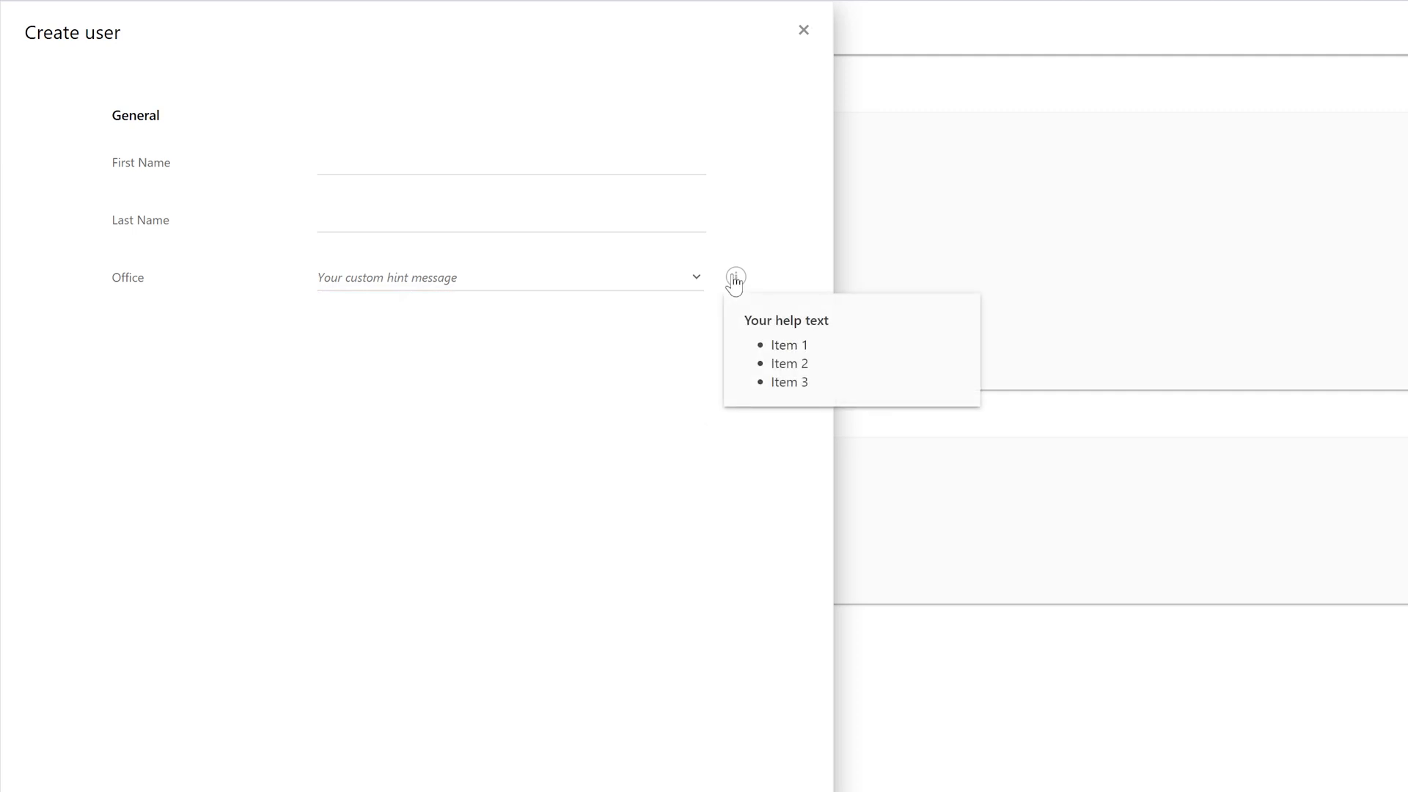
click(510, 162)
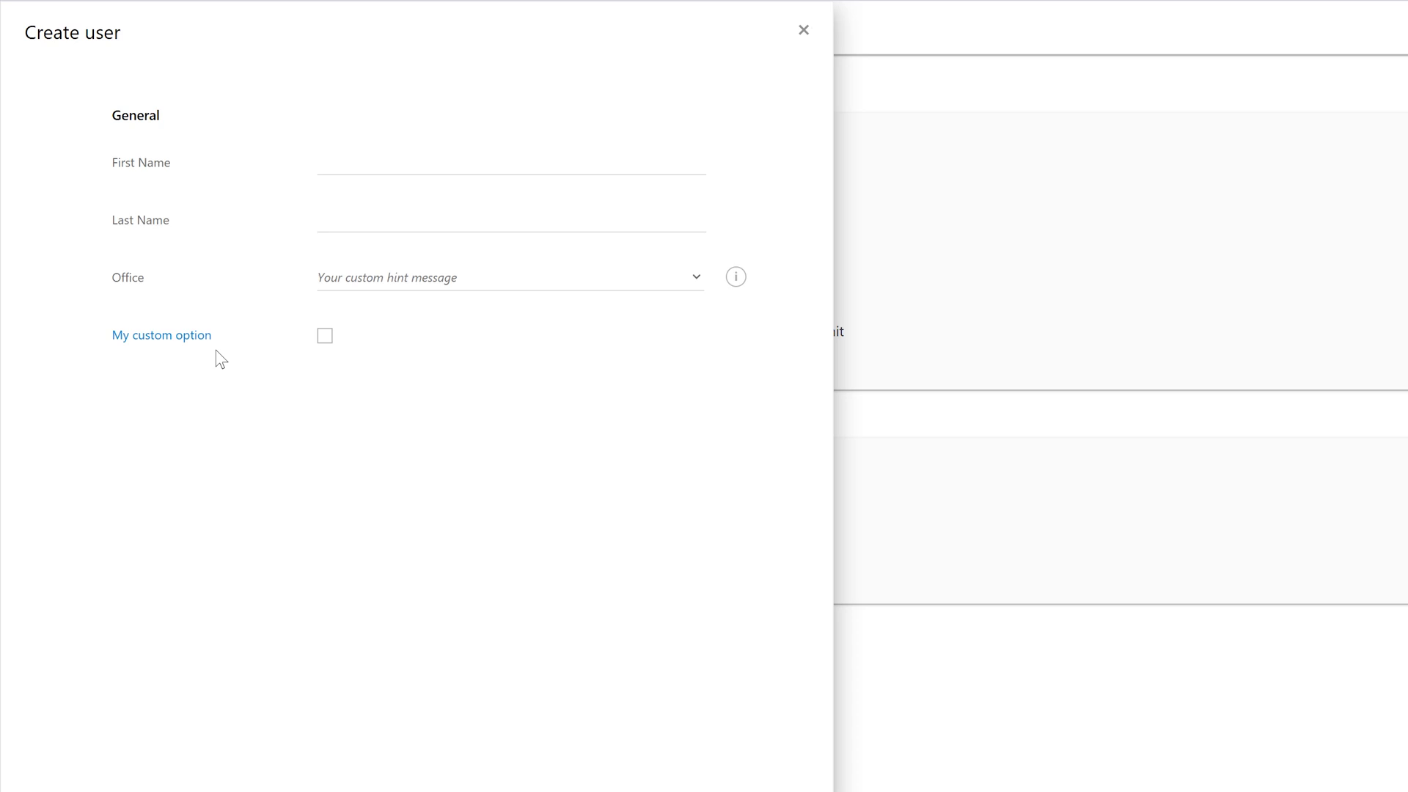
click(324, 336)
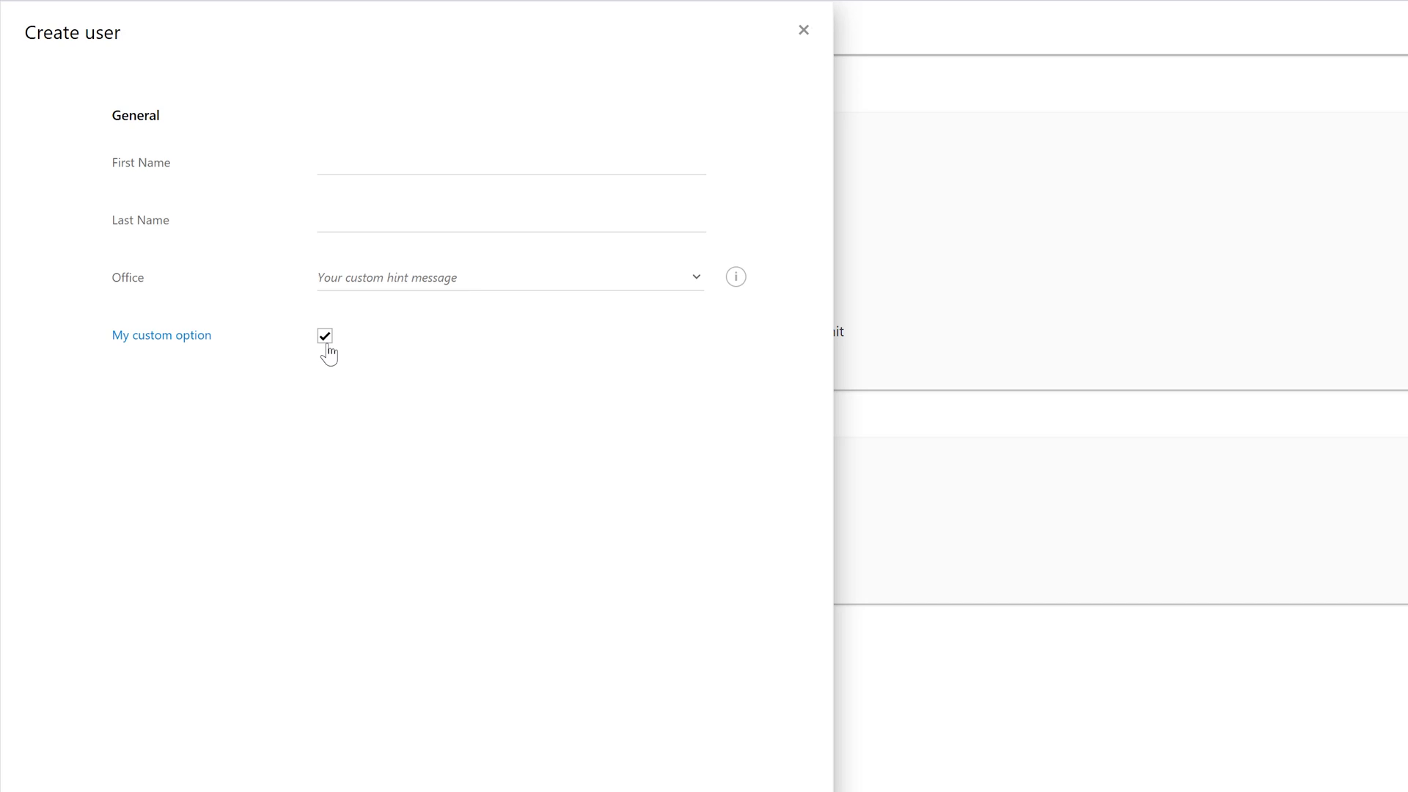
text(Sam)
text(Cole)
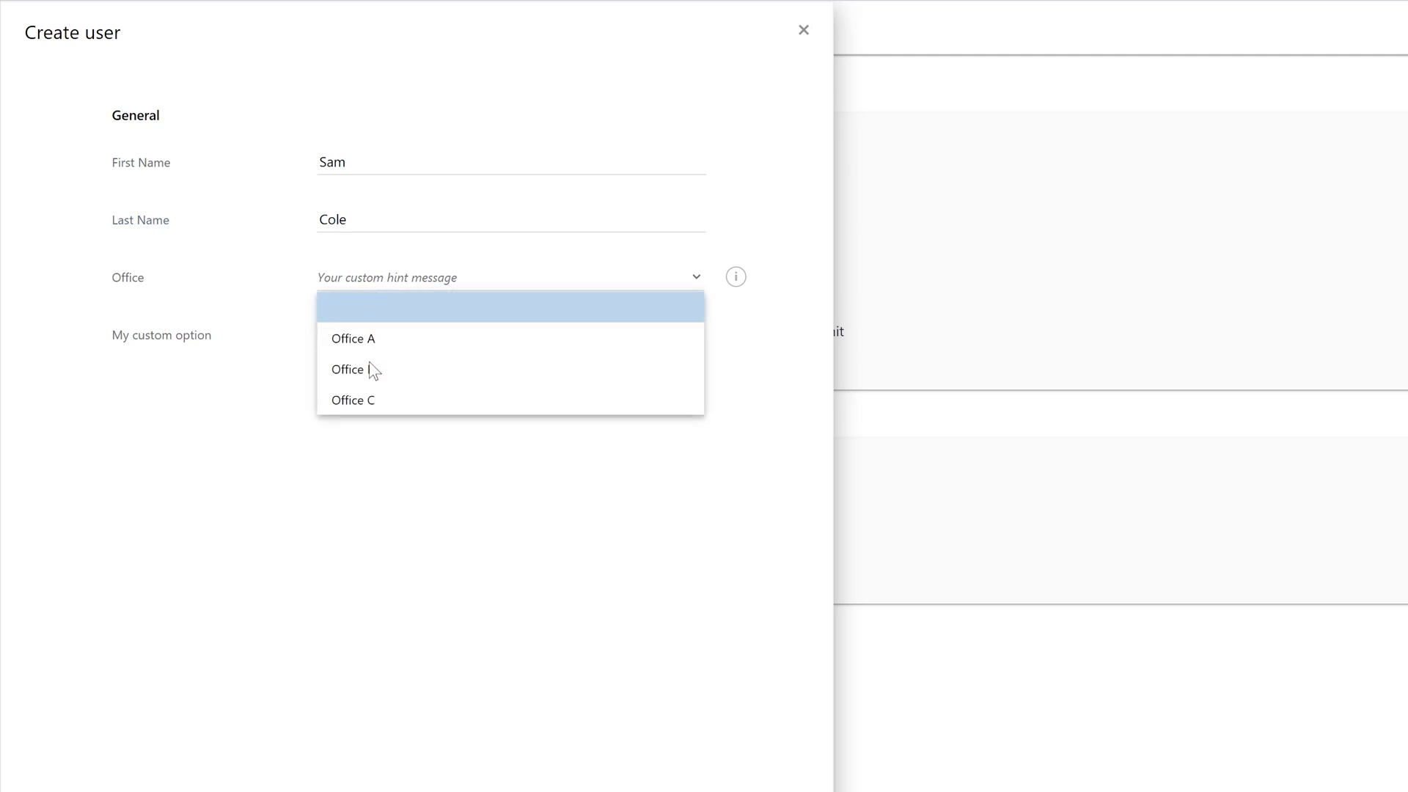
click(347, 369)
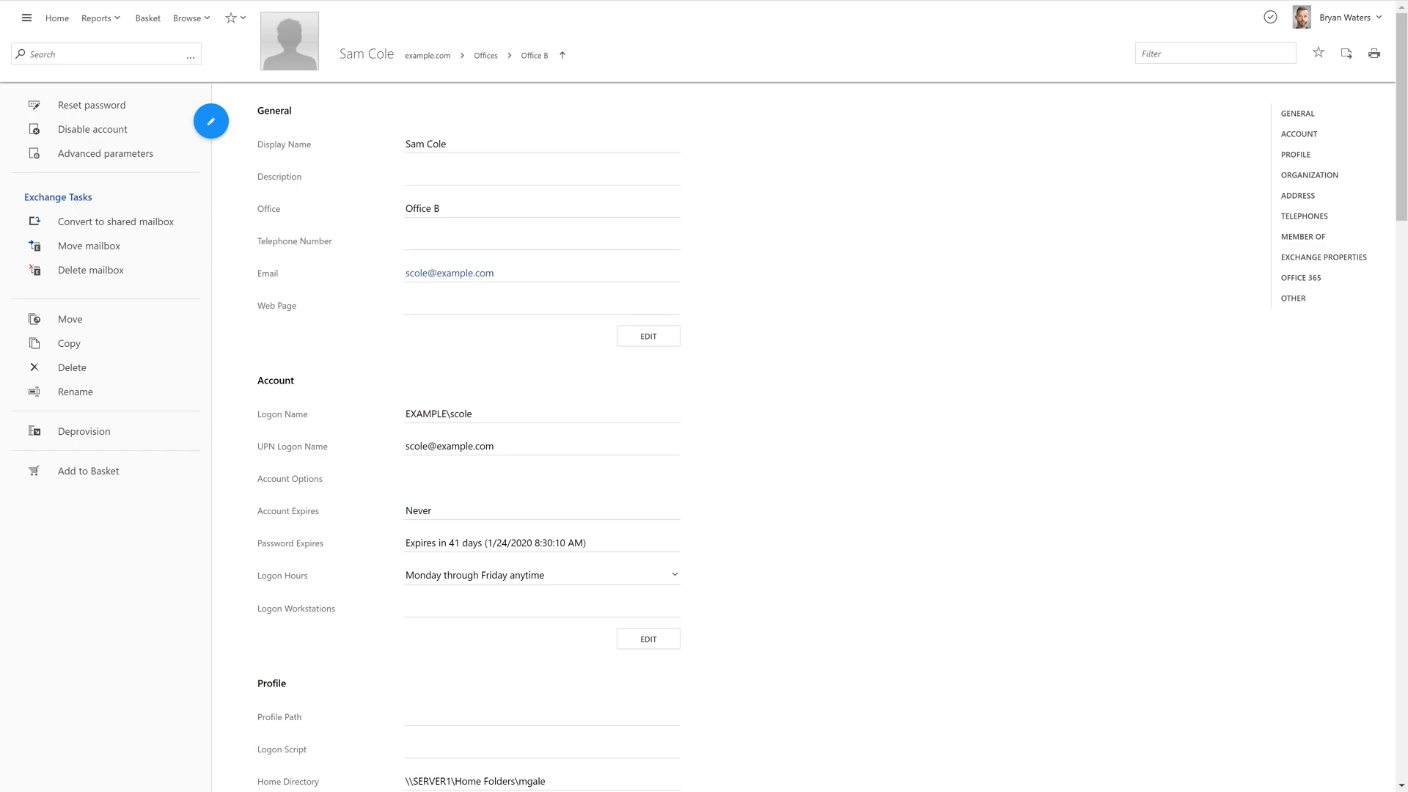
click(1299, 133)
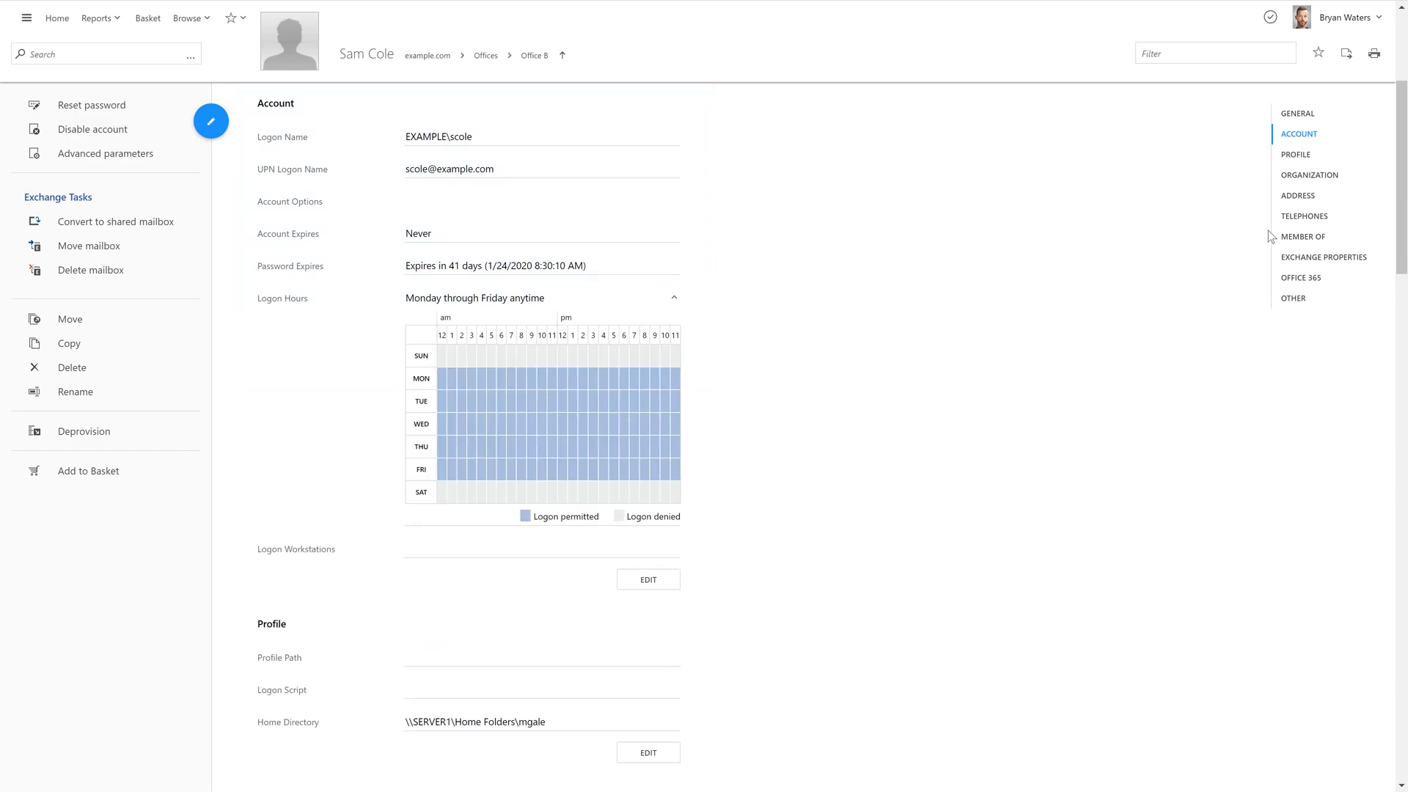
click(1303, 236)
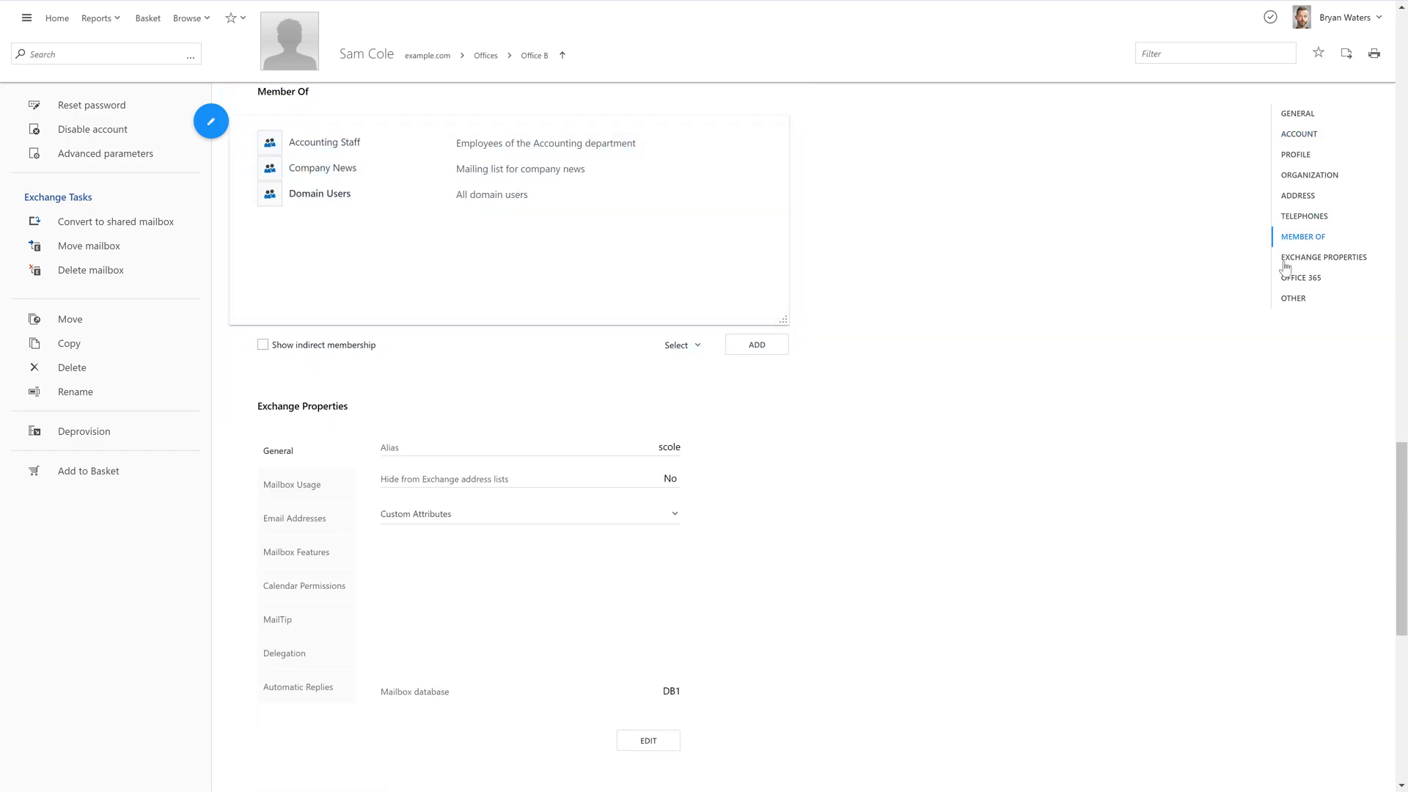
click(1301, 277)
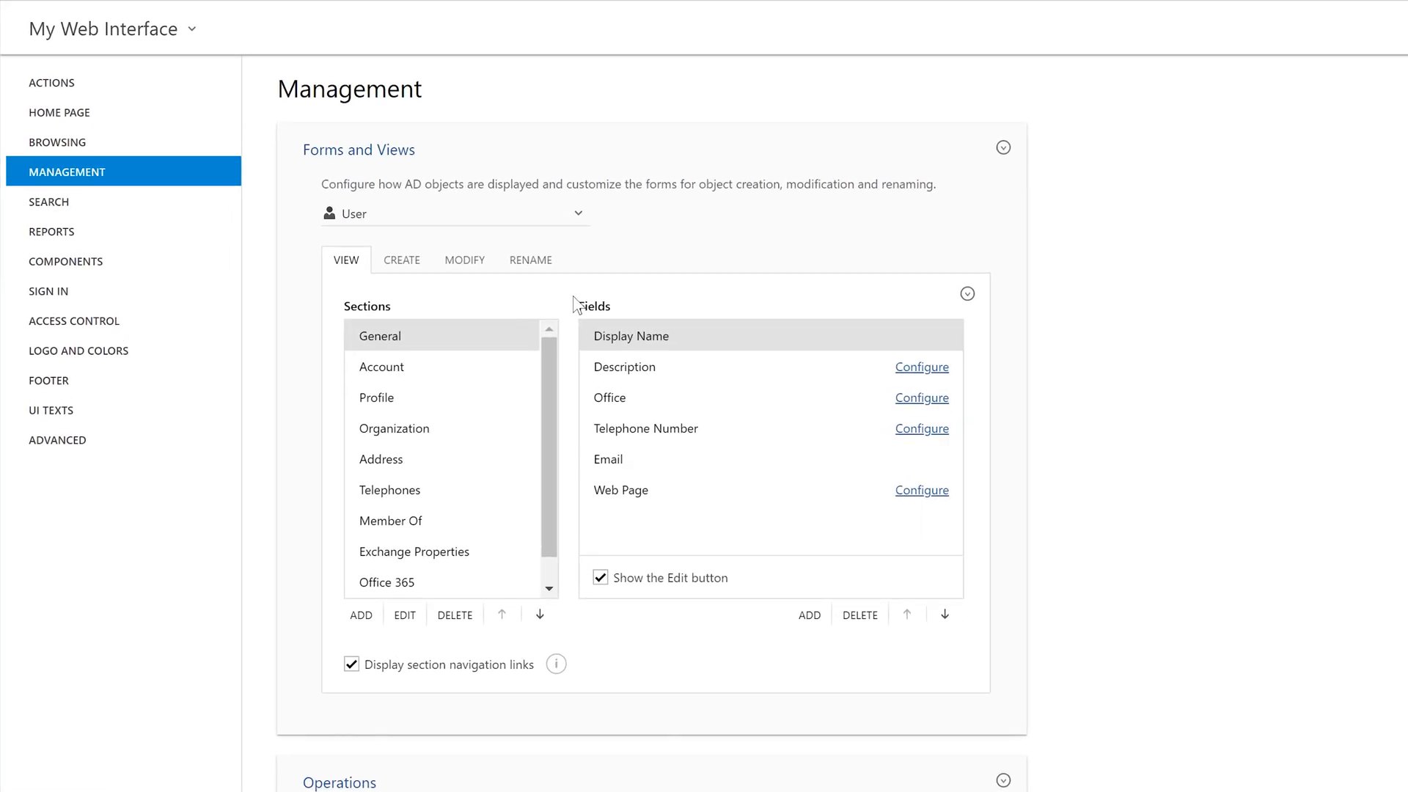
mouse_move(951, 537)
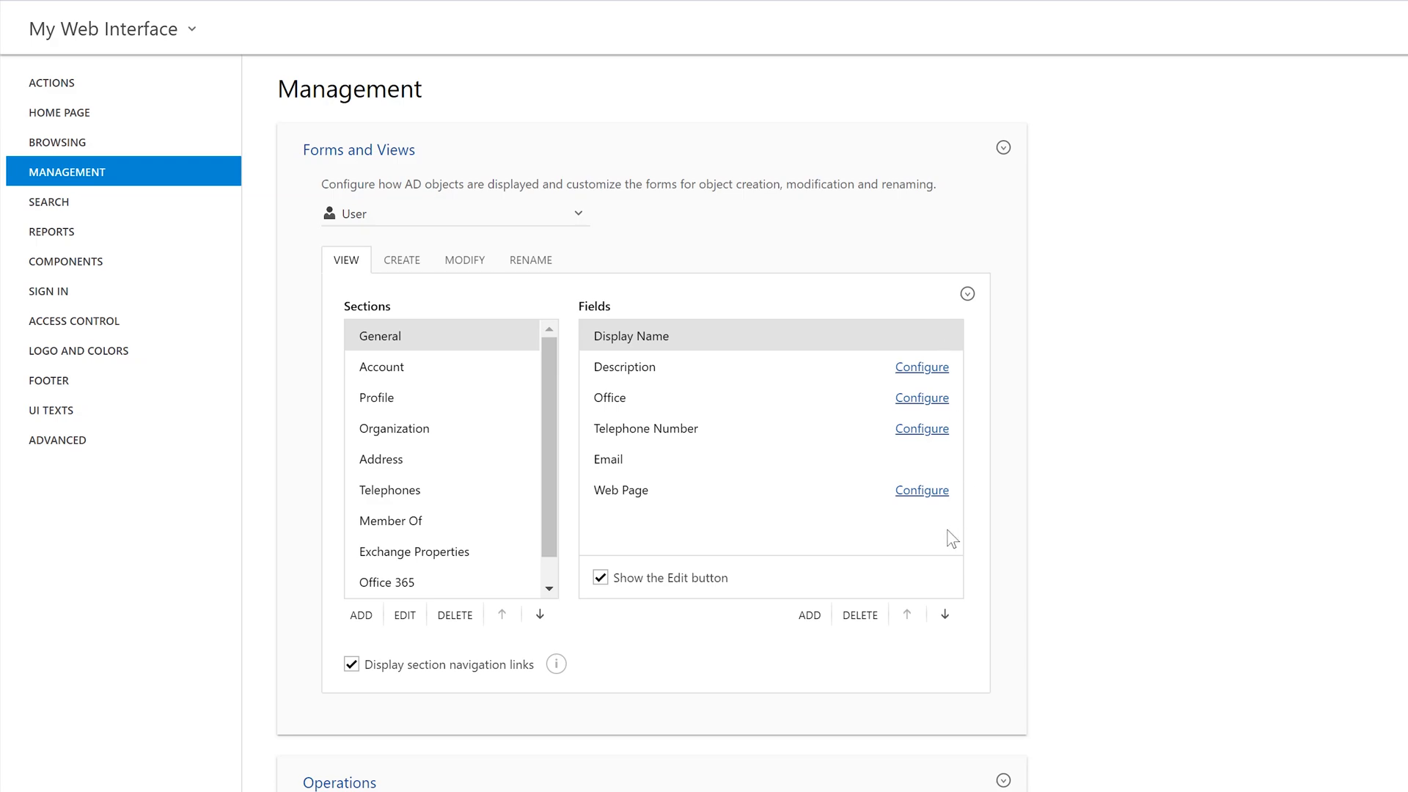
mouse_move(578, 331)
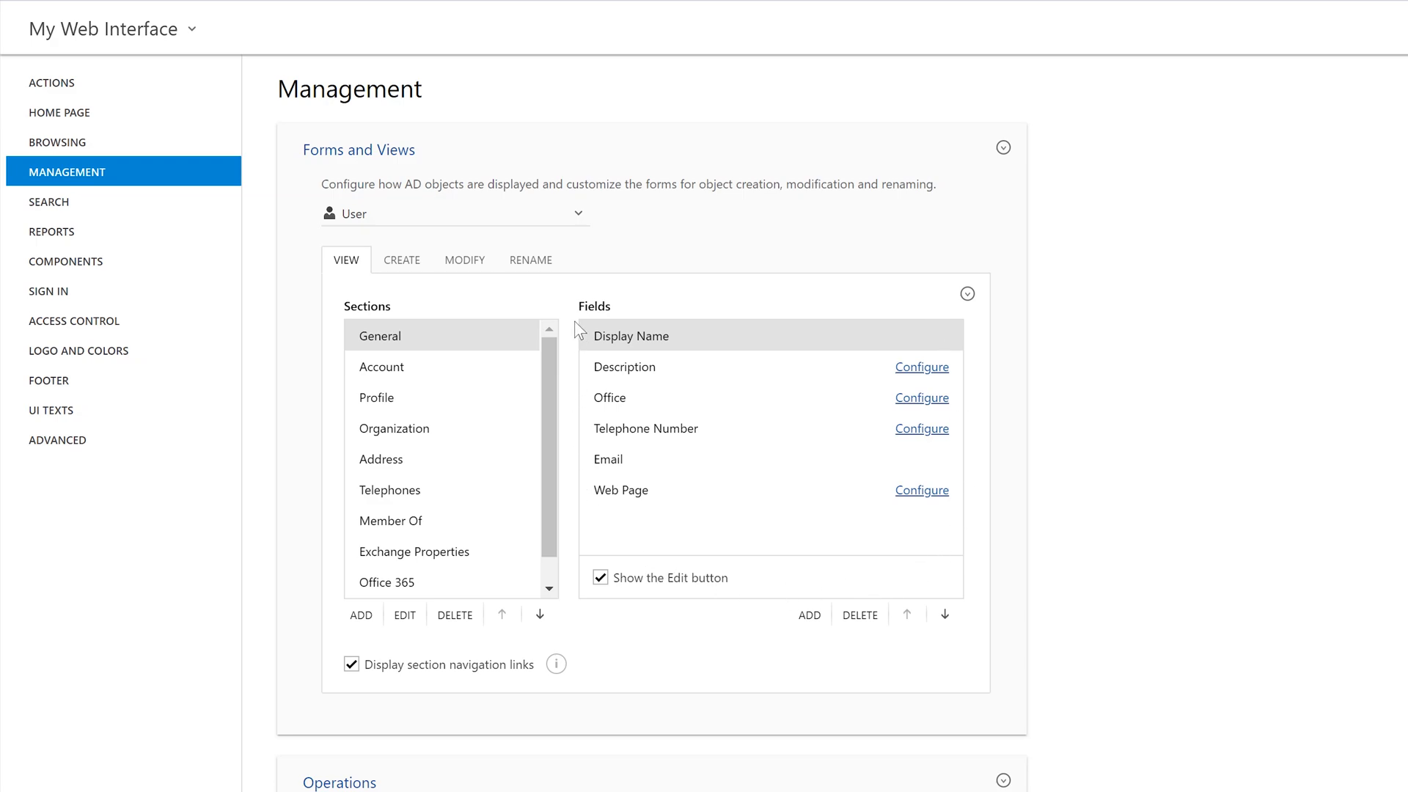
mouse_move(561, 588)
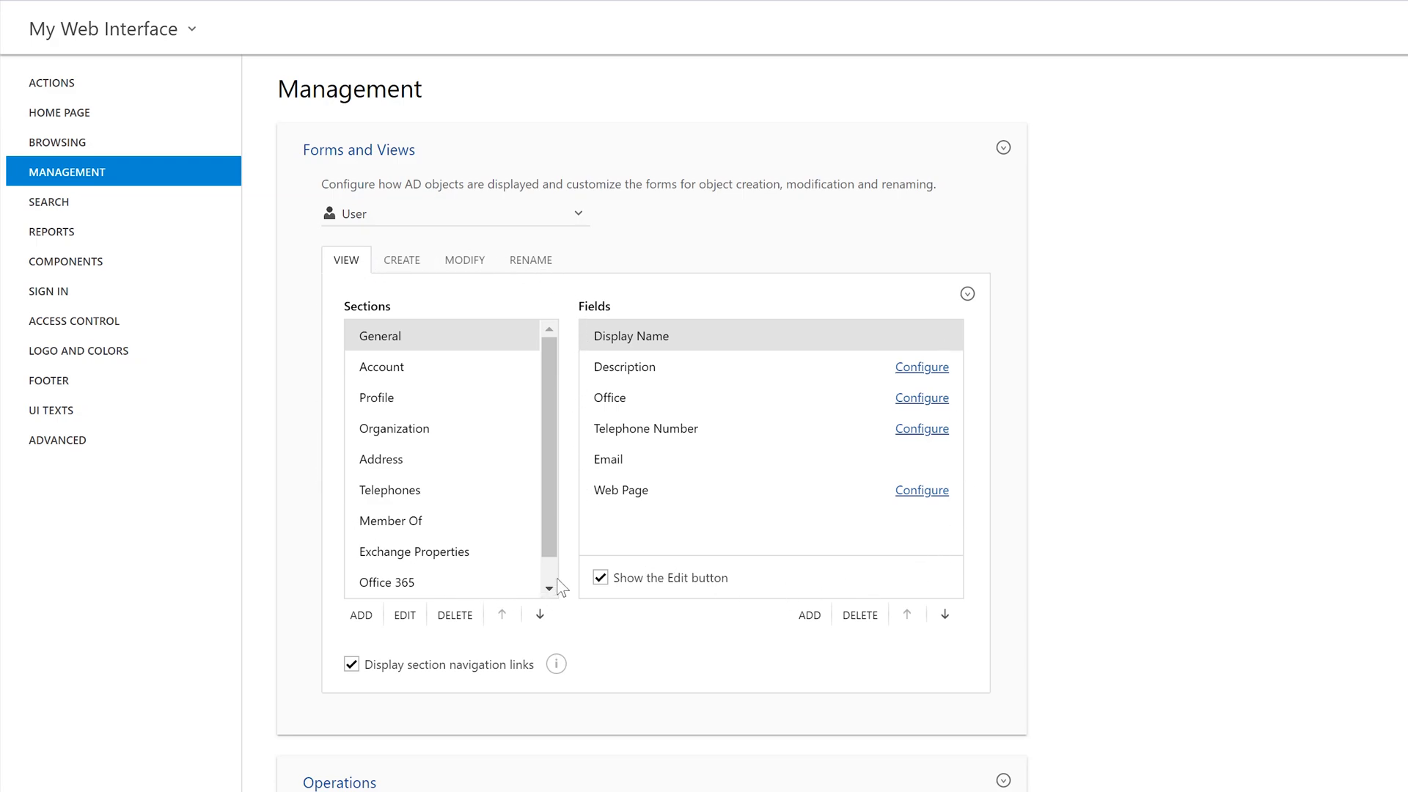
mouse_move(723, 601)
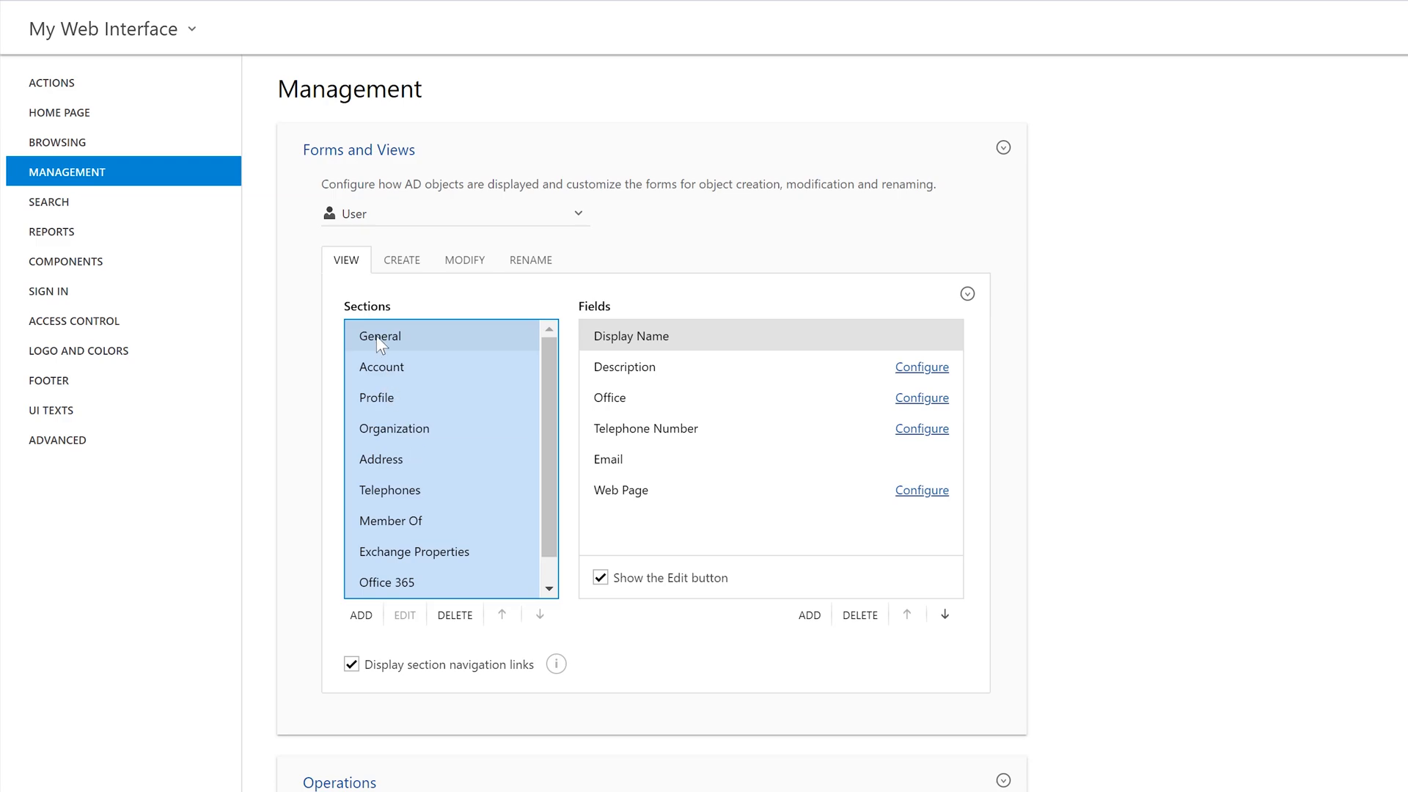
Delete four extra user view properties and limit User mailbox features to Retention Hold and Archiving.
click(381, 367)
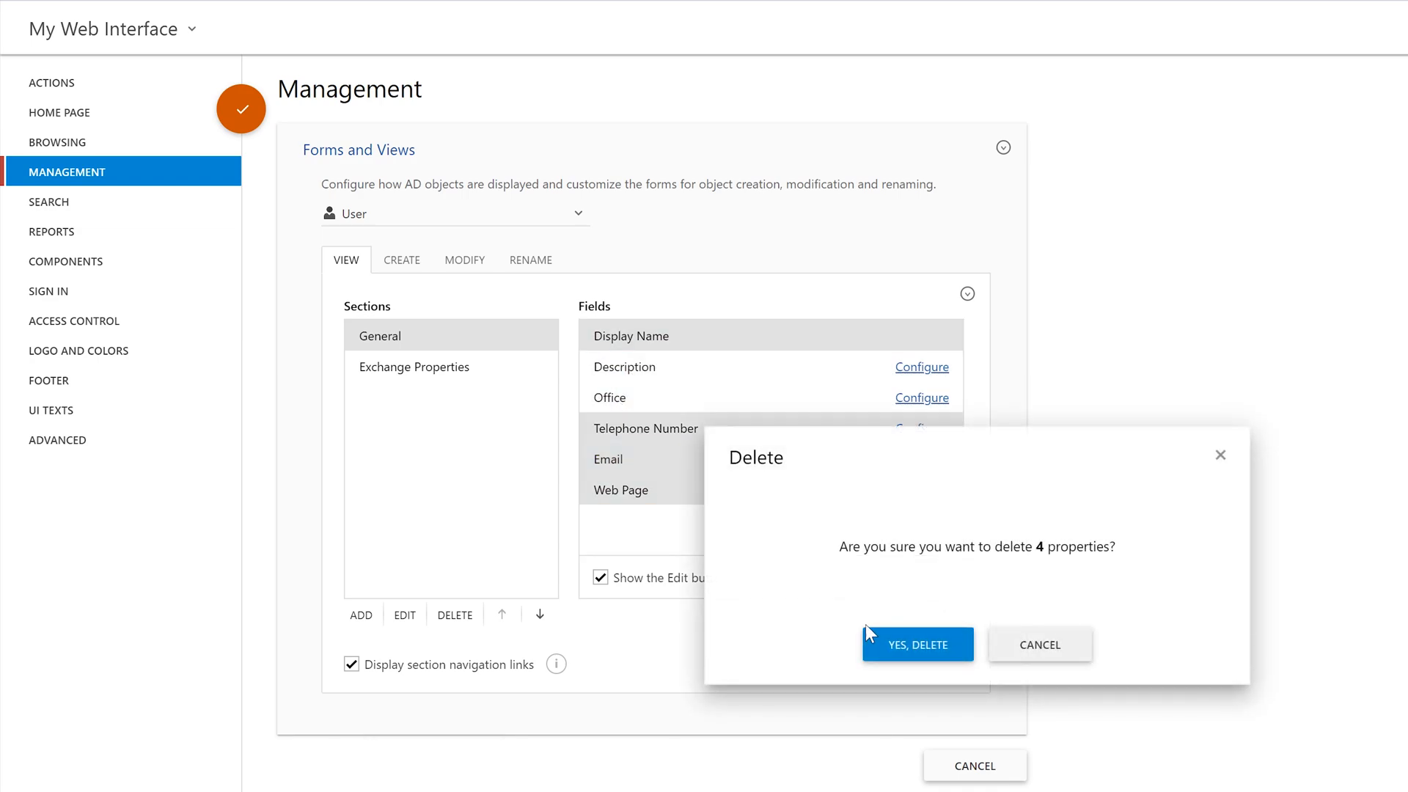
click(916, 644)
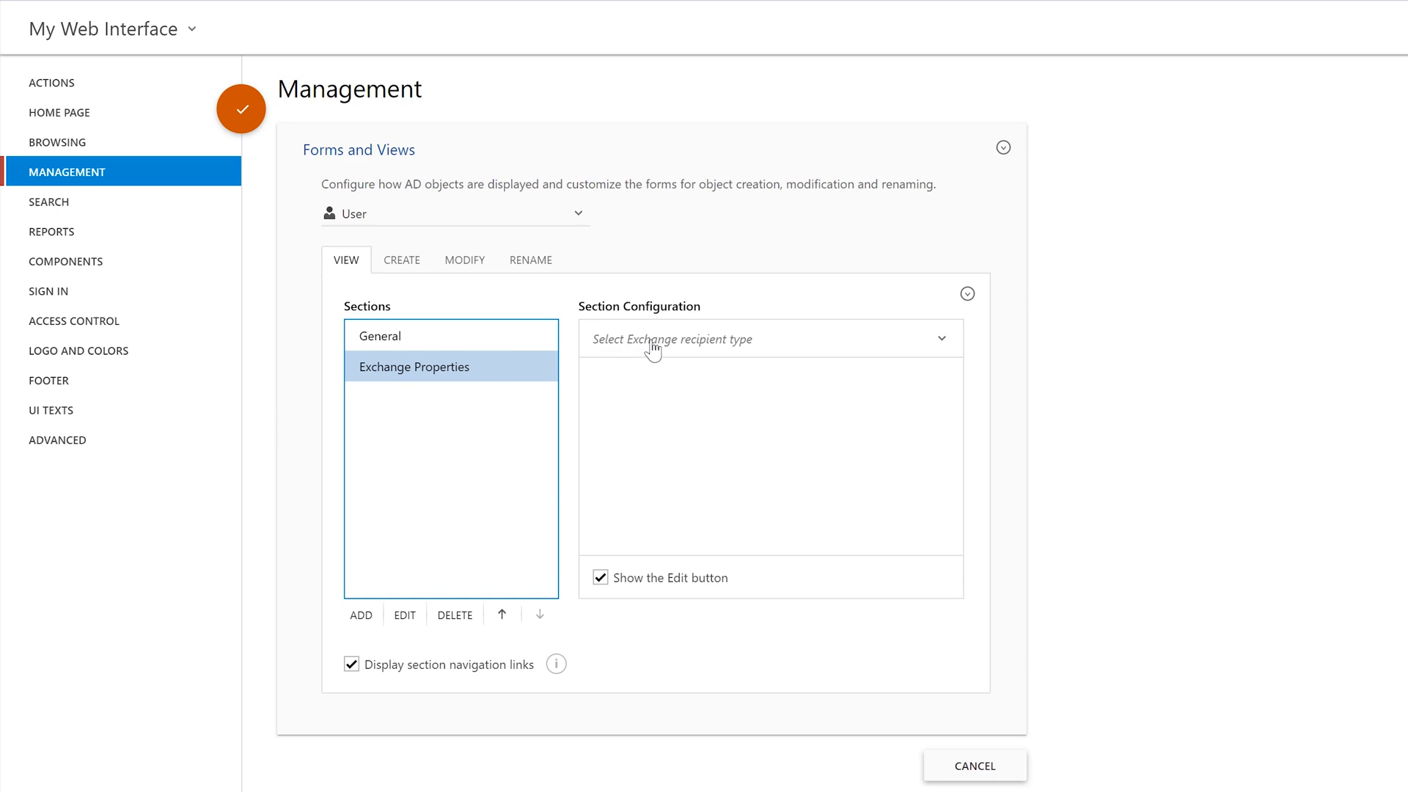
click(768, 339)
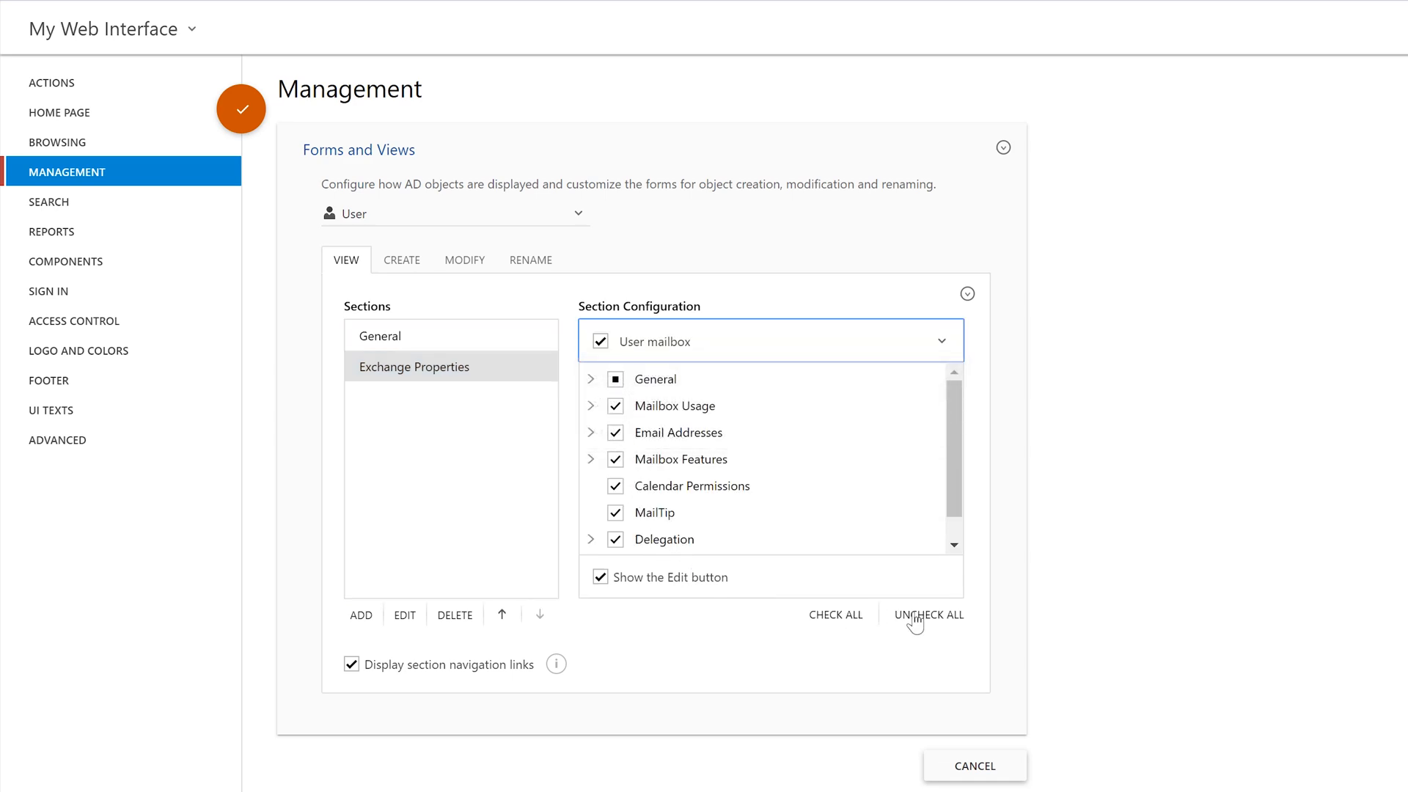
click(929, 614)
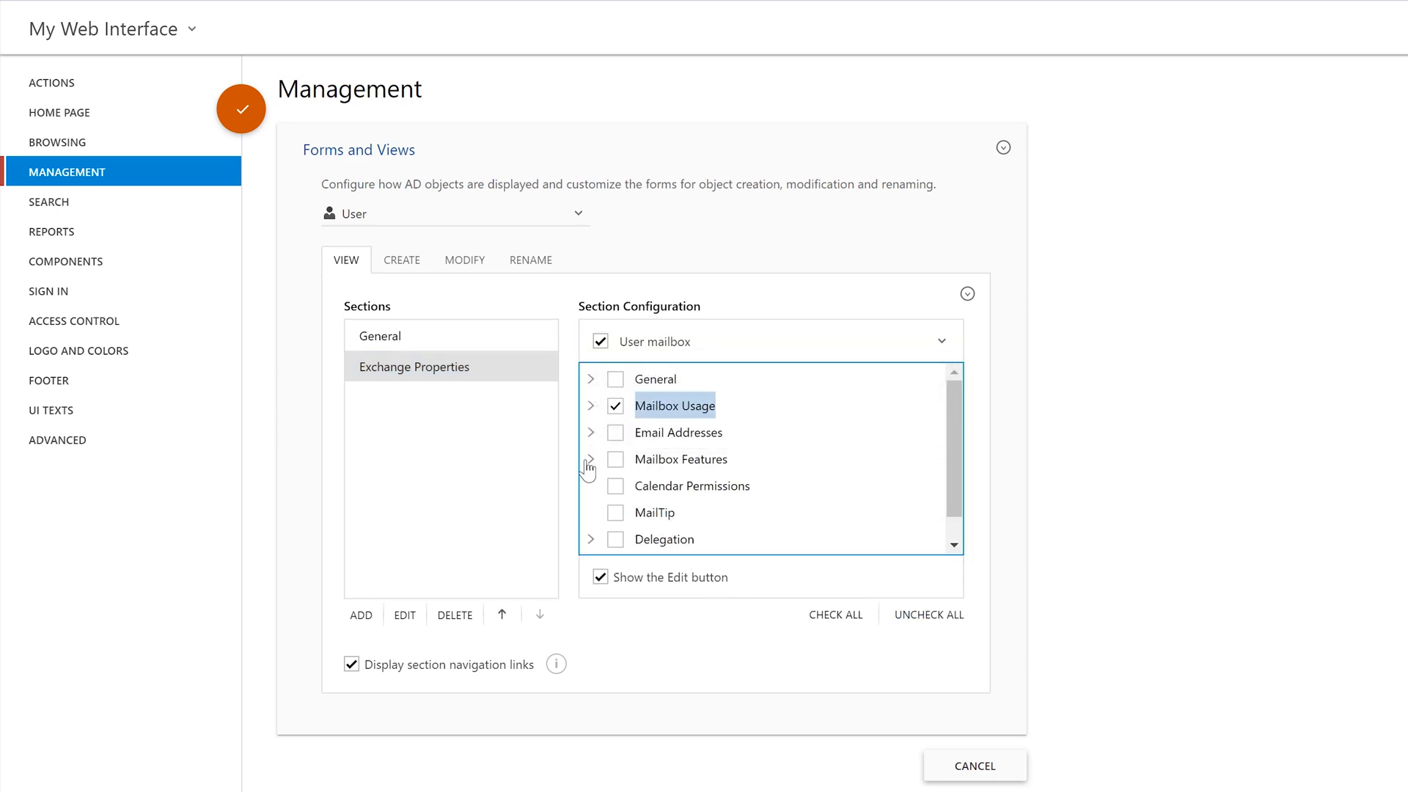
scroll(down, 3)
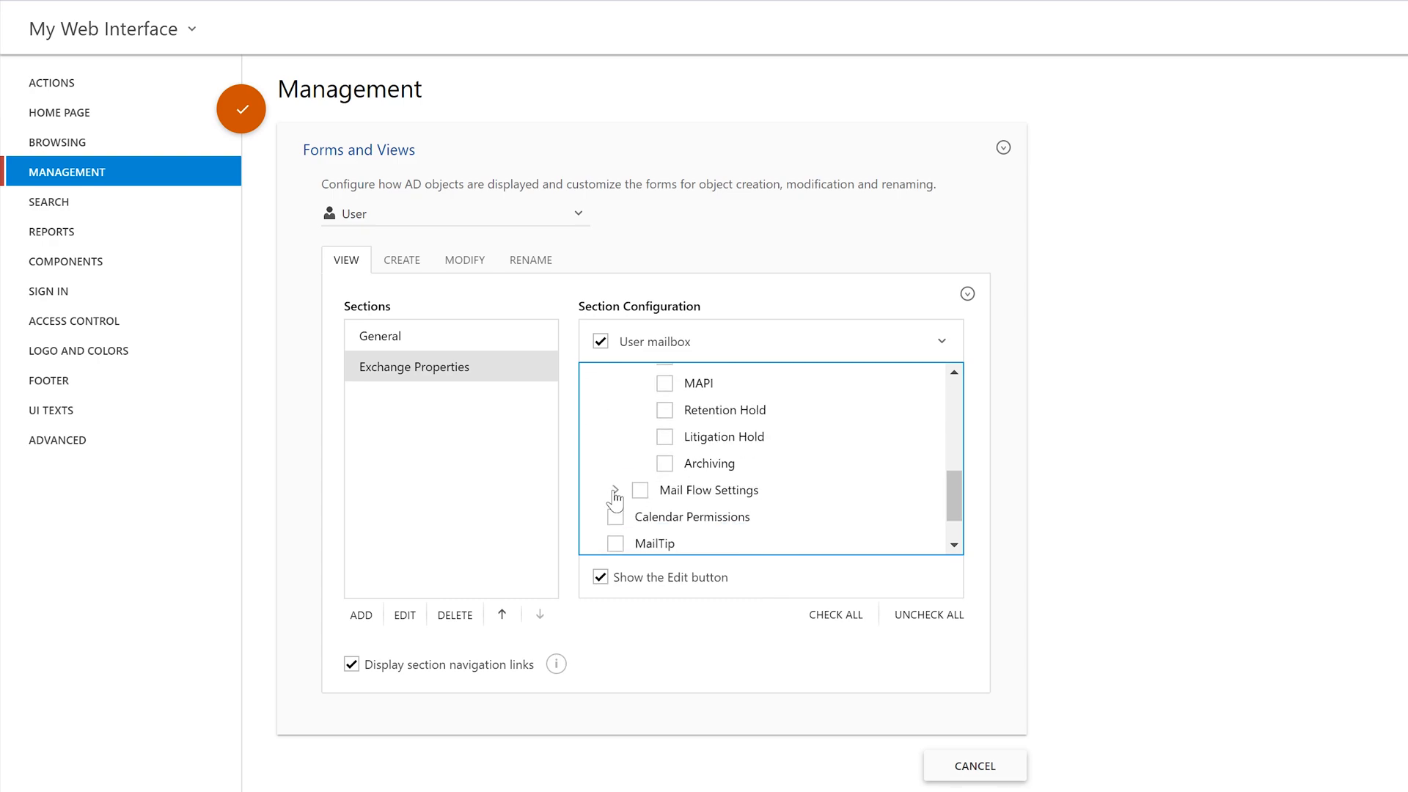
click(664, 409)
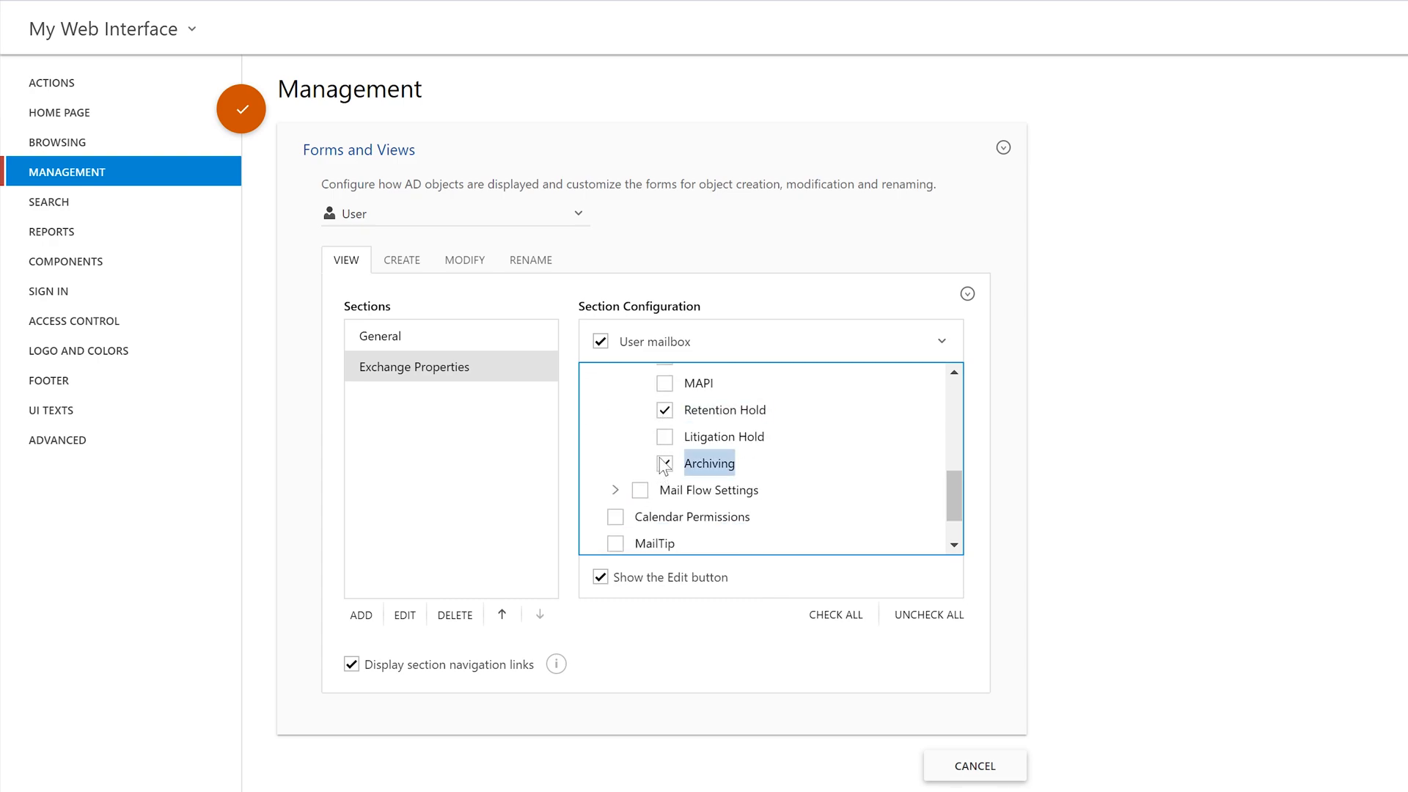
click(664, 462)
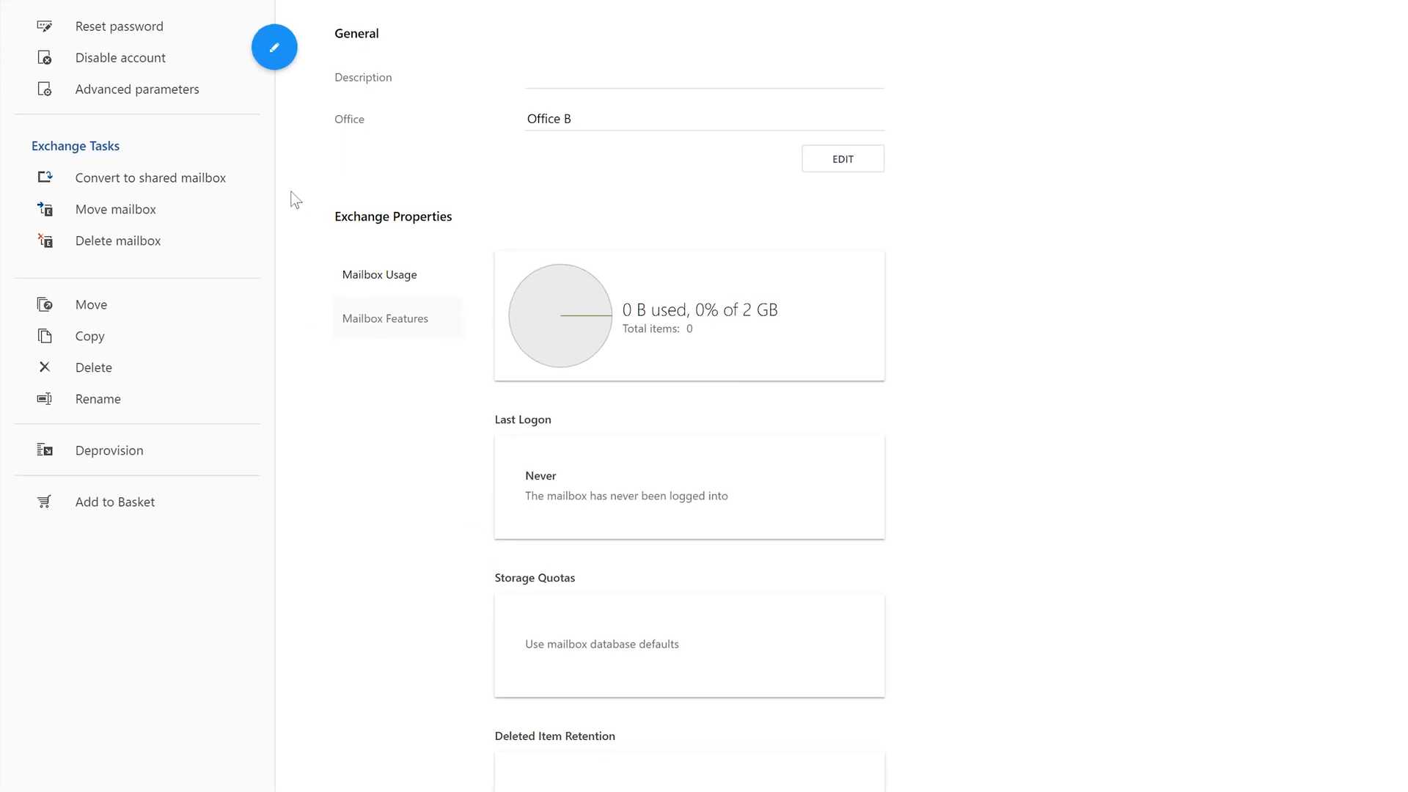
click(397, 318)
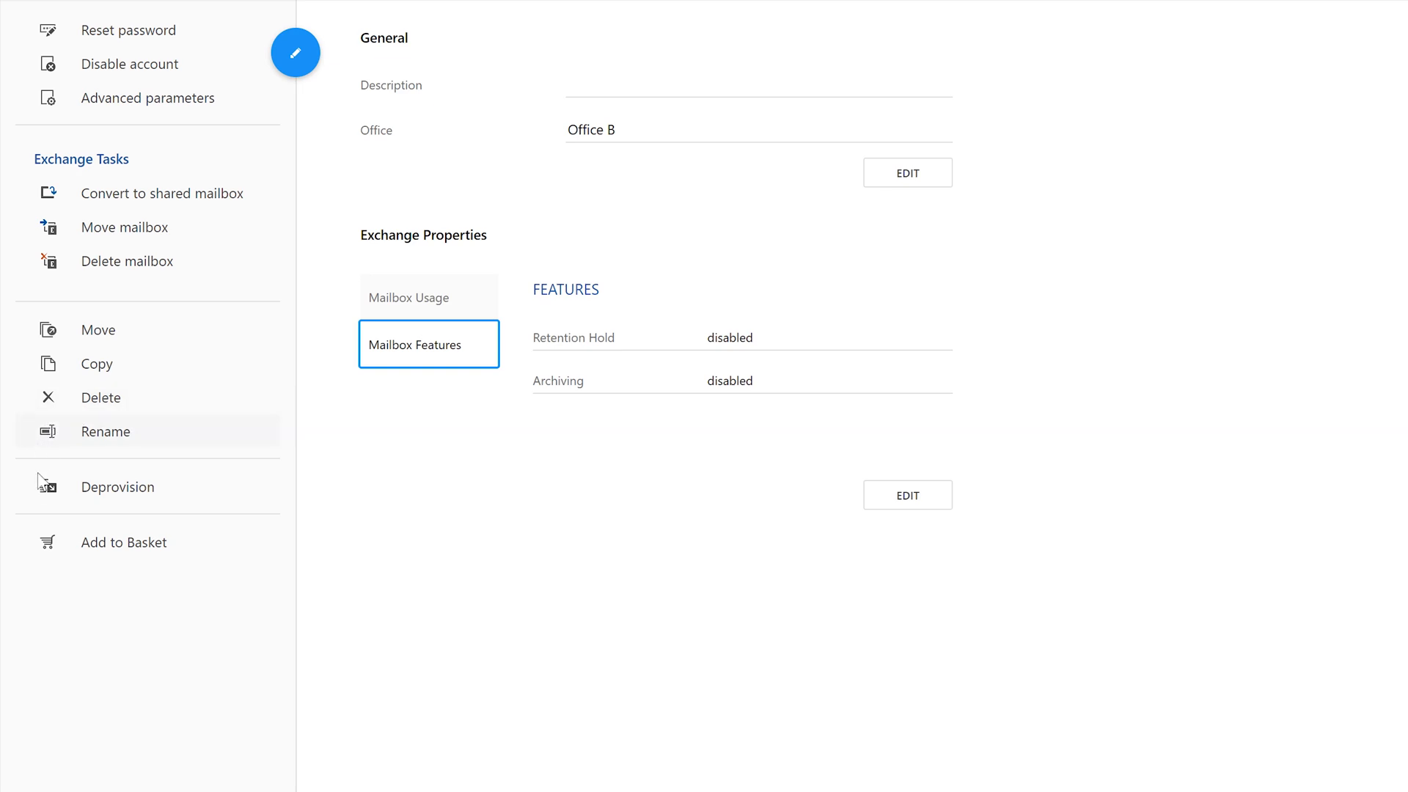
mouse_move(148, 499)
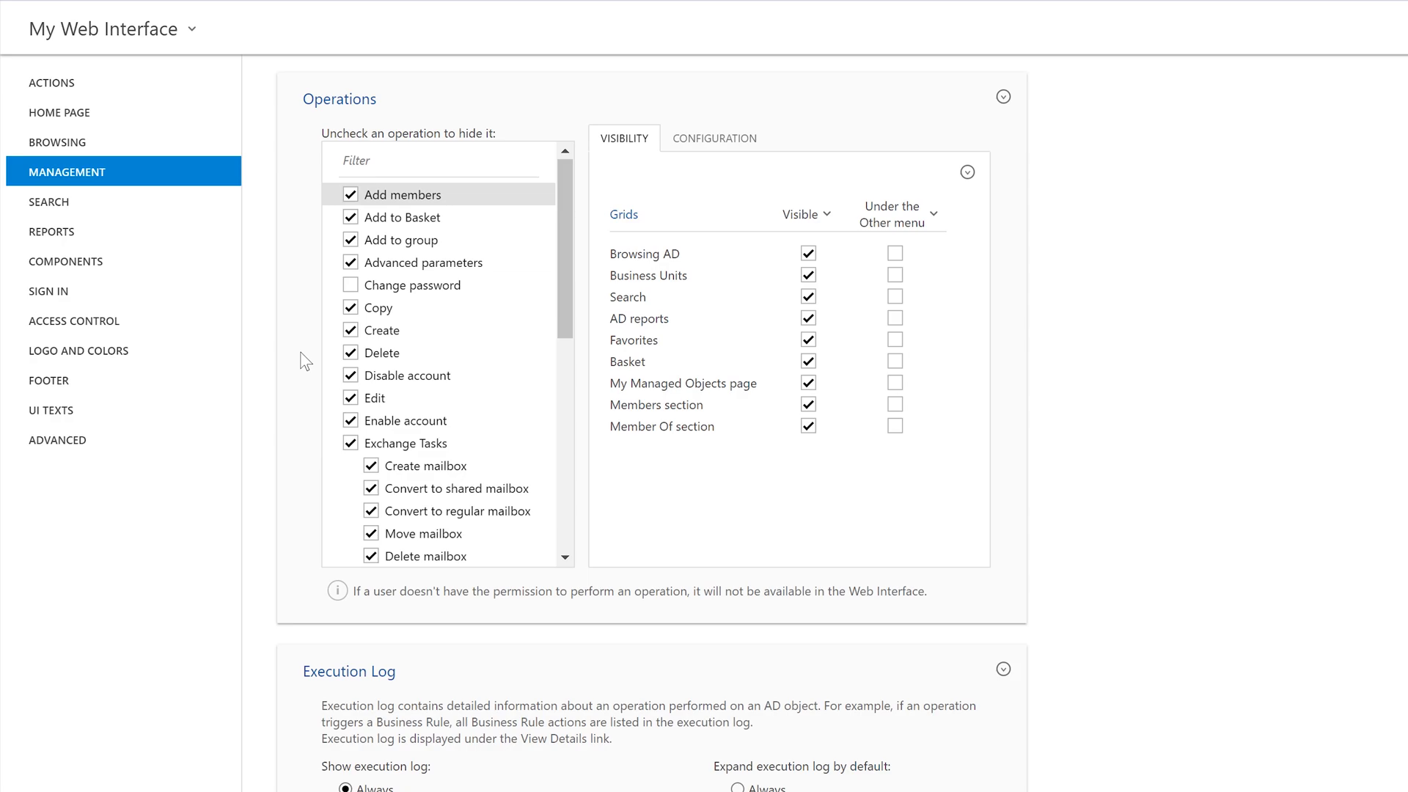
Select the Delete operation in Operations and uncheck it to hide it from users.
click(380, 352)
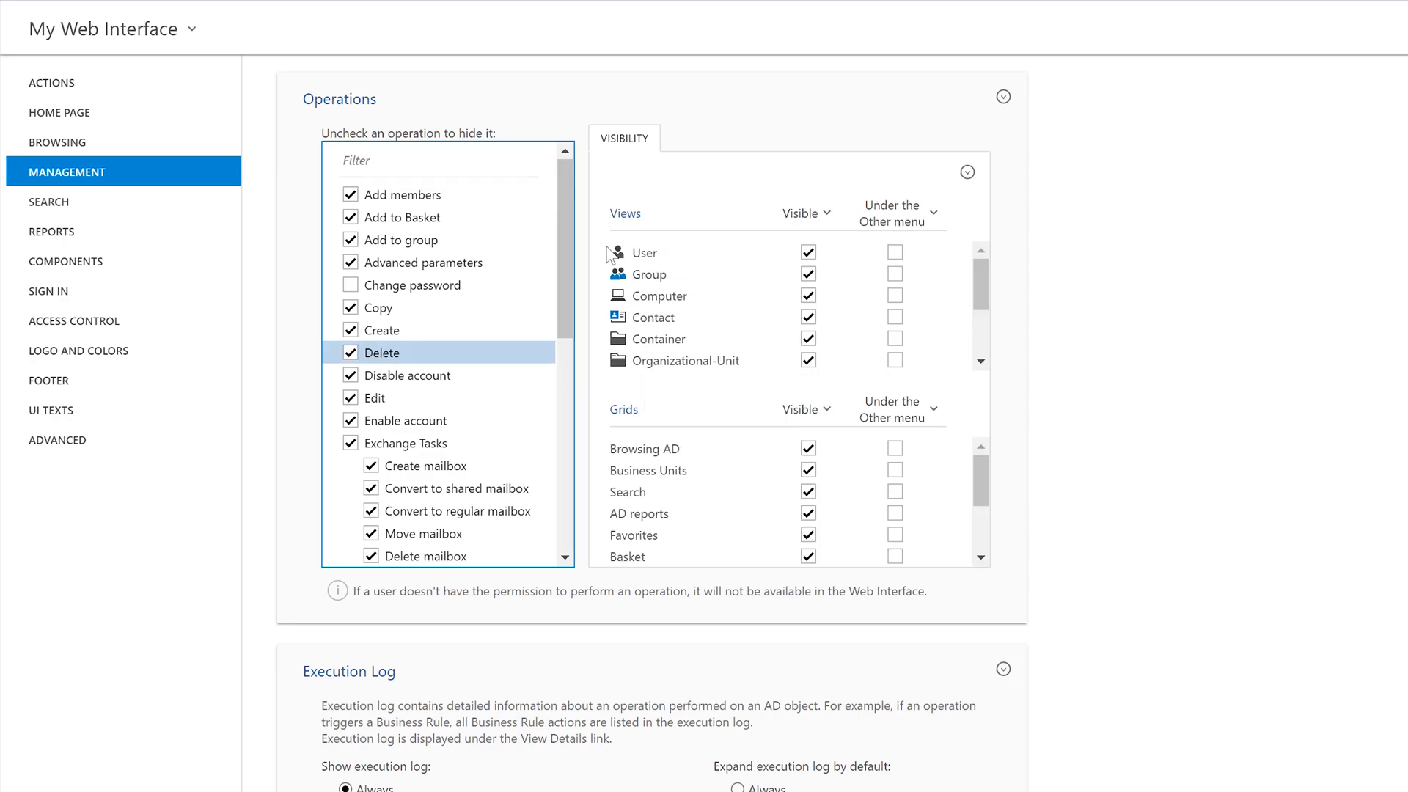
mouse_move(601, 396)
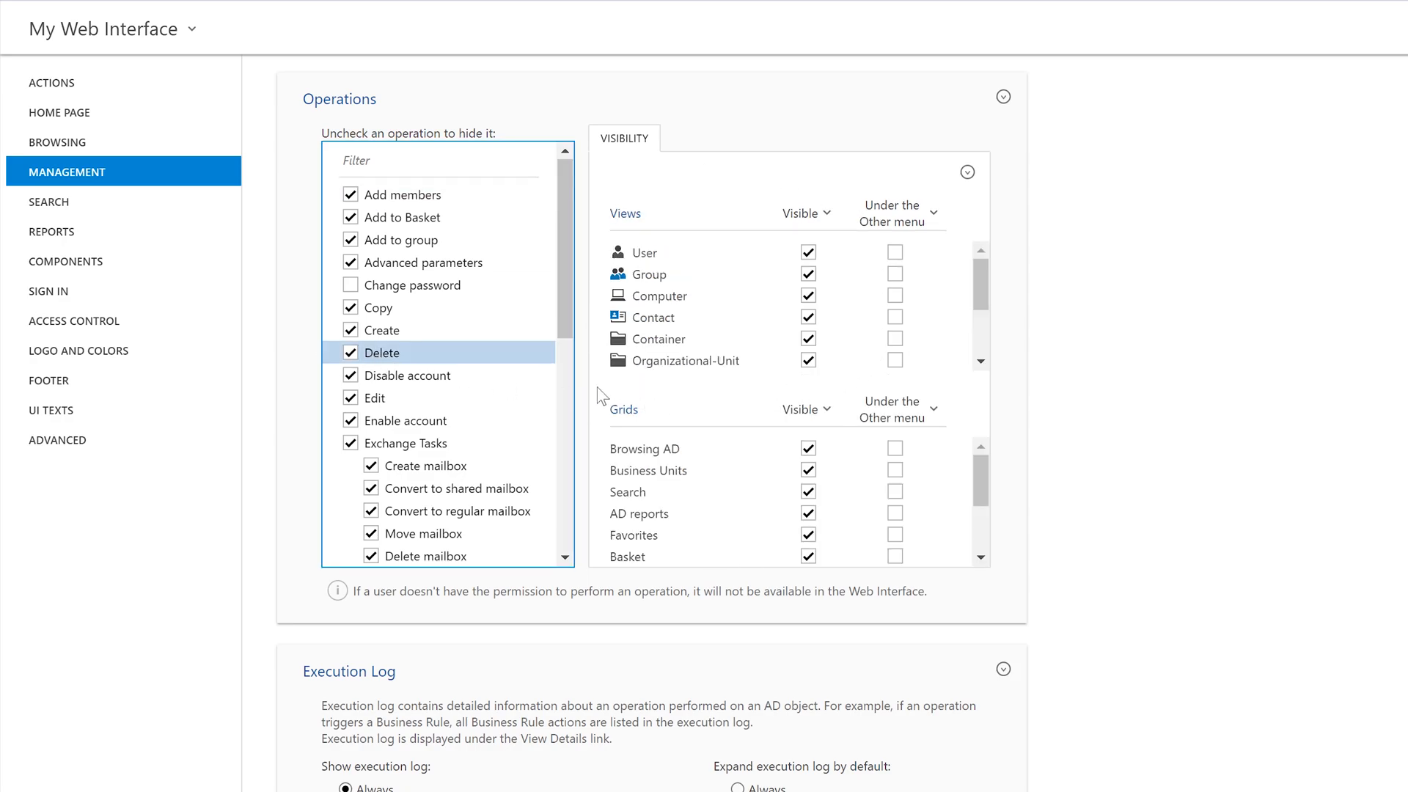
click(350, 352)
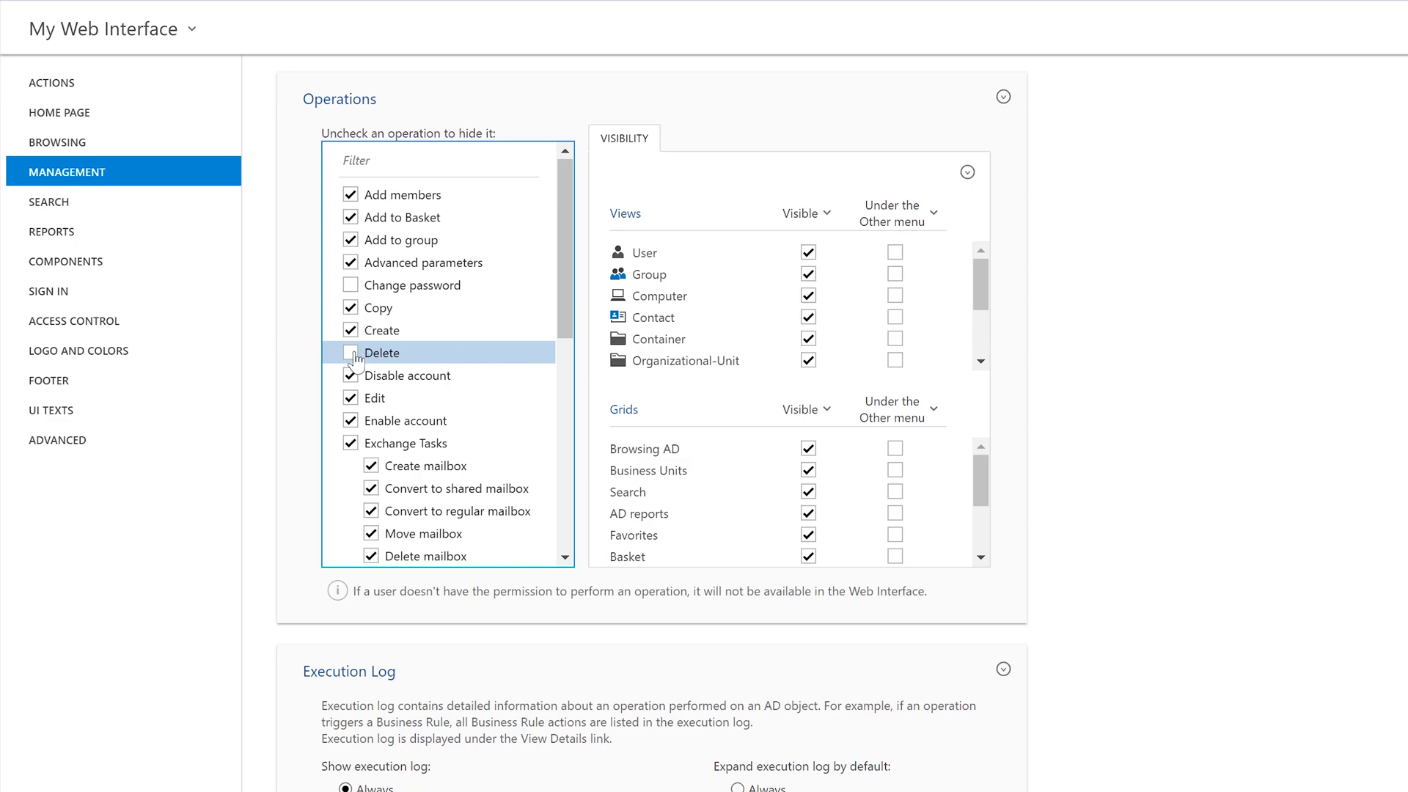
click(352, 351)
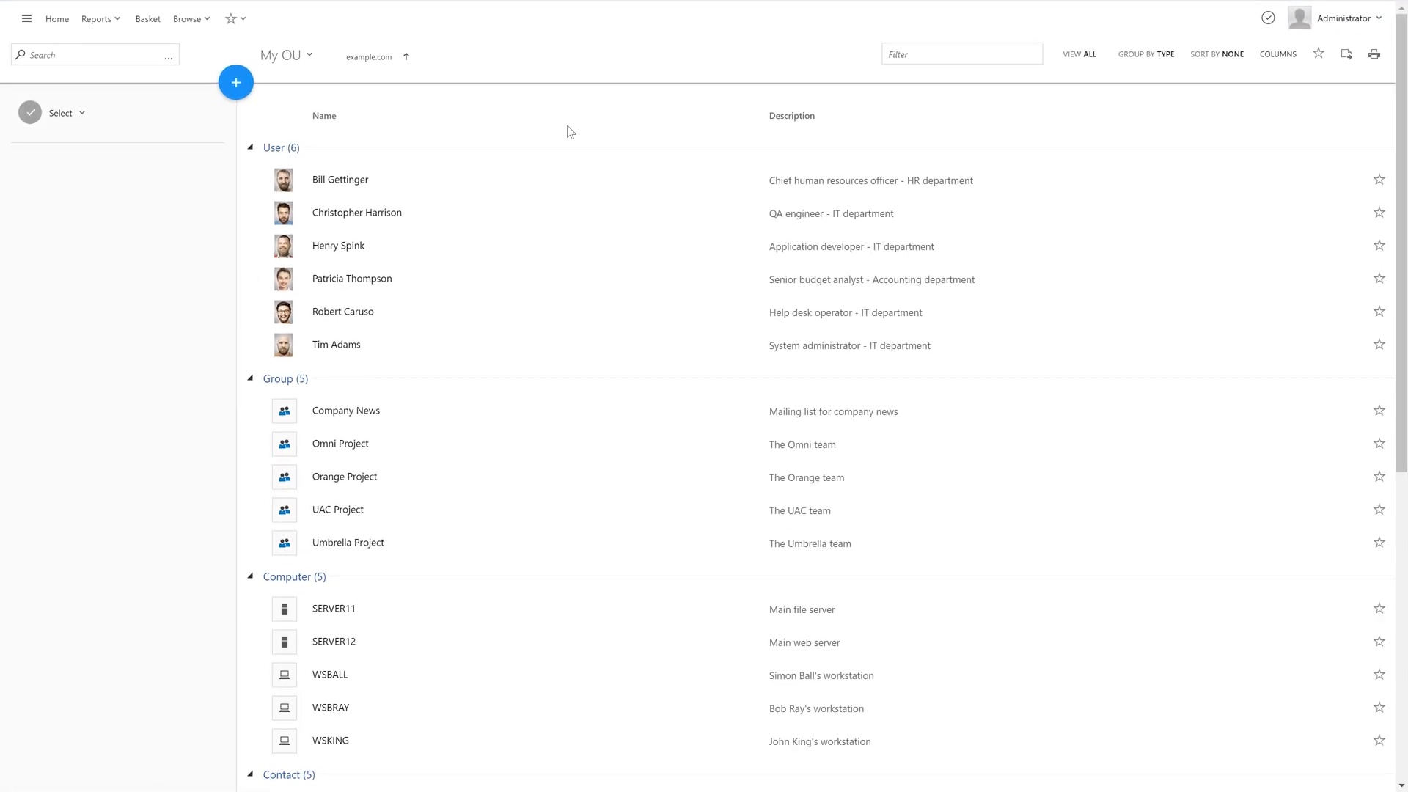
Collapse the User, Group and Computer sections of the My OU listing.
click(250, 147)
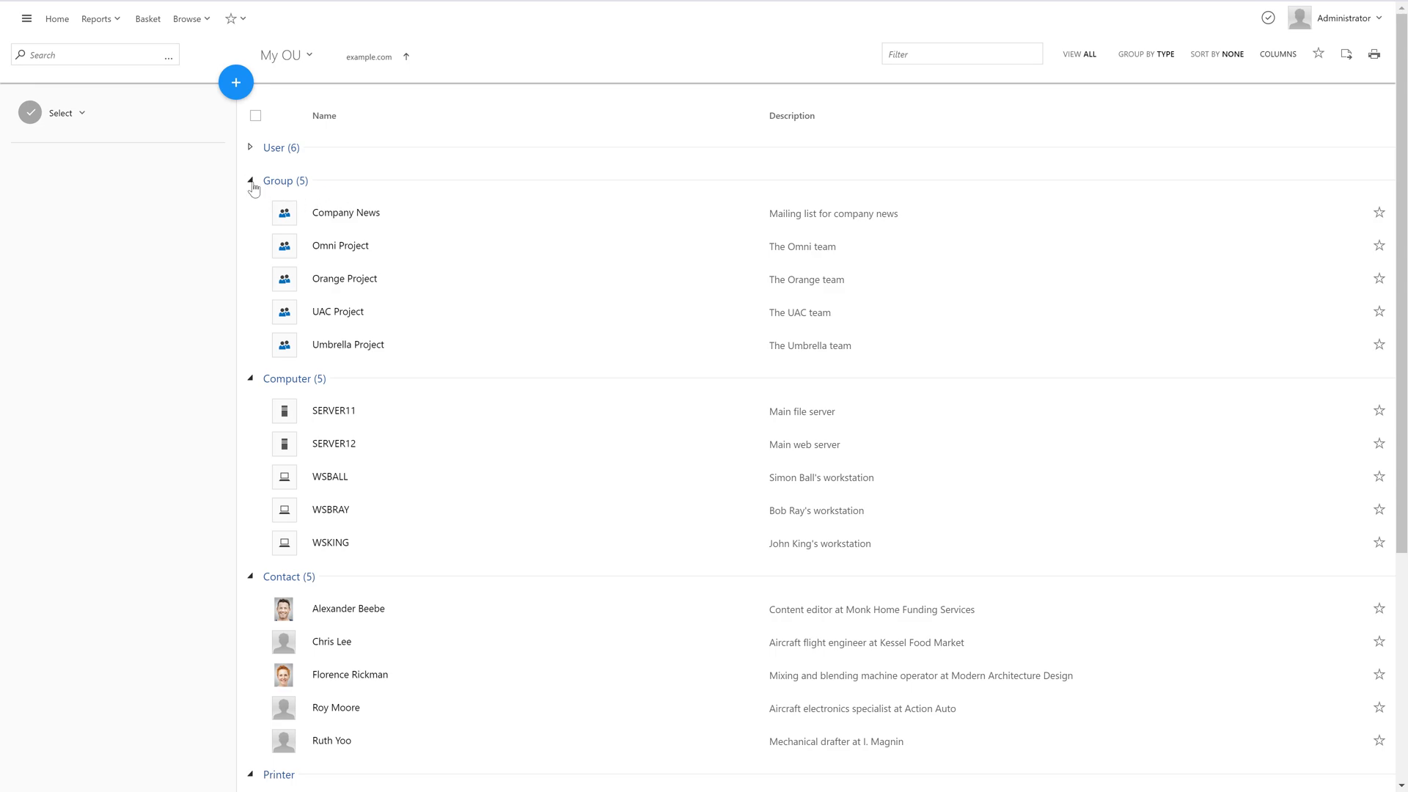
click(252, 180)
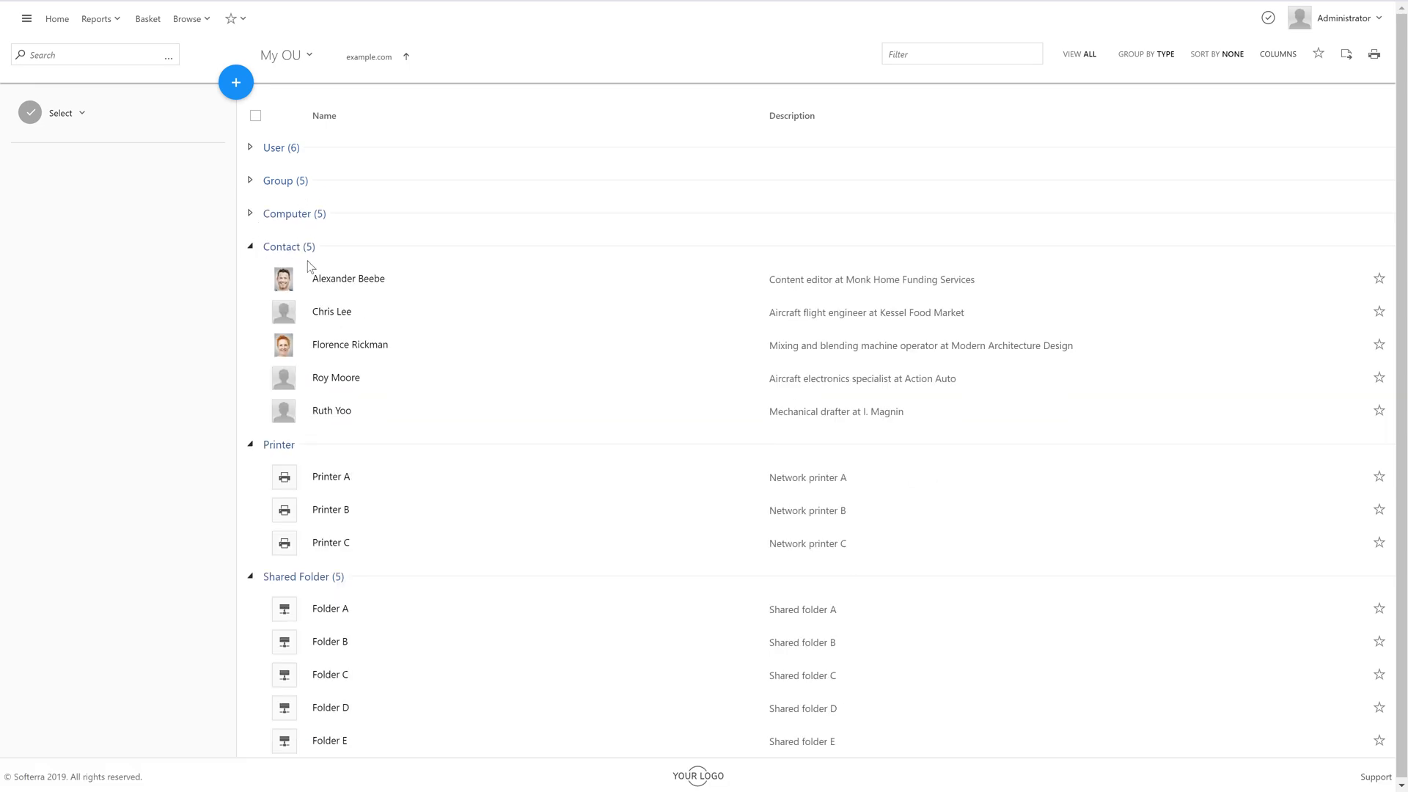
click(251, 247)
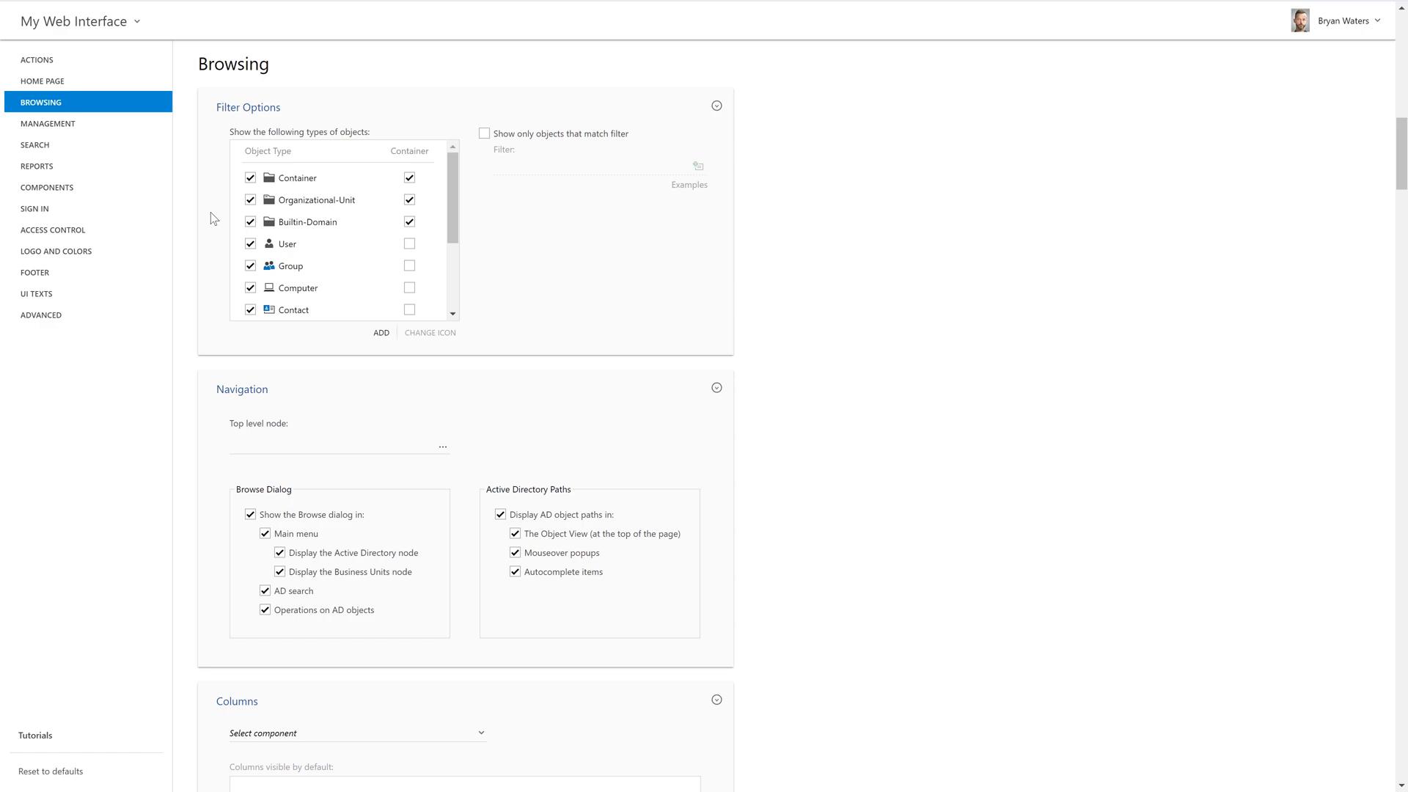
Uncheck Computer in the Browsing filter object types and try 'Show only objects that match filter'.
click(251, 288)
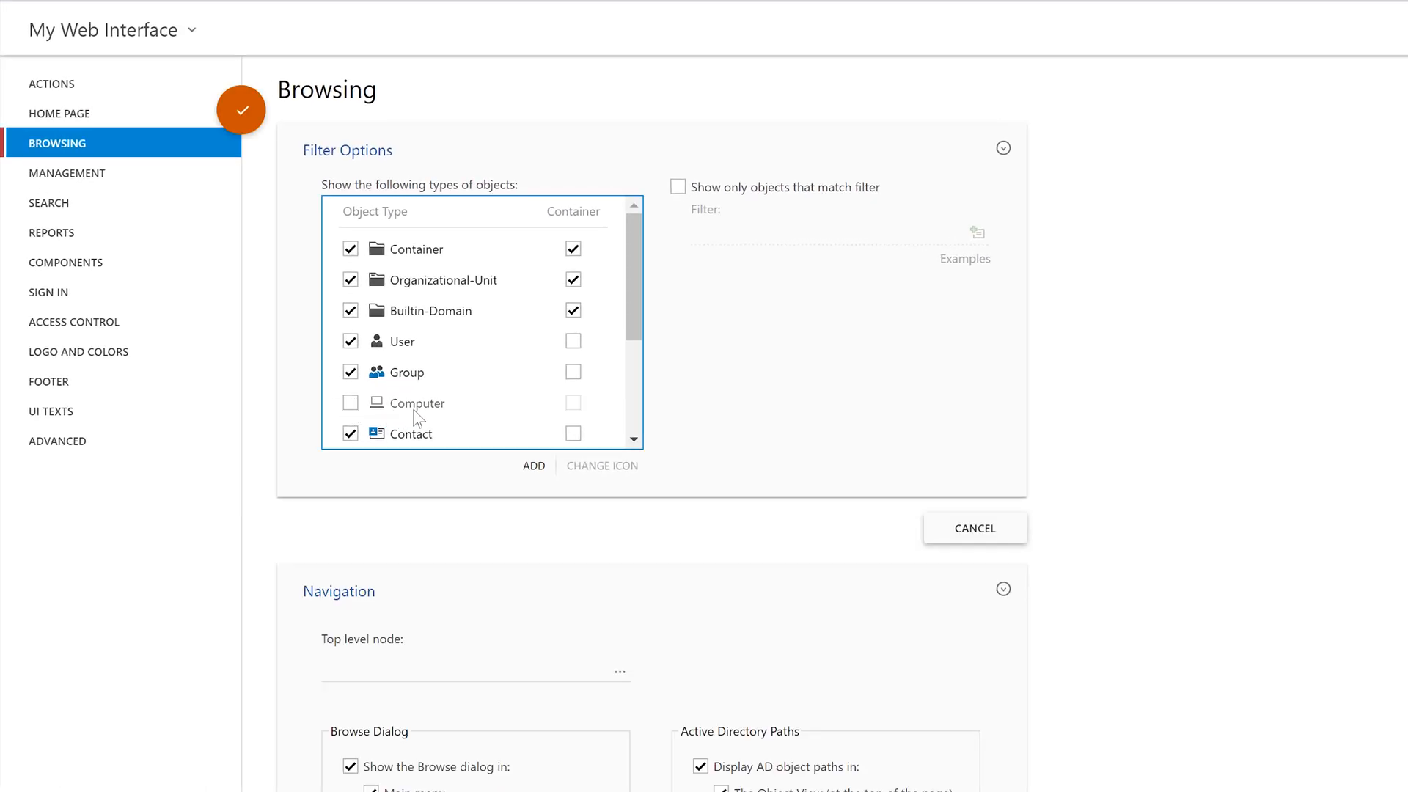
mouse_move(438, 422)
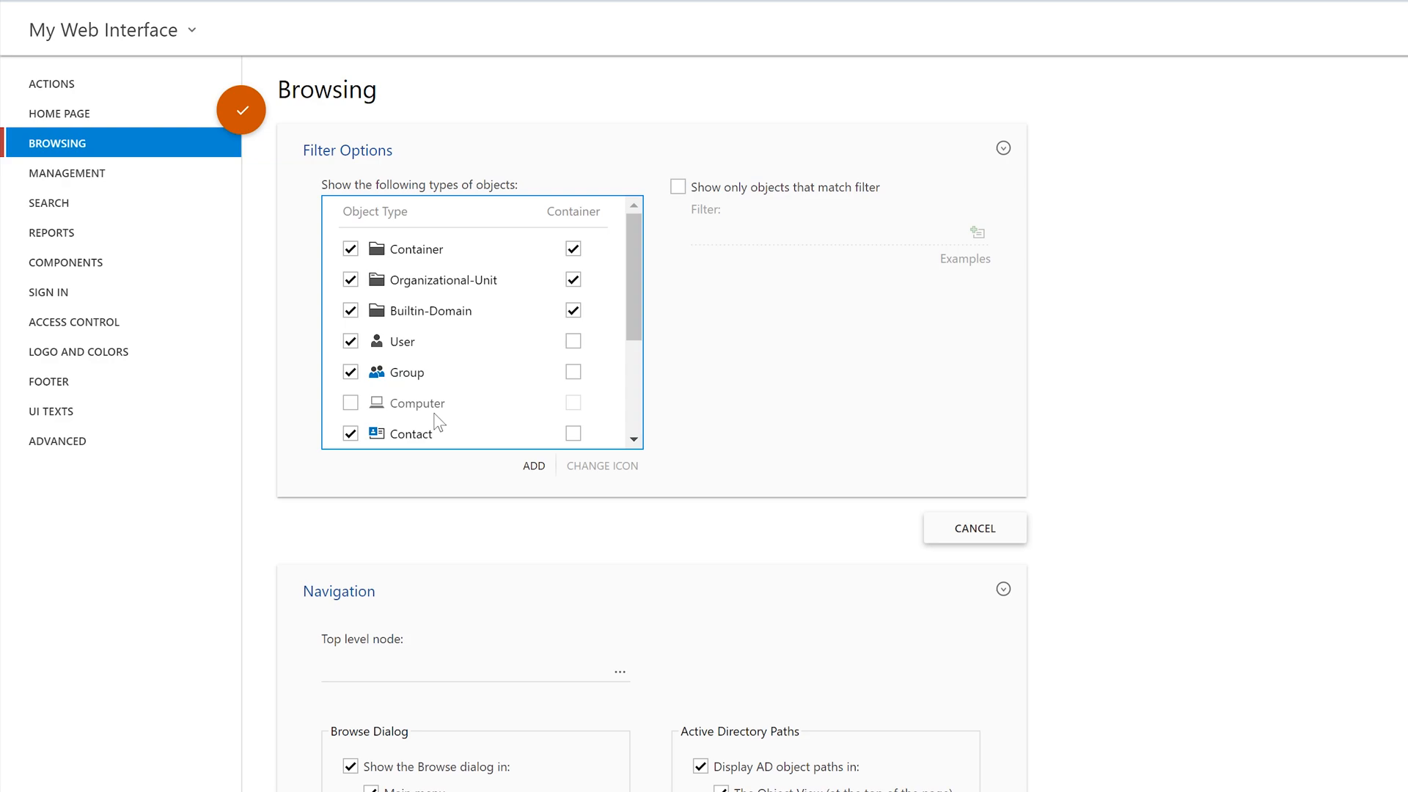
click(677, 187)
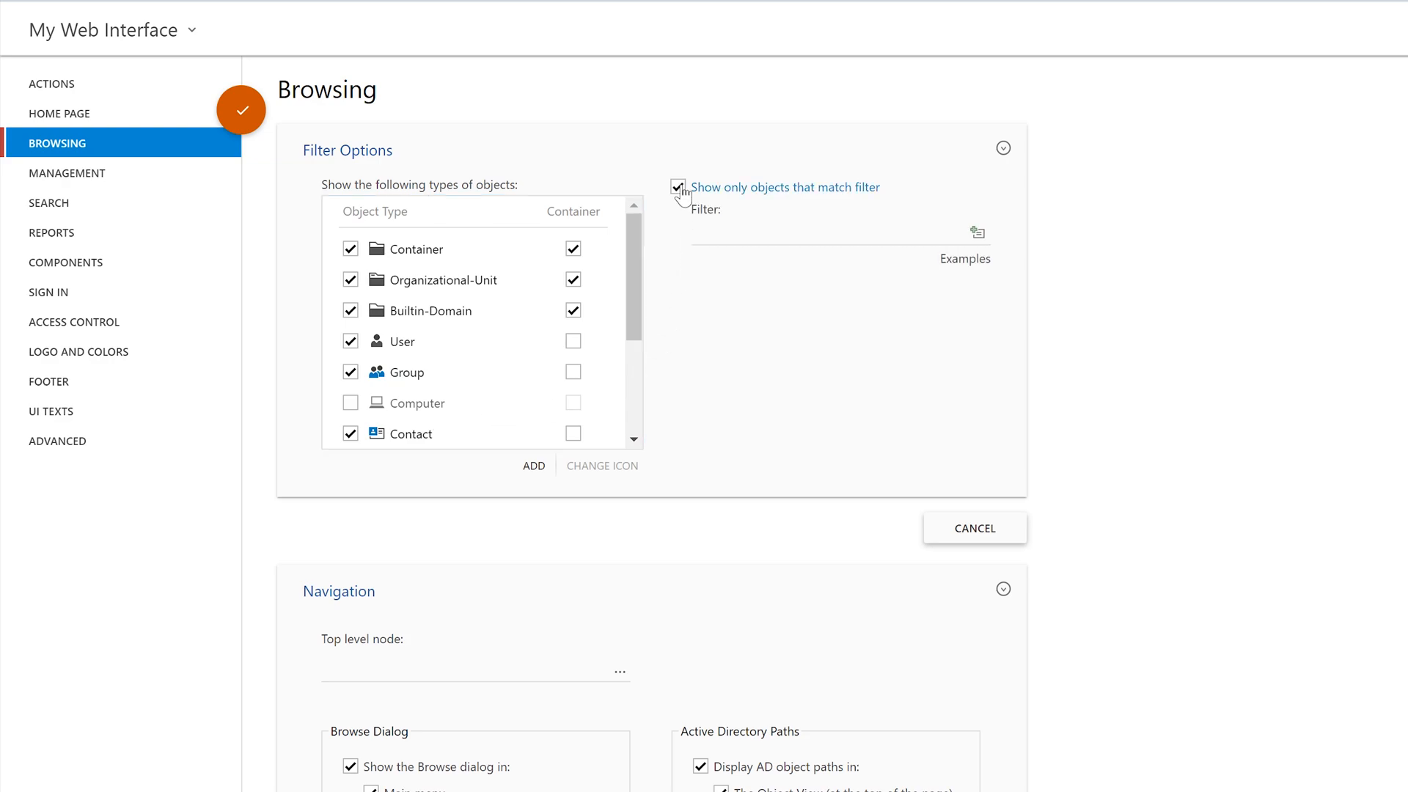
click(835, 232)
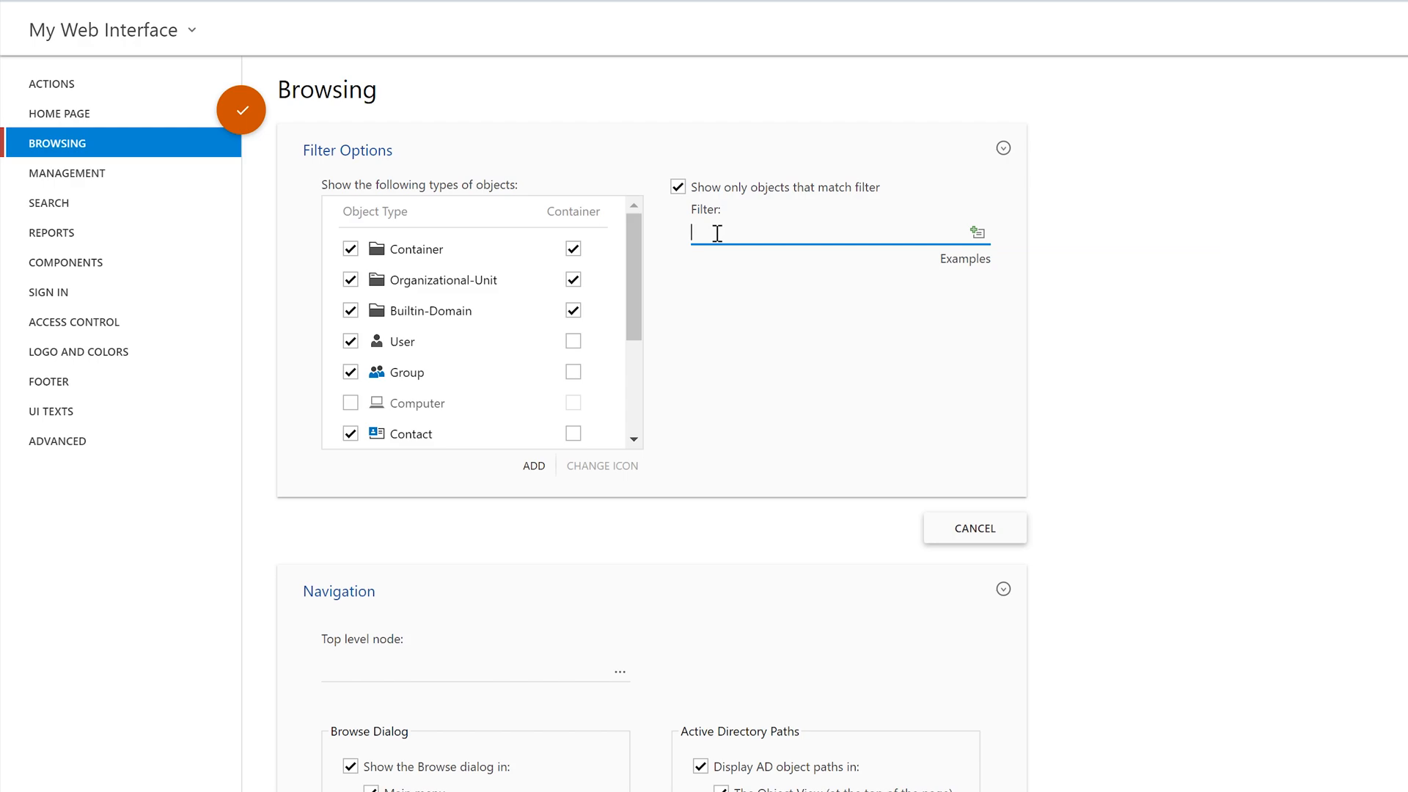
scroll(down, 3)
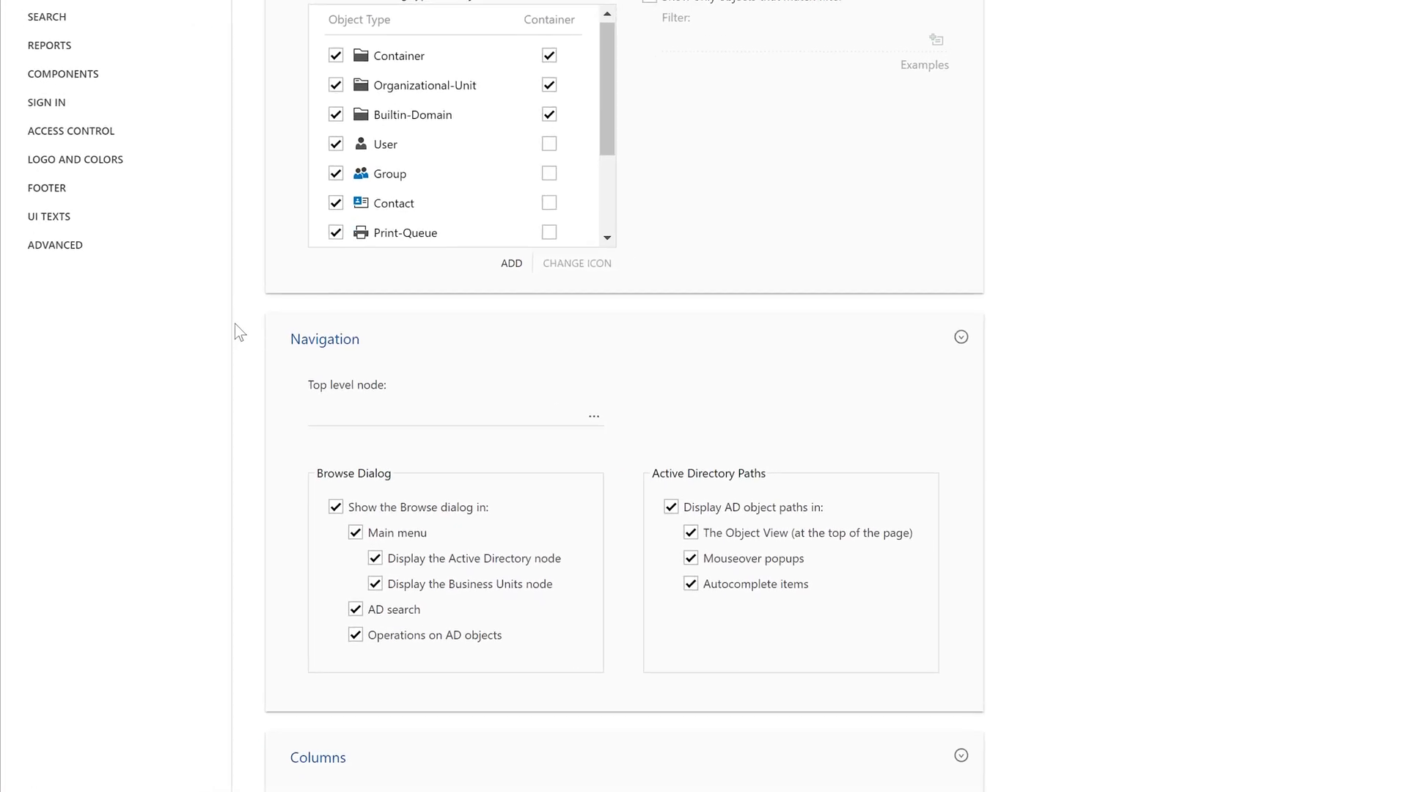
Set the top level browsing node to Offices and stop displaying the Business Units node.
text(Offices)
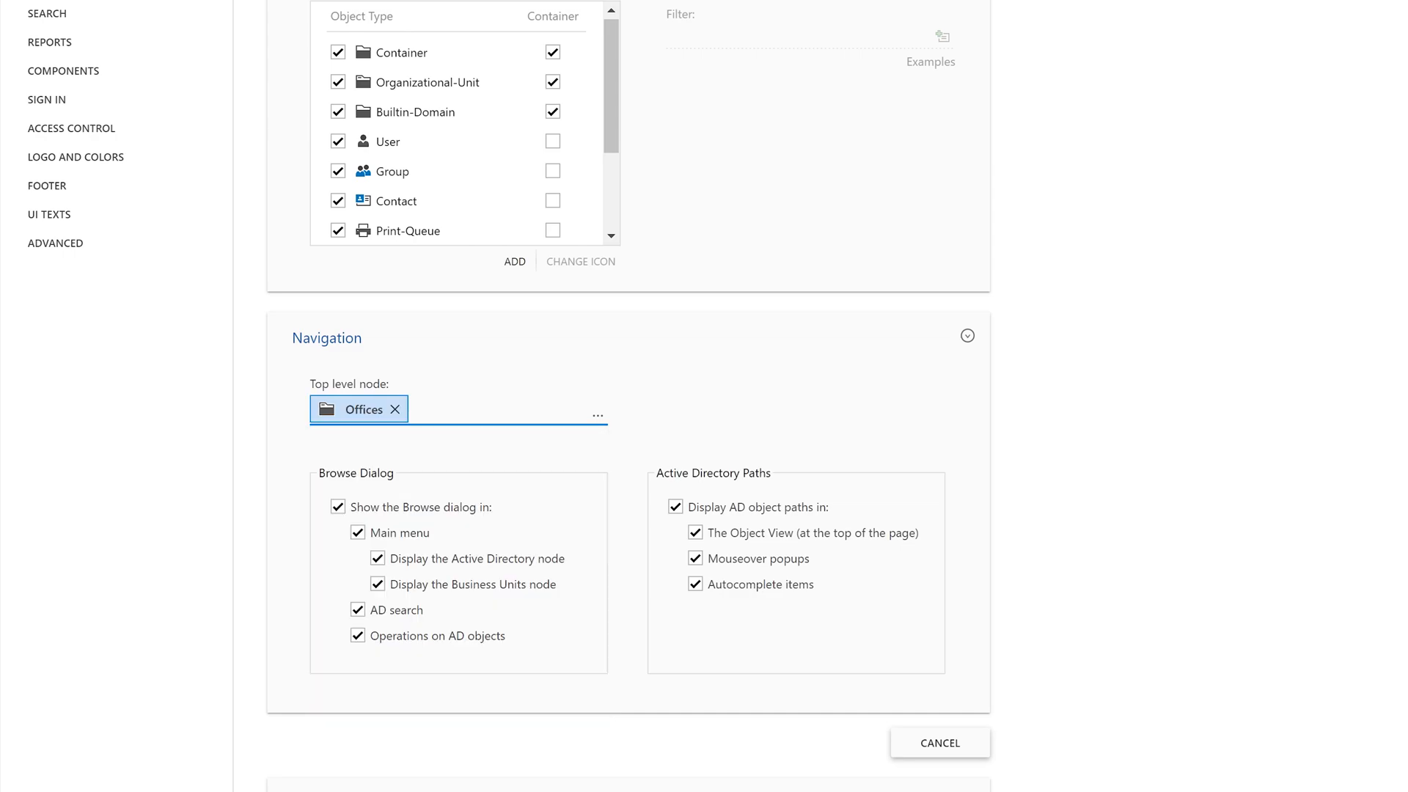
click(379, 584)
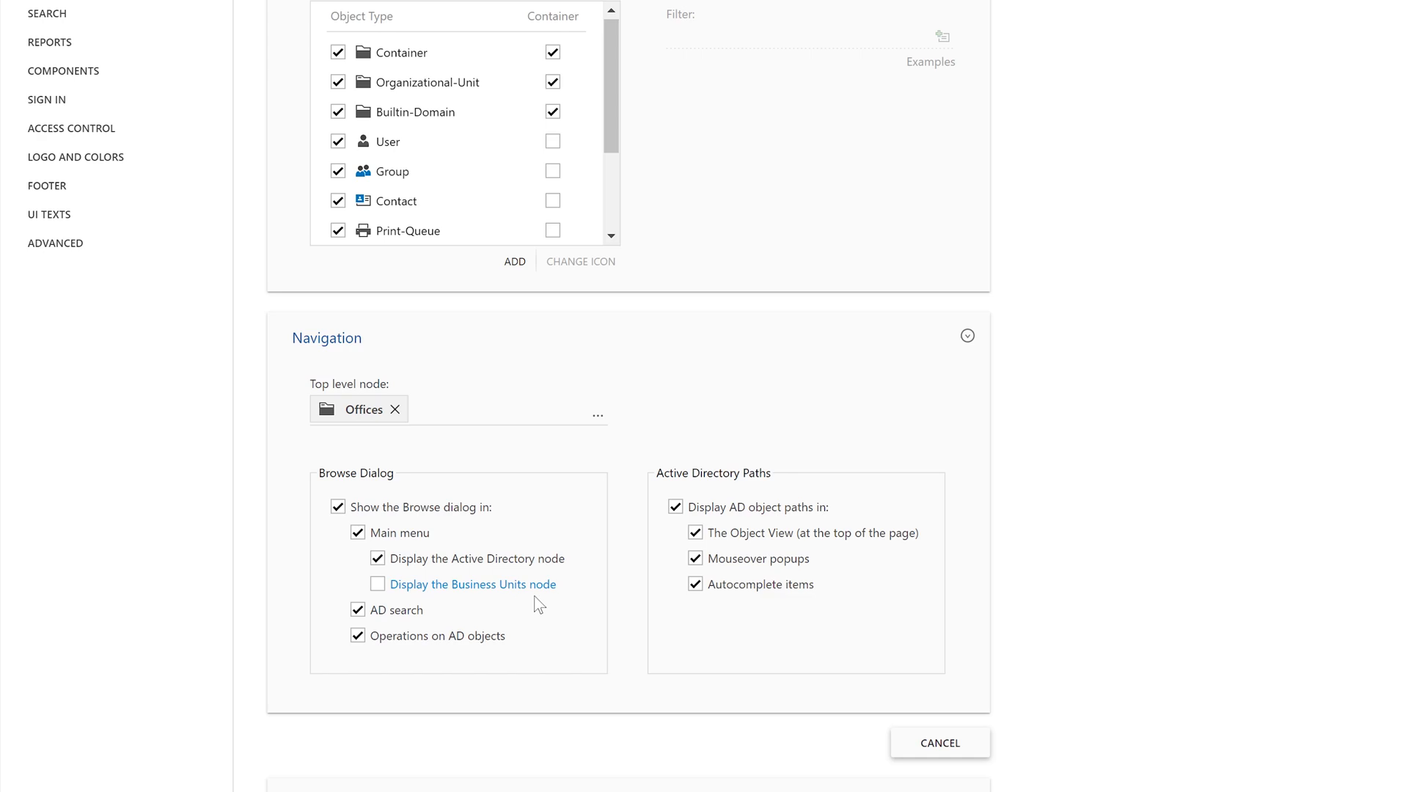
mouse_move(383, 576)
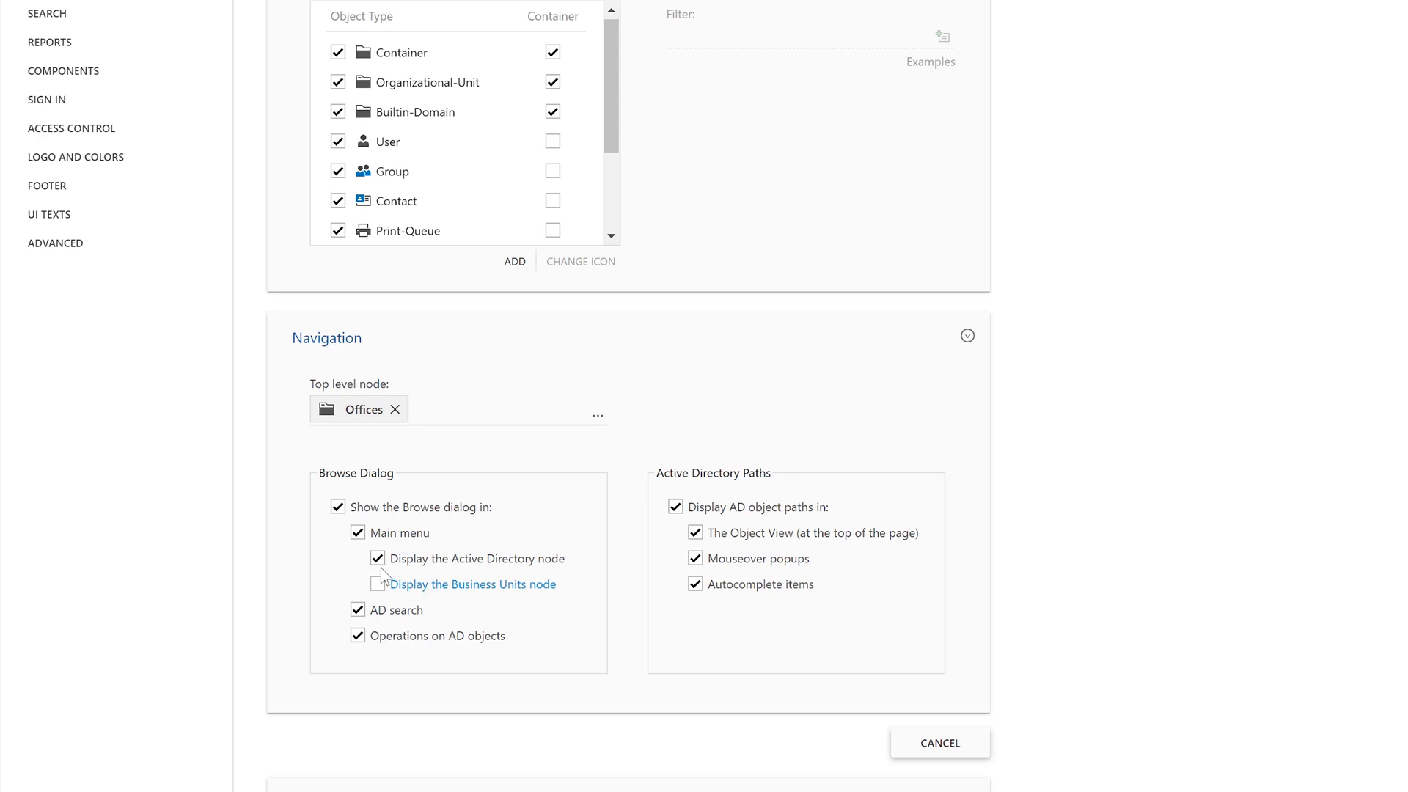
scroll(up, 3)
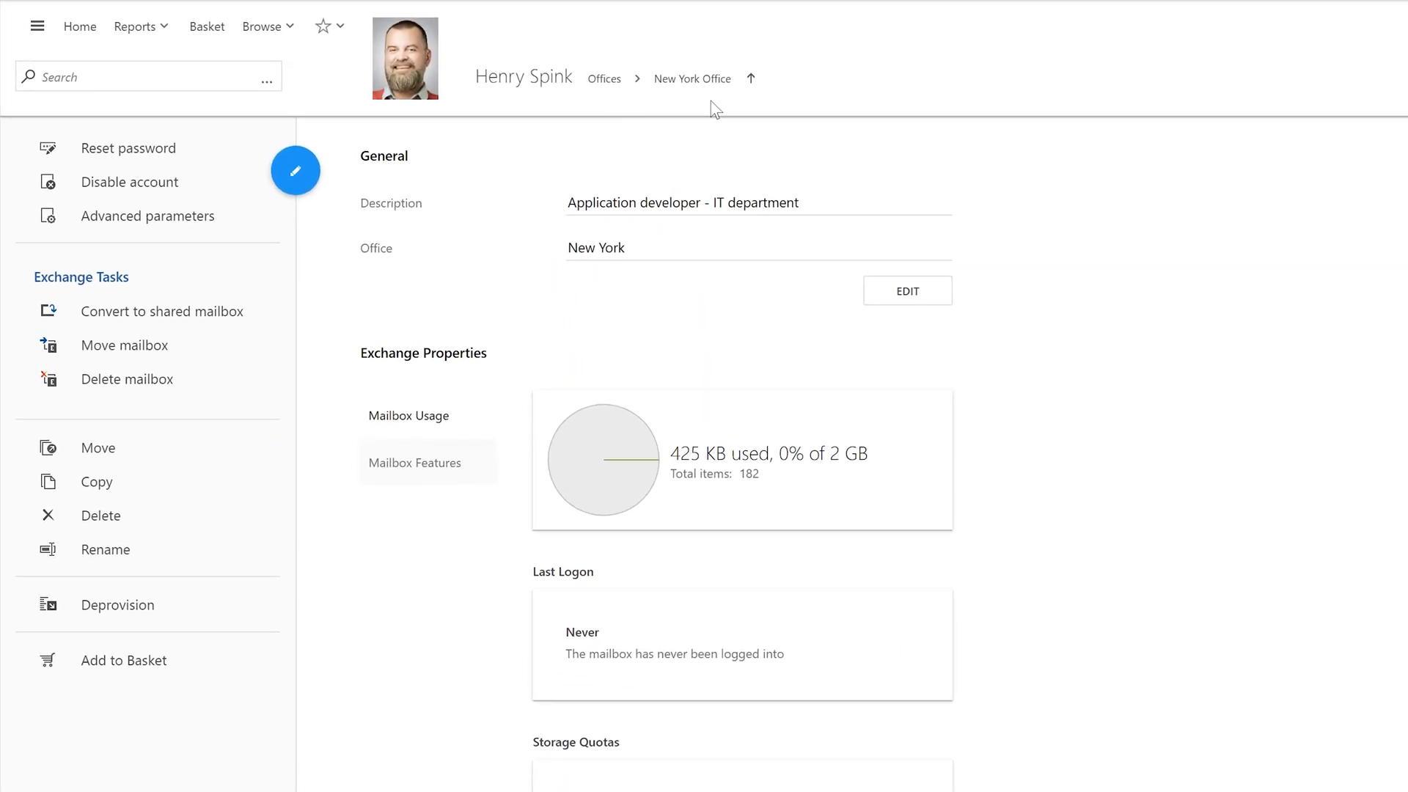
mouse_move(607, 108)
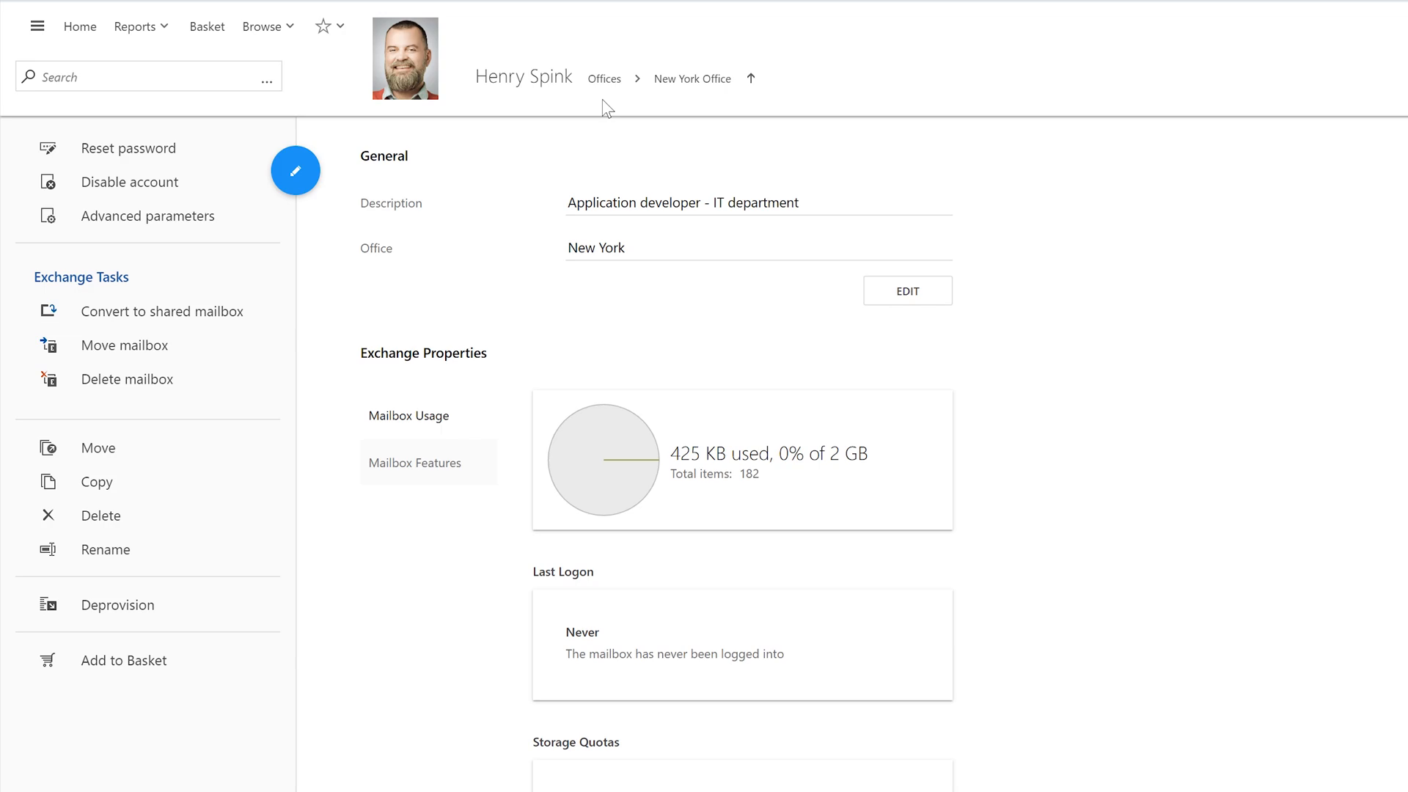
mouse_move(415, 94)
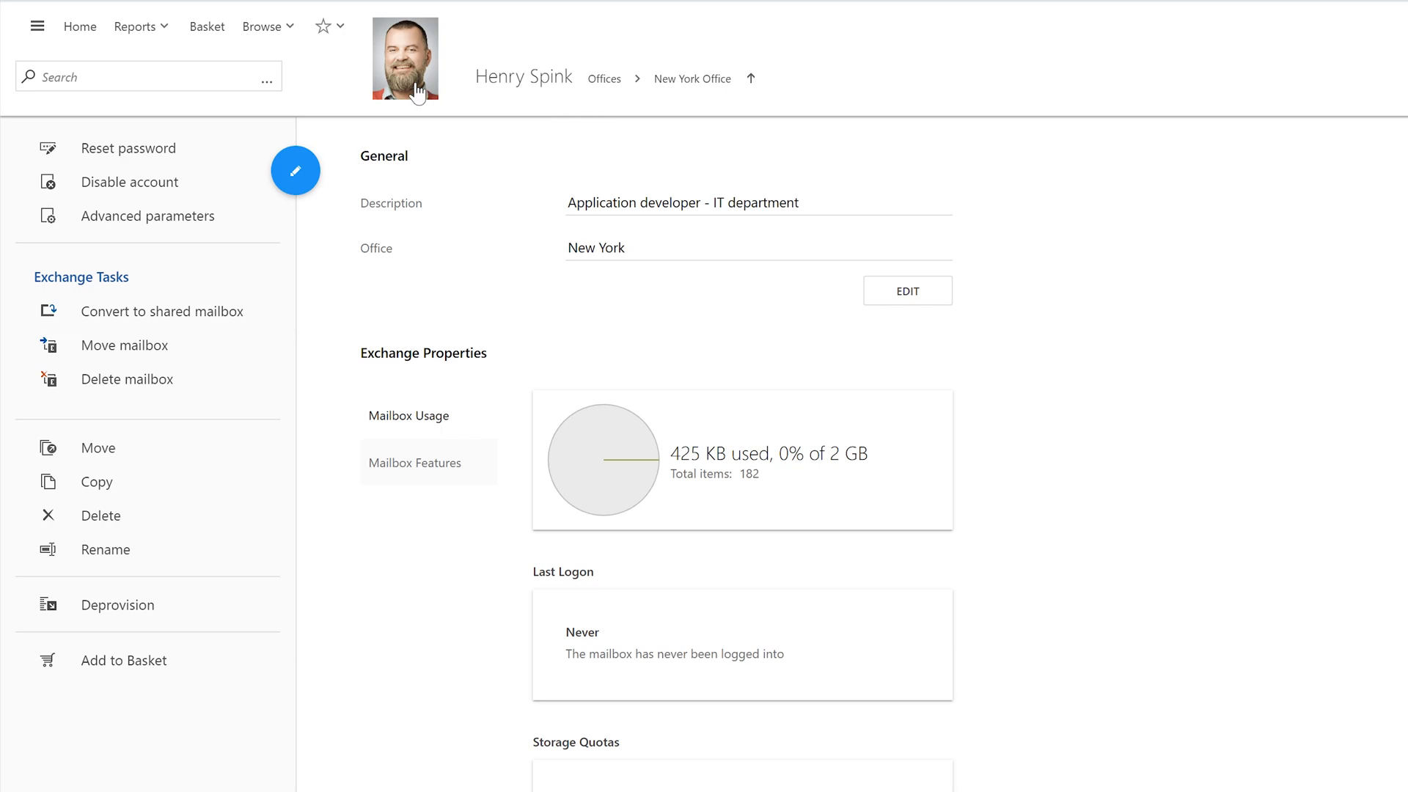
Open a user account and check its path under Offices > New York Office.
click(263, 25)
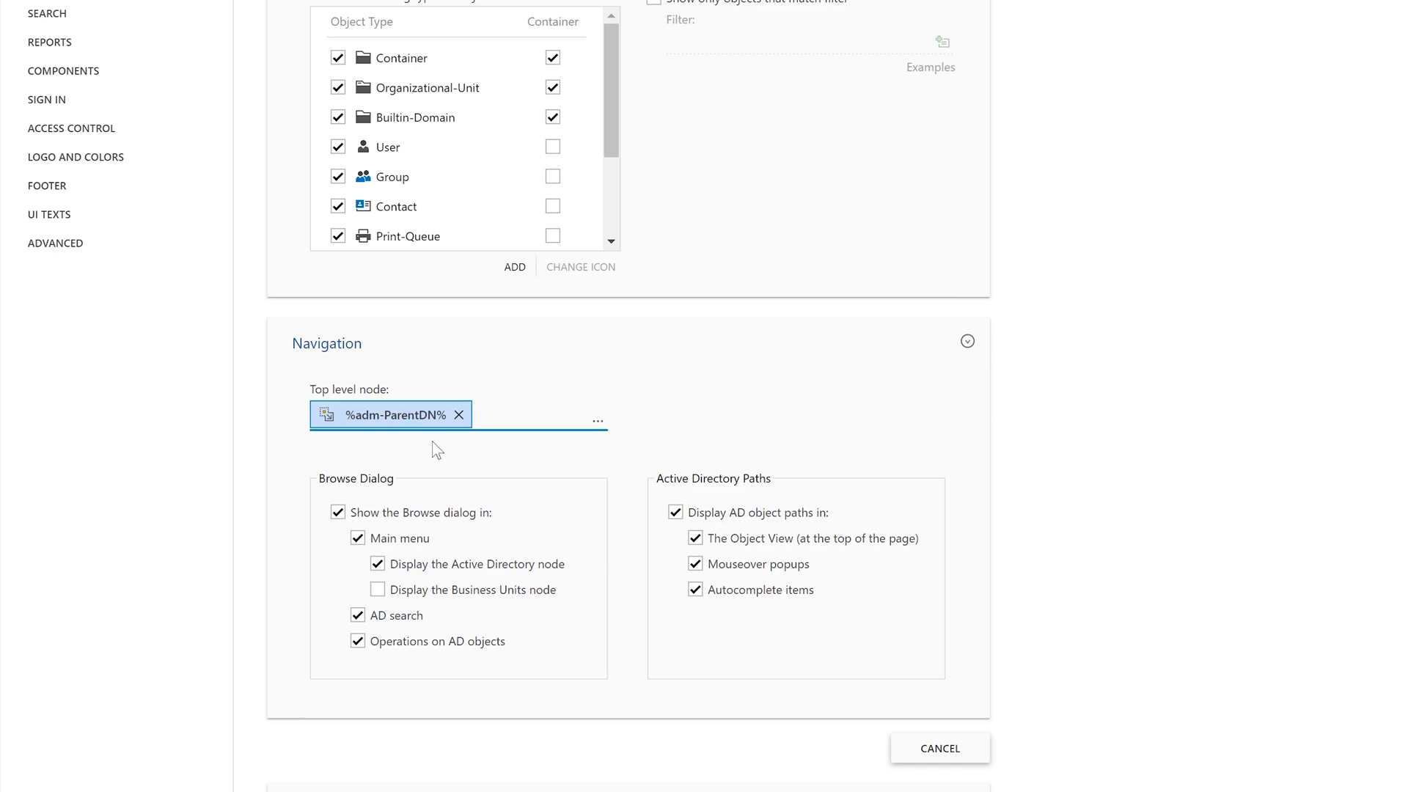
mouse_move(484, 449)
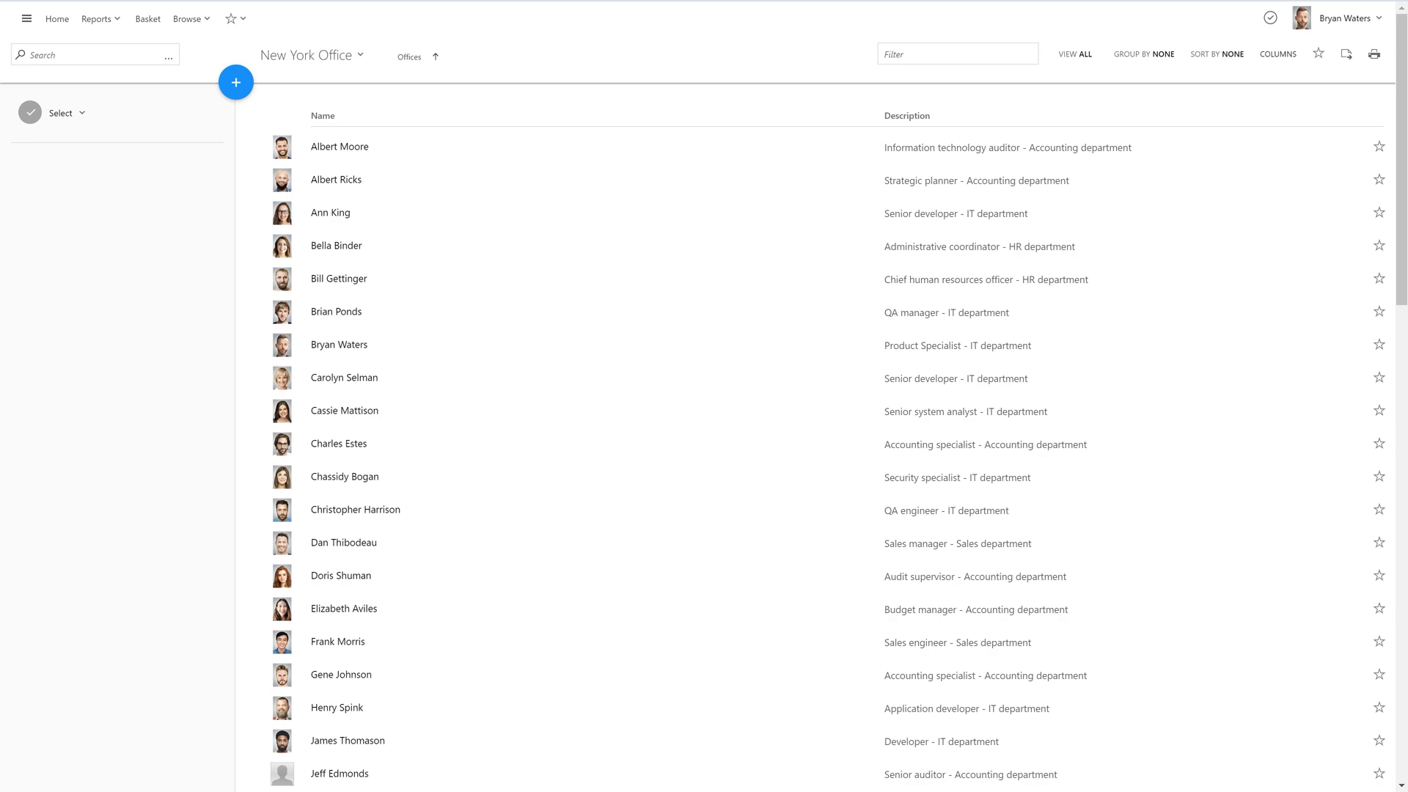
Show job title, manager, phone, email and employee ID columns, grouped by Department.
click(1278, 53)
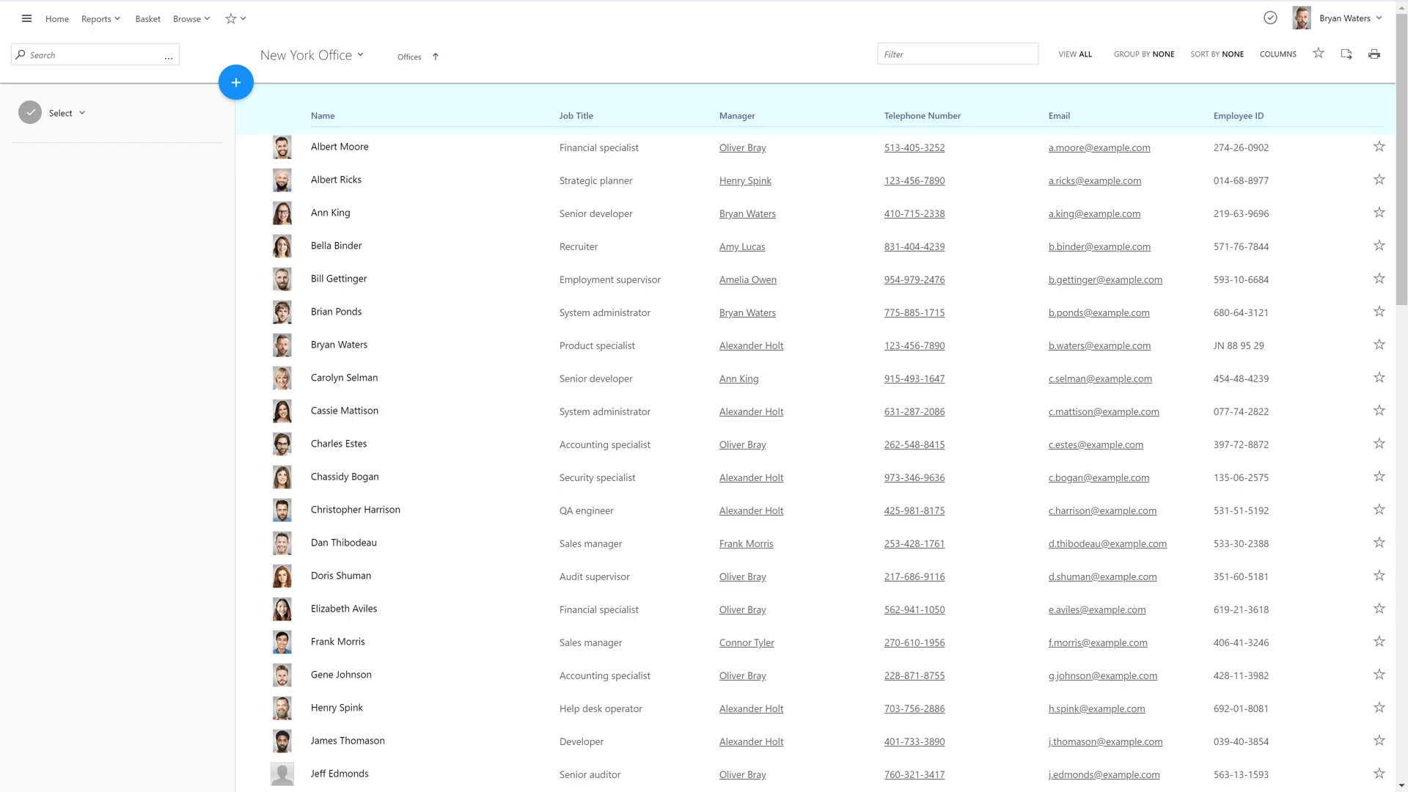
click(1278, 53)
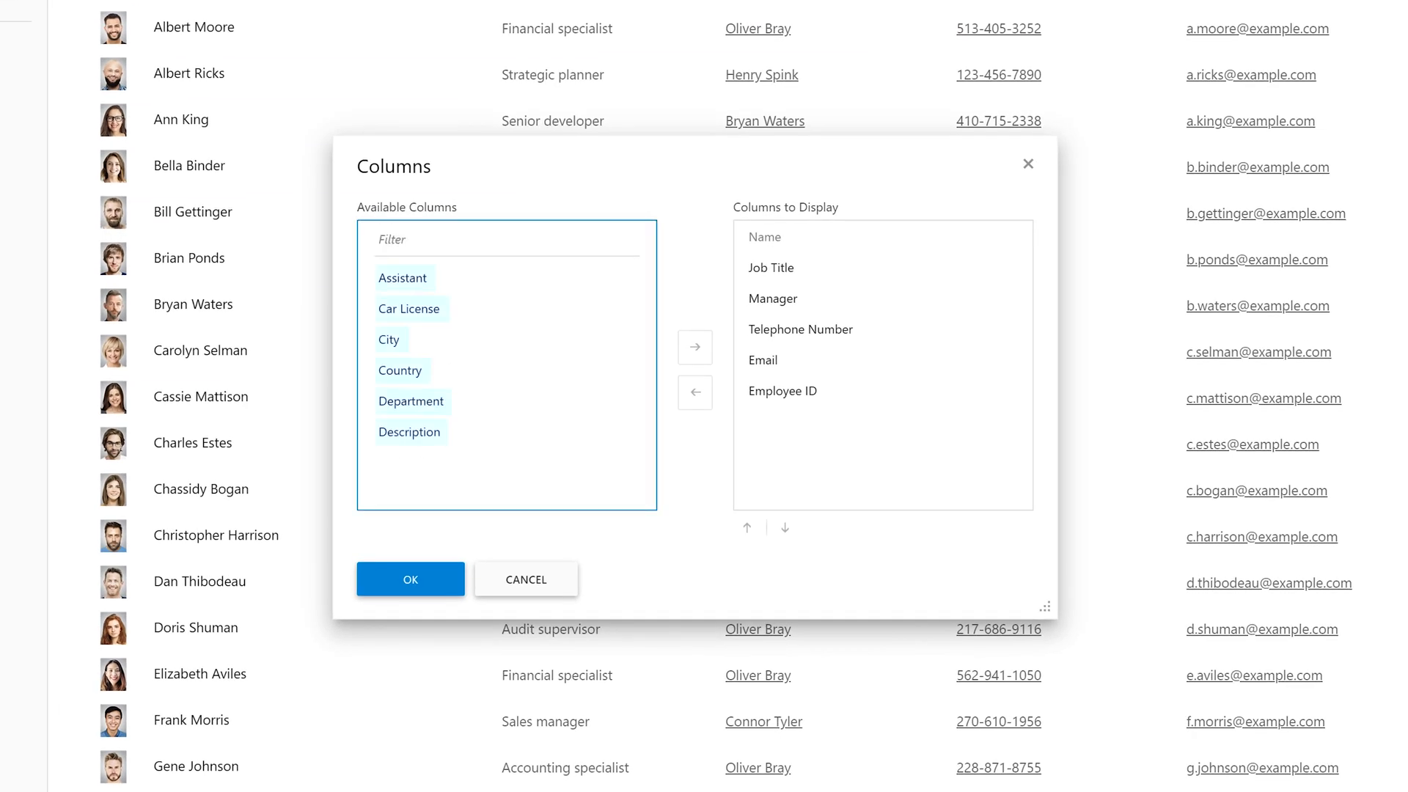
click(411, 579)
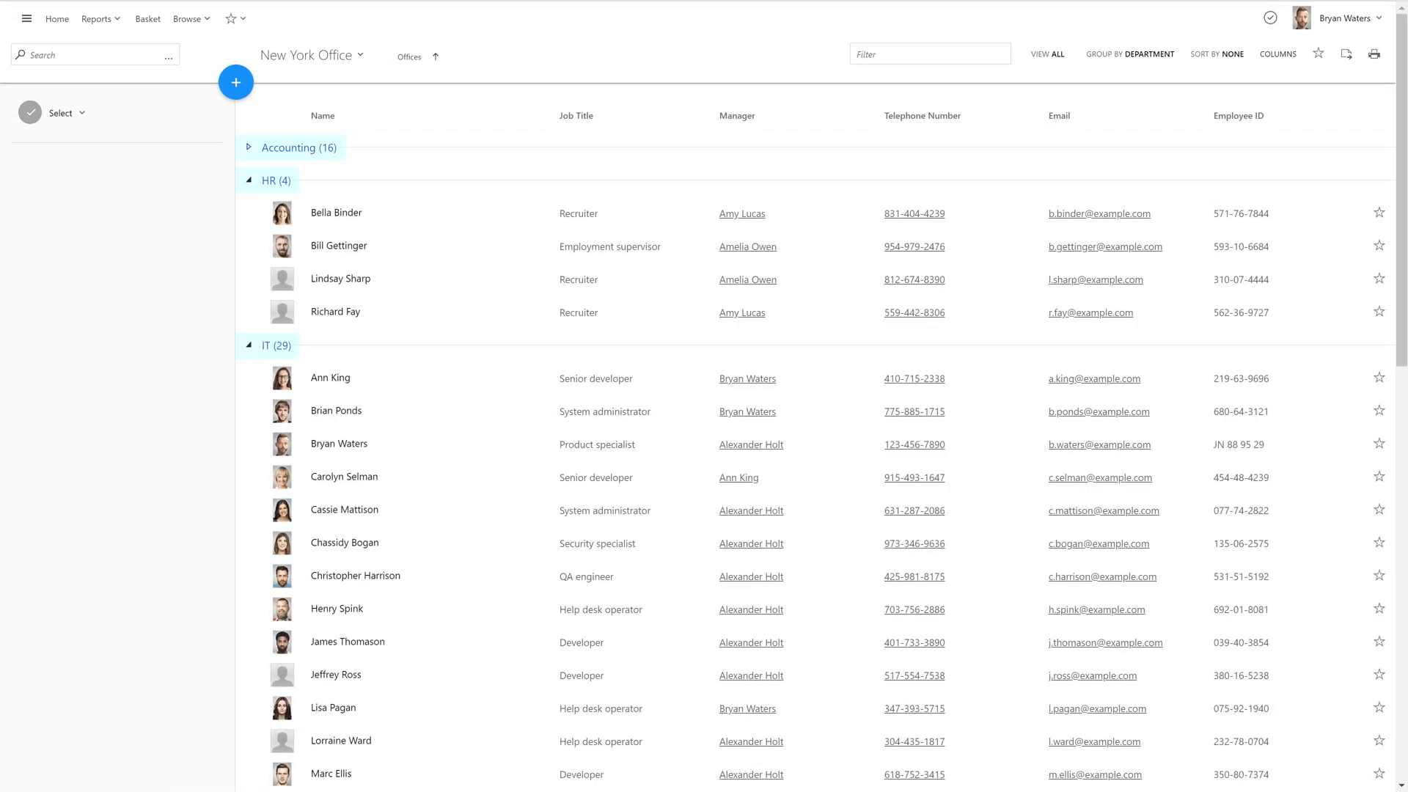
click(338, 245)
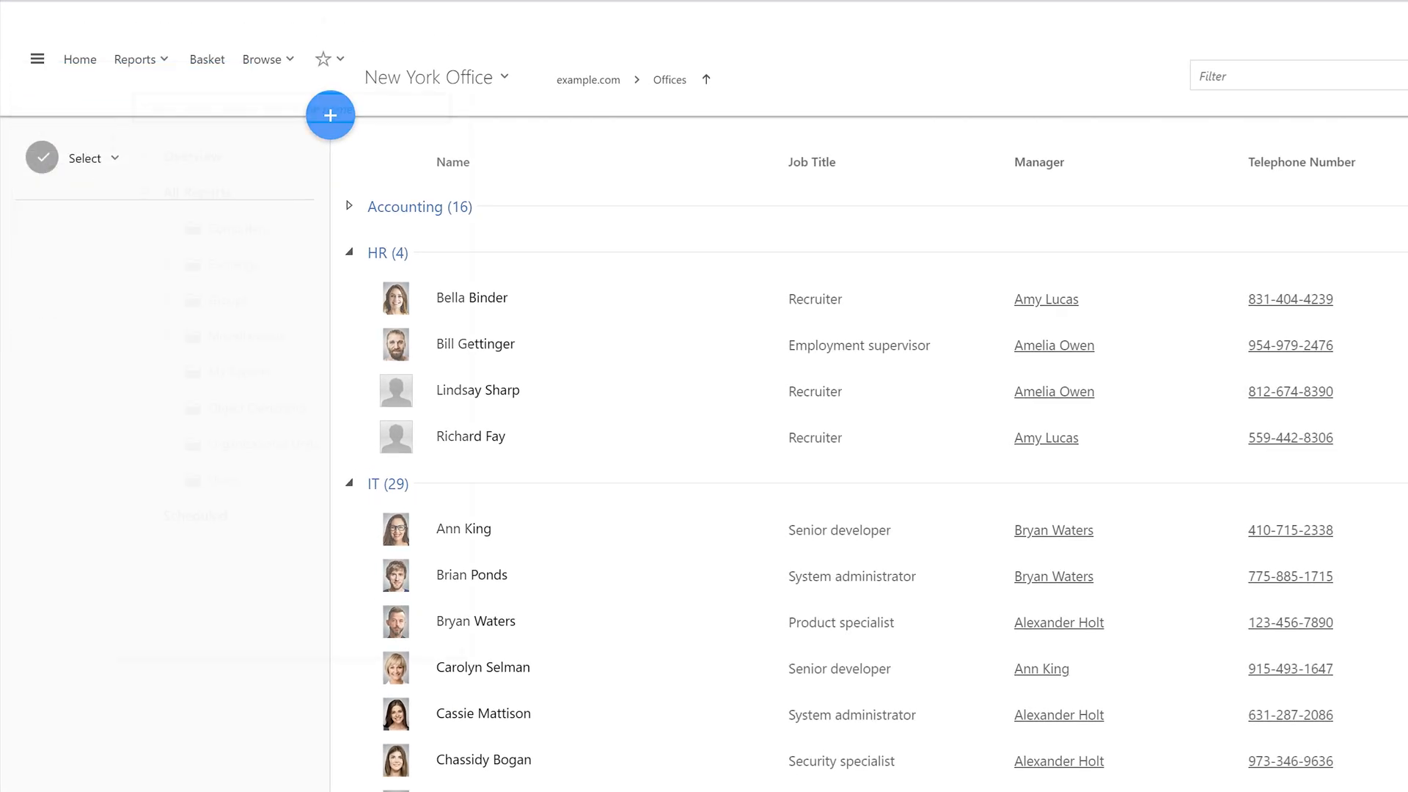
Open the Browse tree listing example.com, acme.com and Business Units.
click(263, 59)
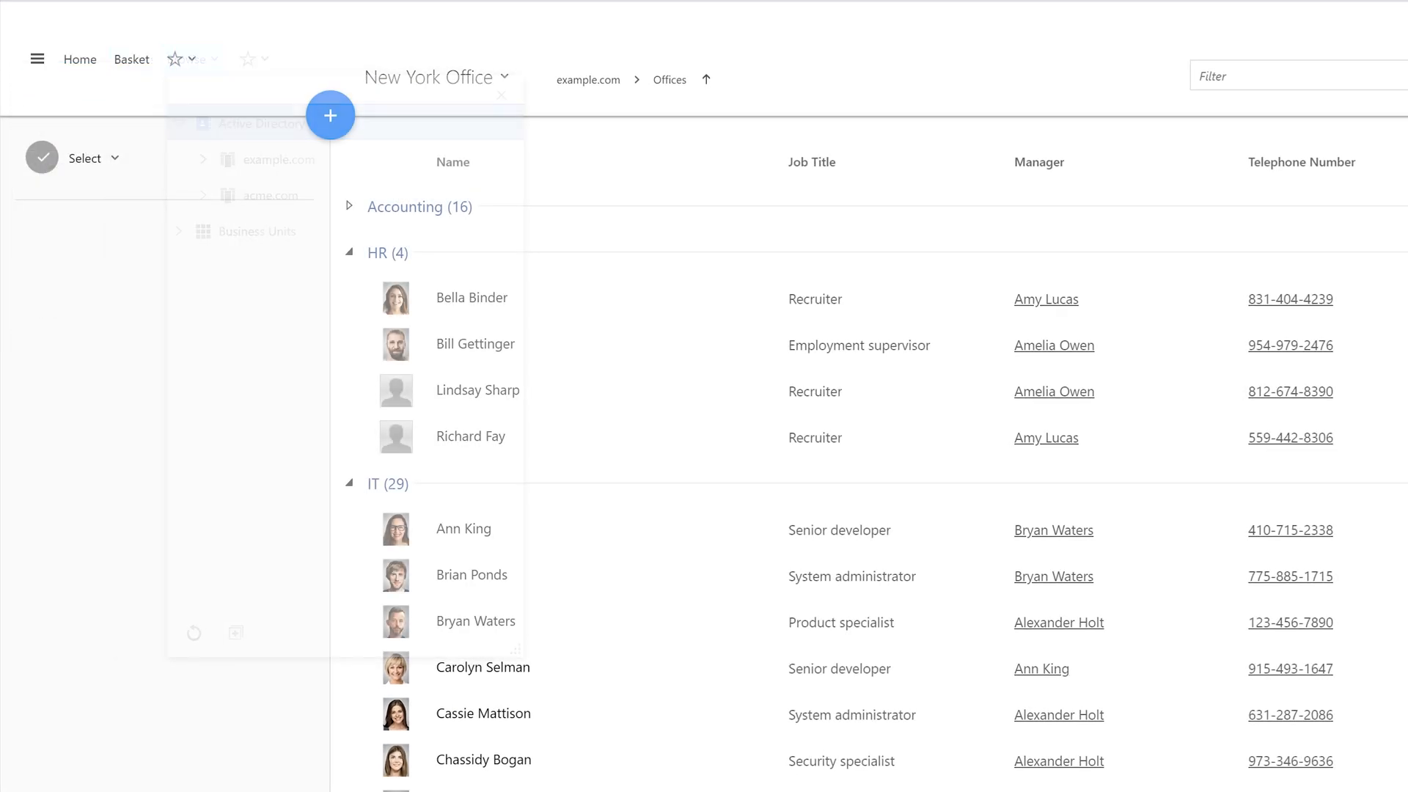